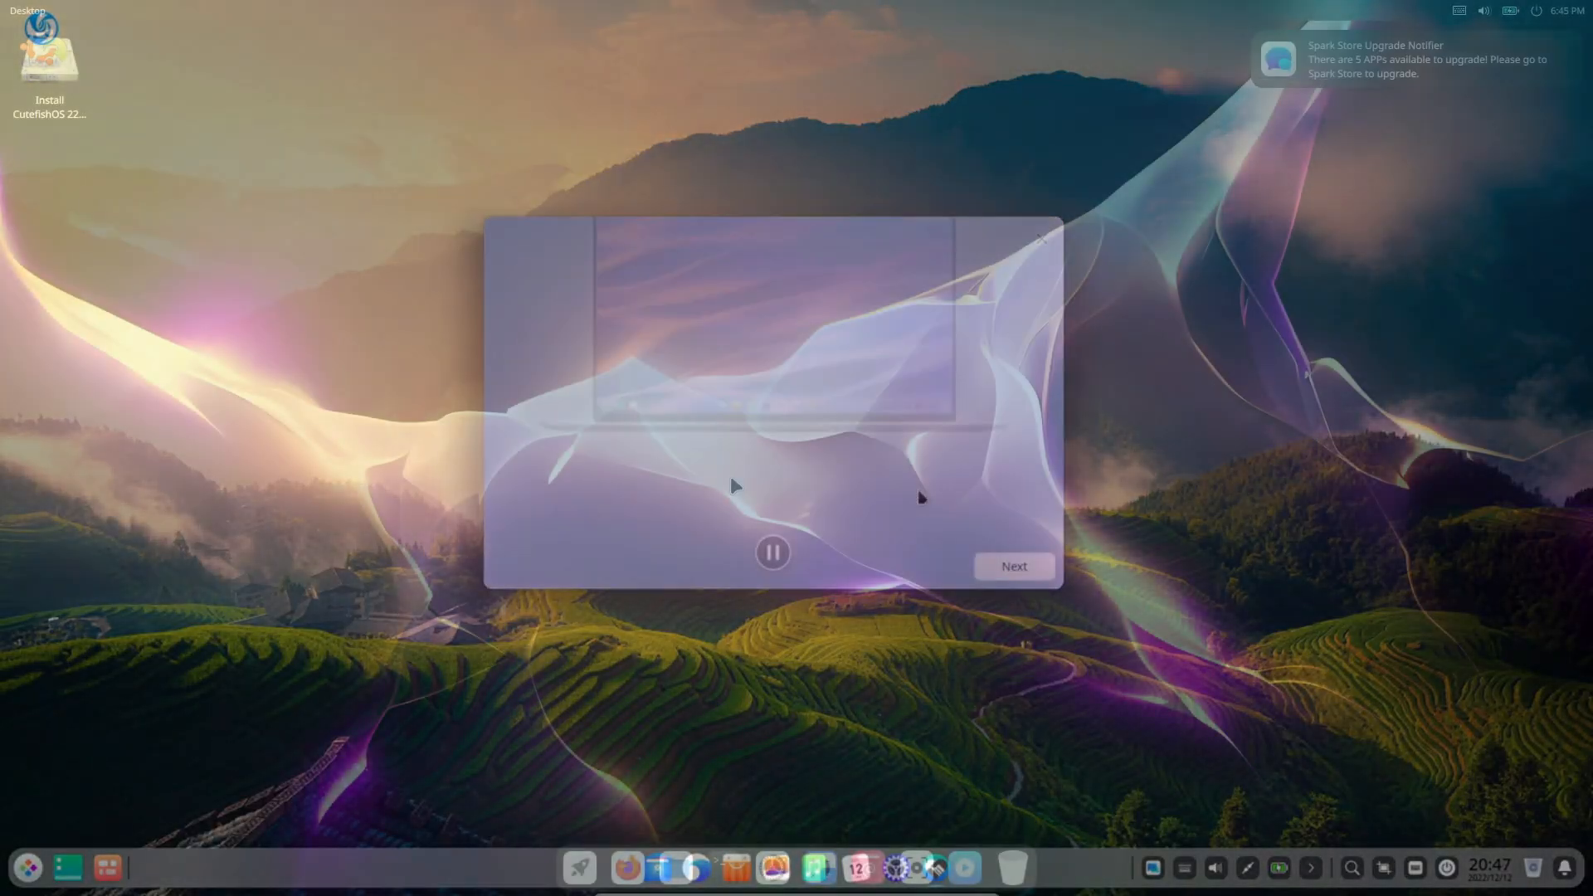
Open and close the pearOS system overview from the top bar
{"action": "left_click", "coordinate": [1012, 566]}
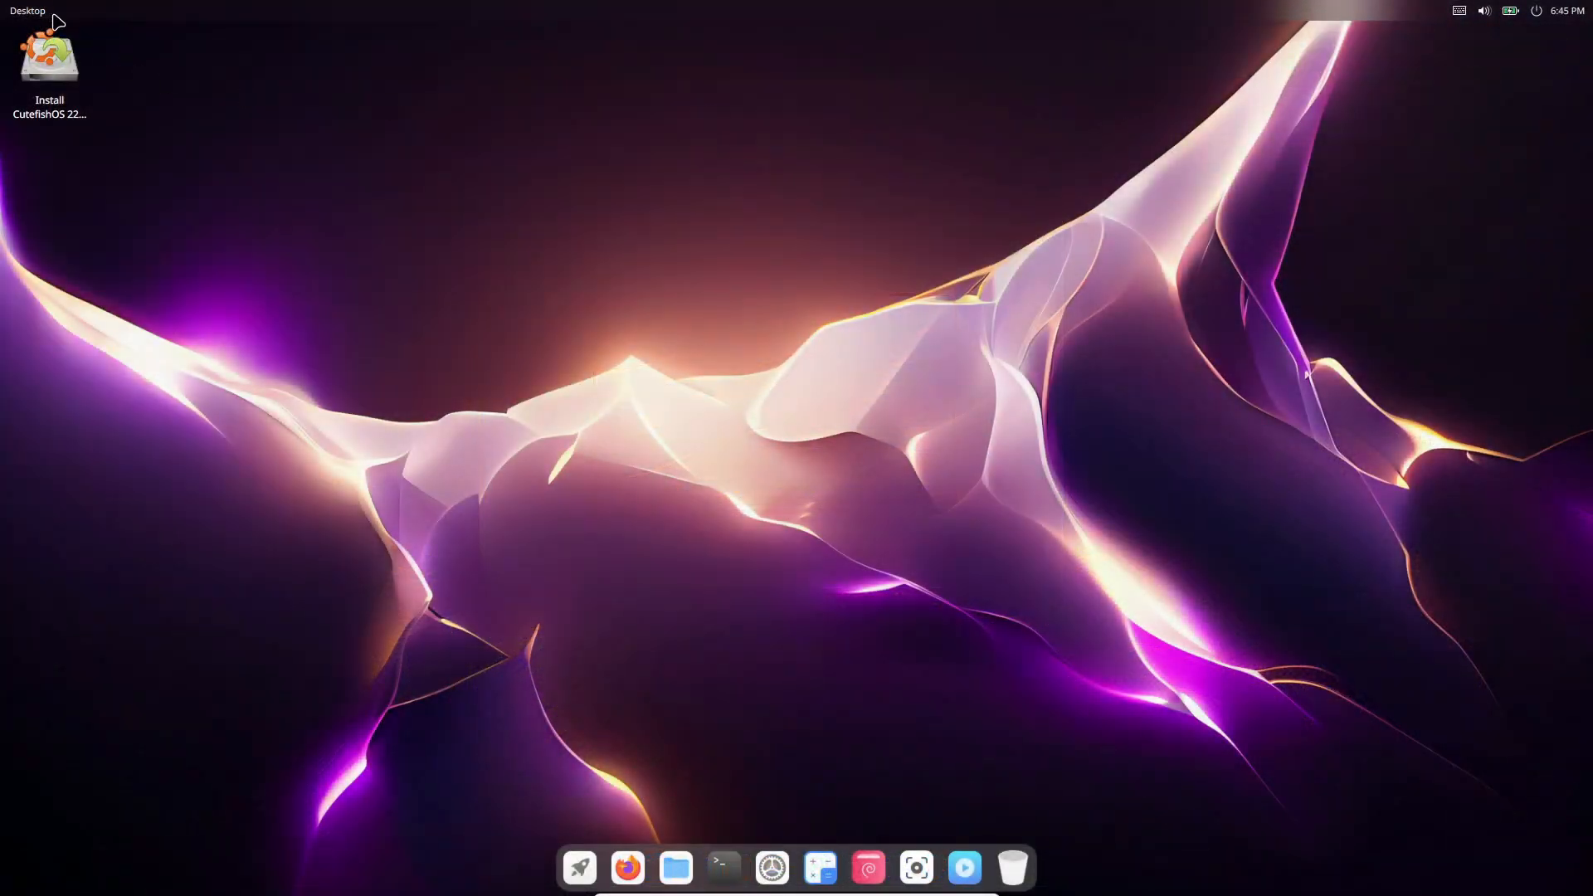
{"action": "left_click", "coordinate": [1510, 11]}
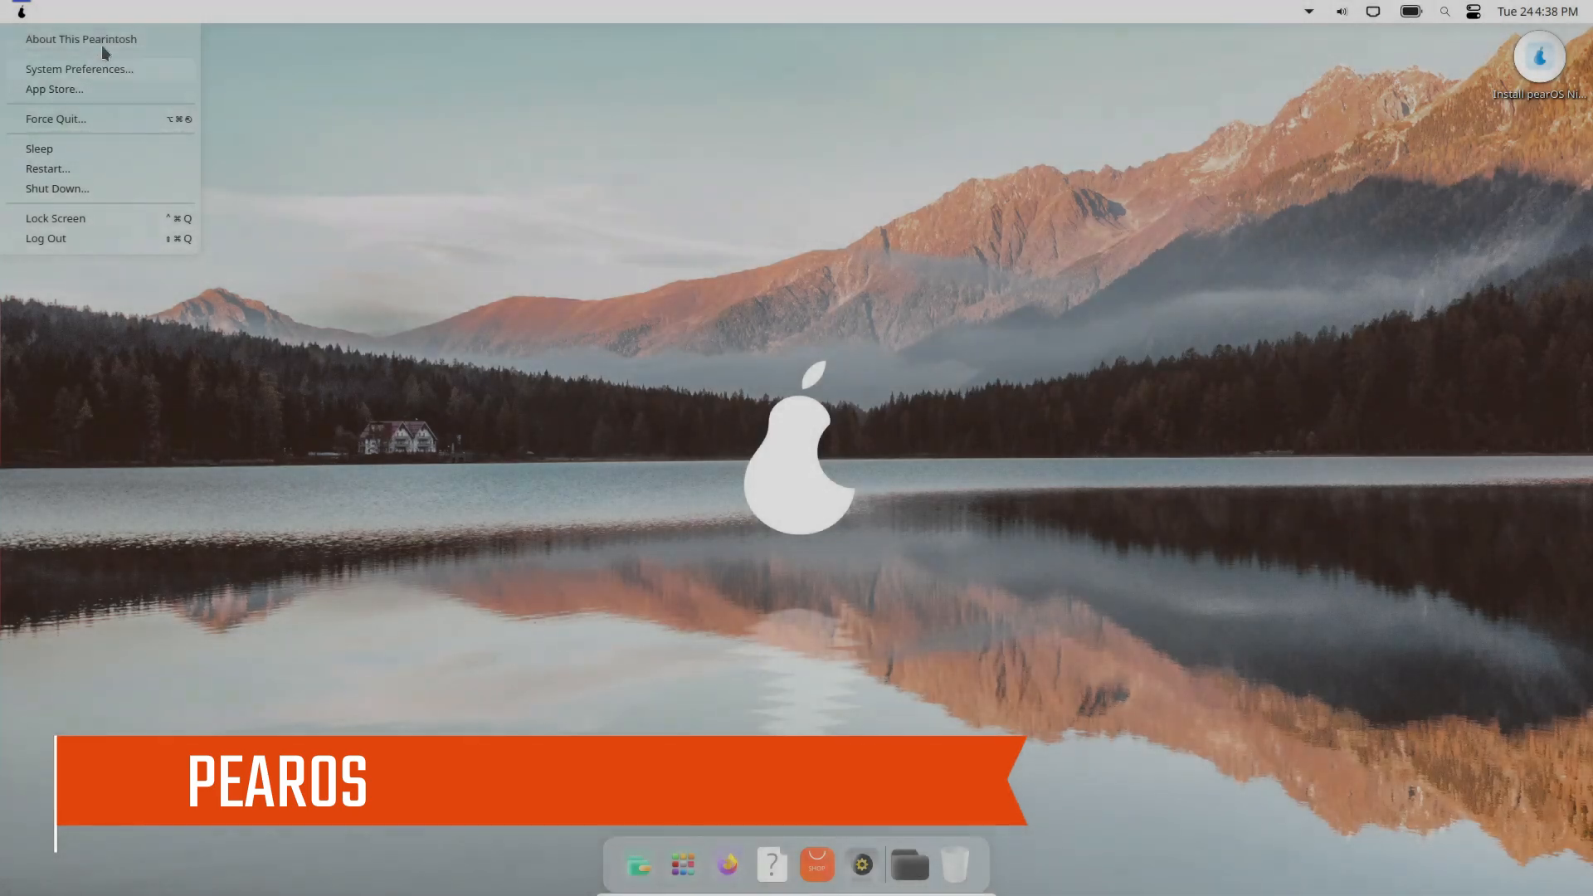
{"action": "left_click", "coordinate": [80, 39]}
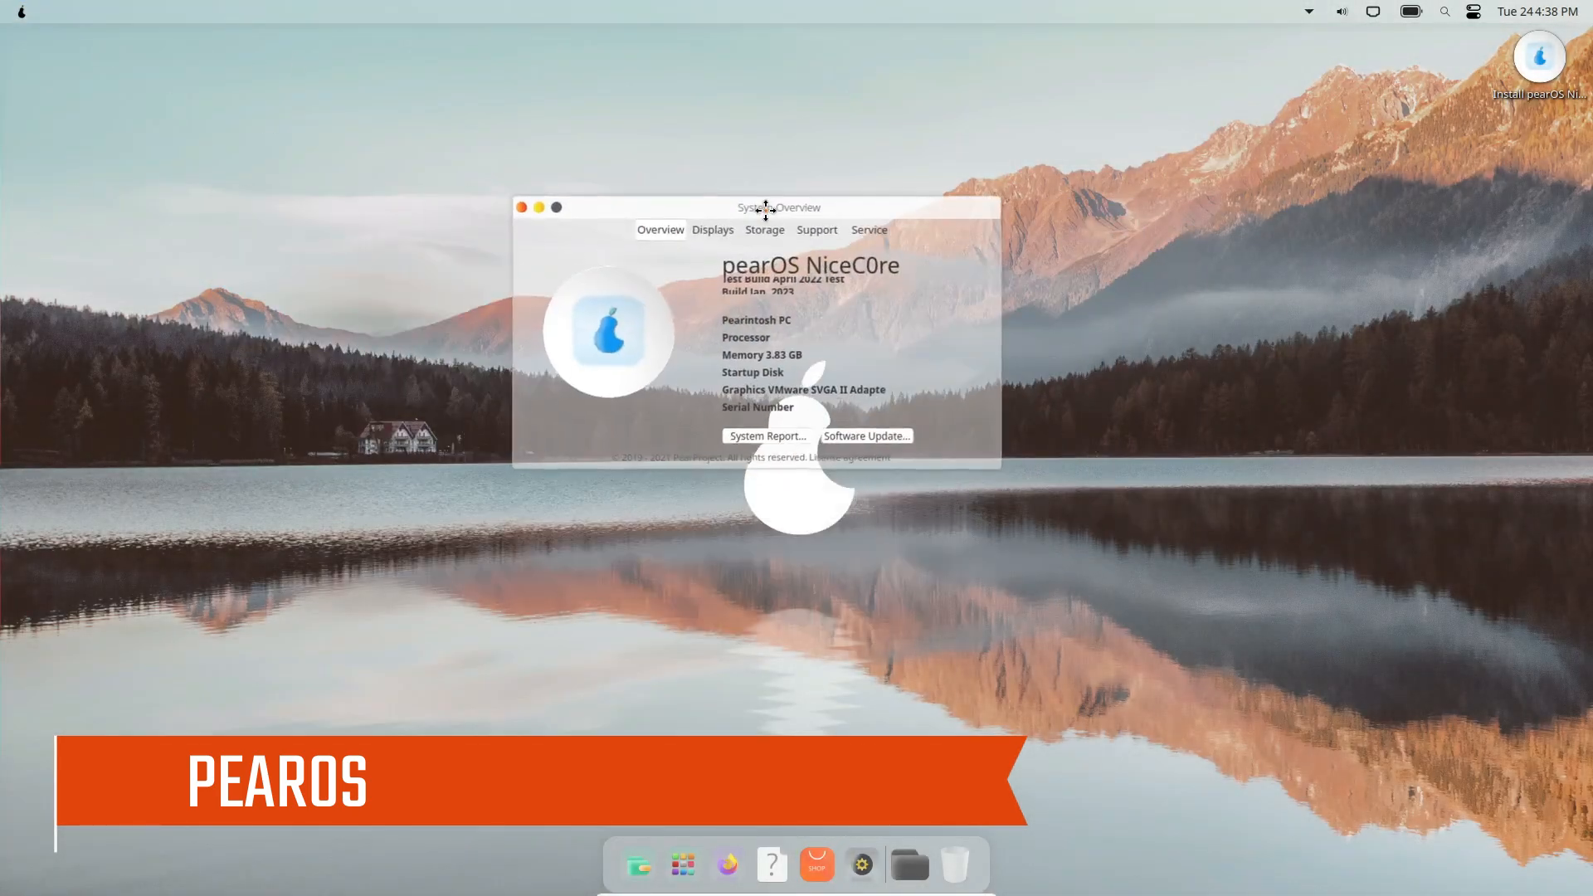
{"action": "left_click", "coordinate": [520, 208]}
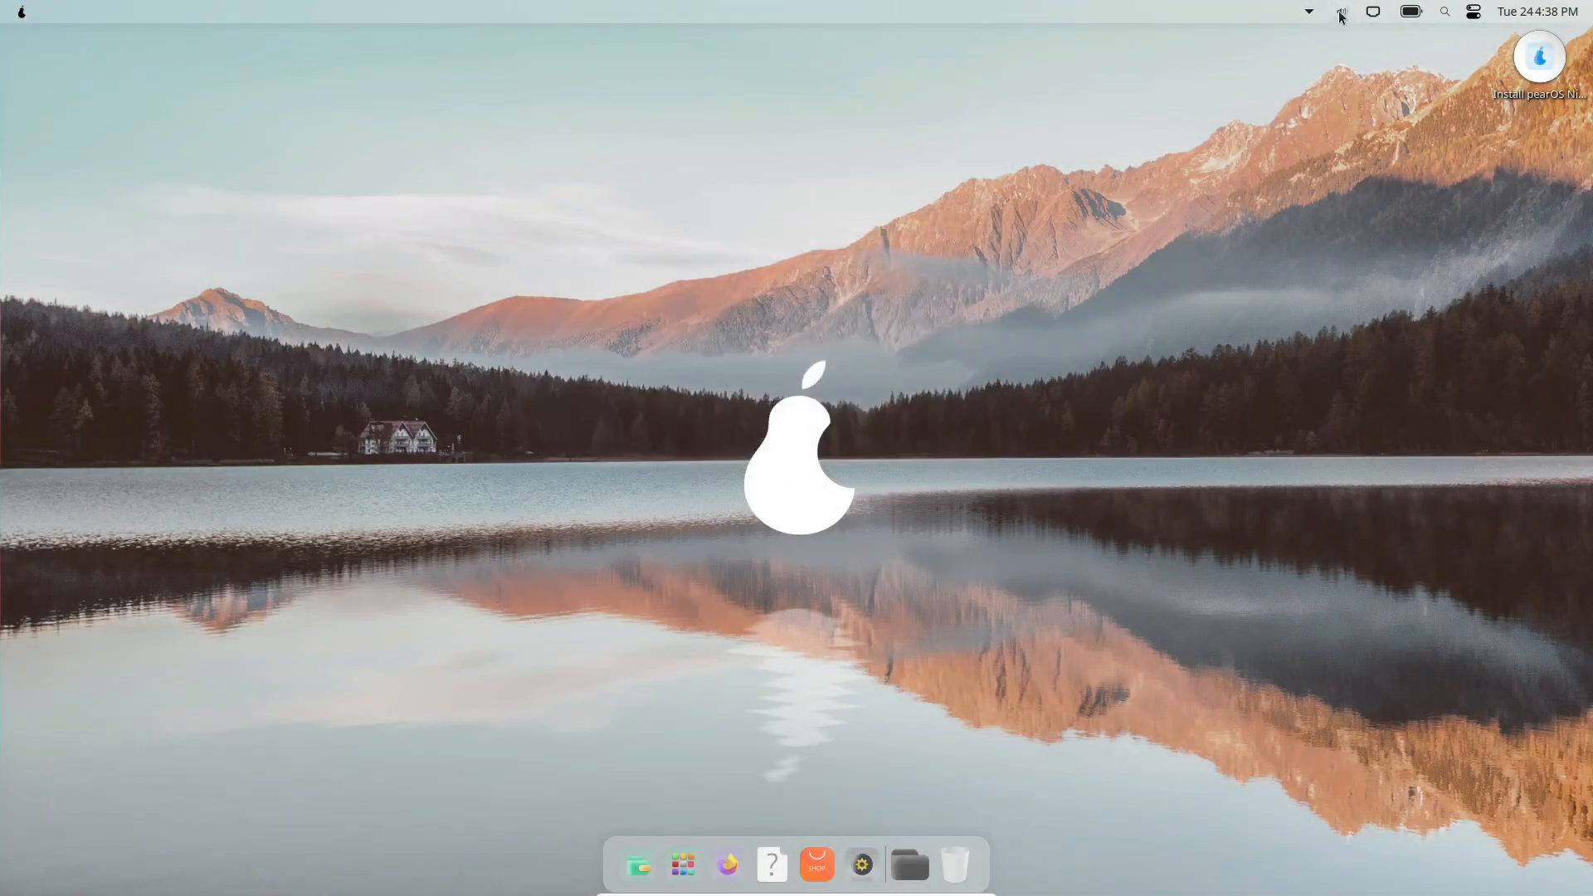
{"action": "left_click", "coordinate": [1471, 11]}
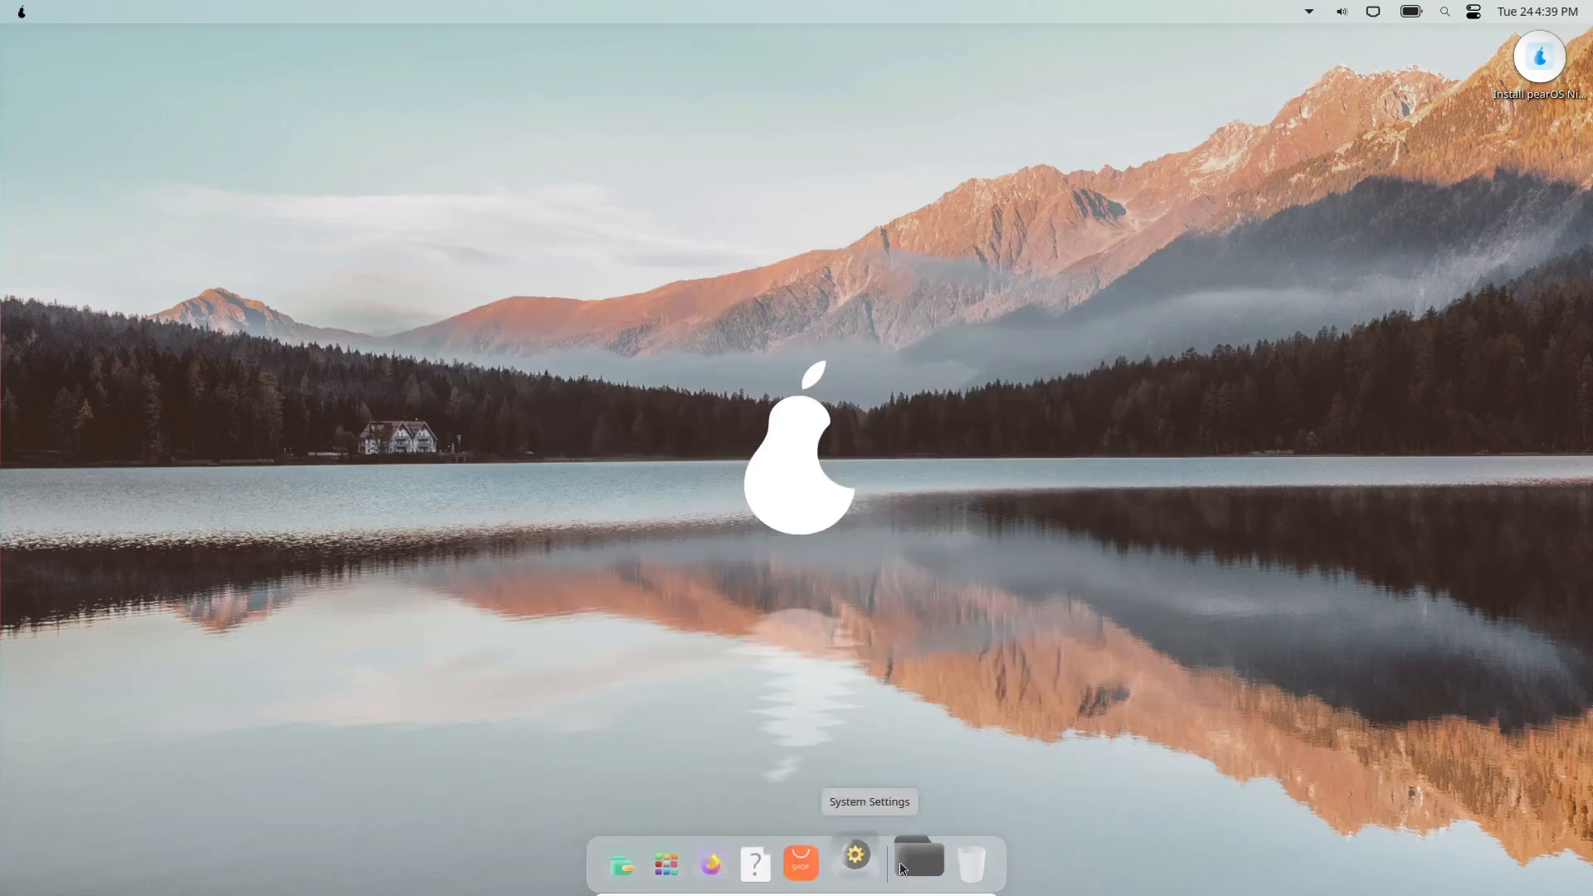
Open and close system settings, then check the software store for updates
{"action": "left_click", "coordinate": [854, 856]}
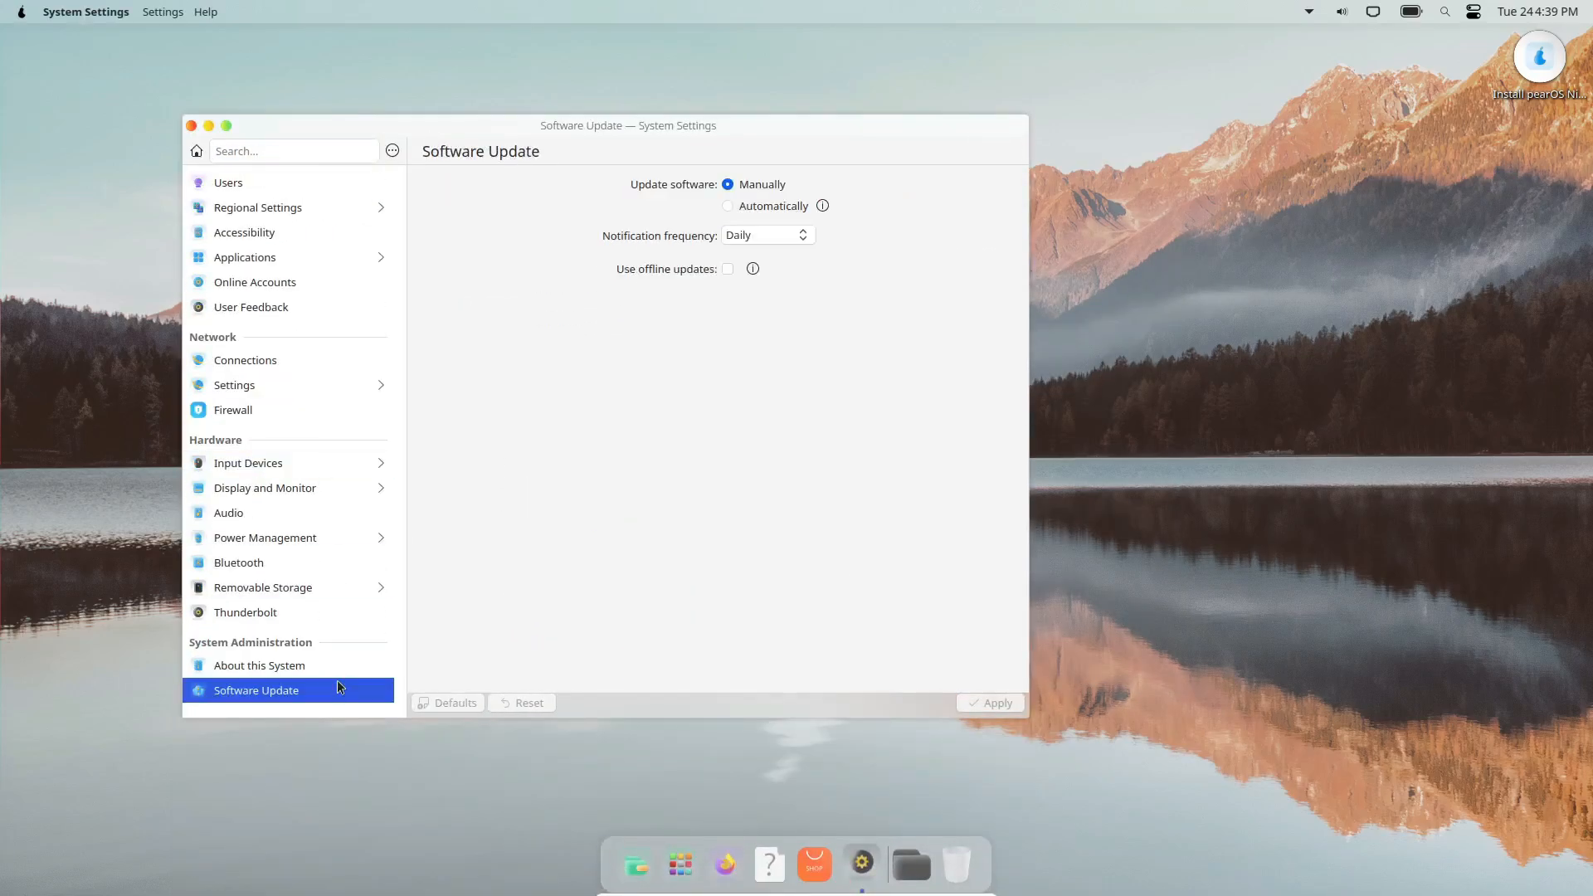
{"action": "left_click", "coordinate": [190, 127]}
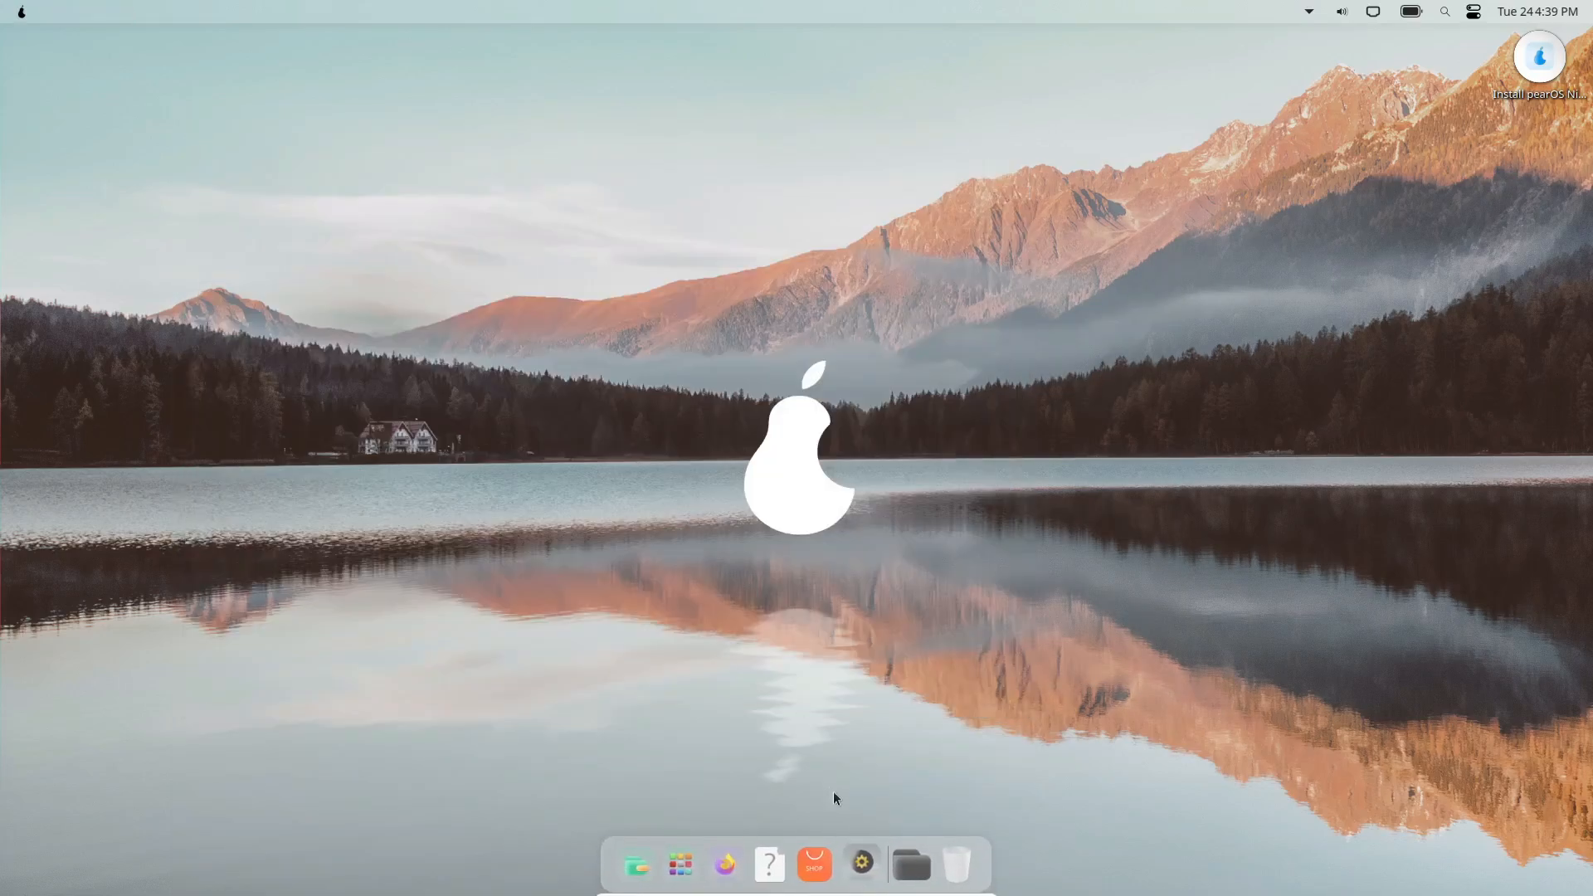
{"action": "left_click", "coordinate": [813, 864]}
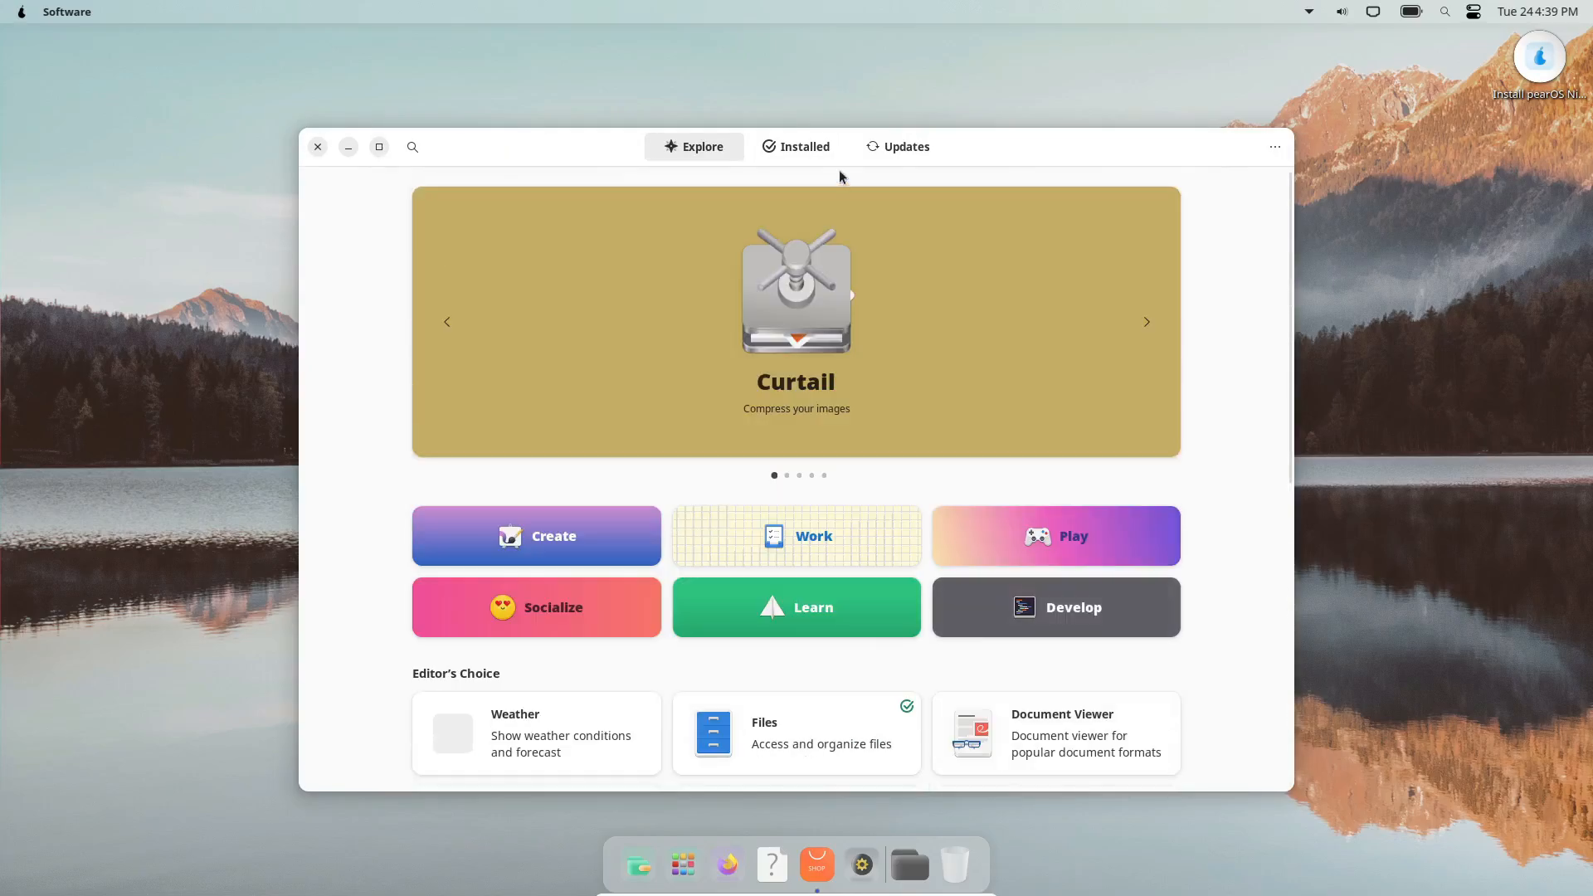
{"action": "left_click", "coordinate": [896, 146]}
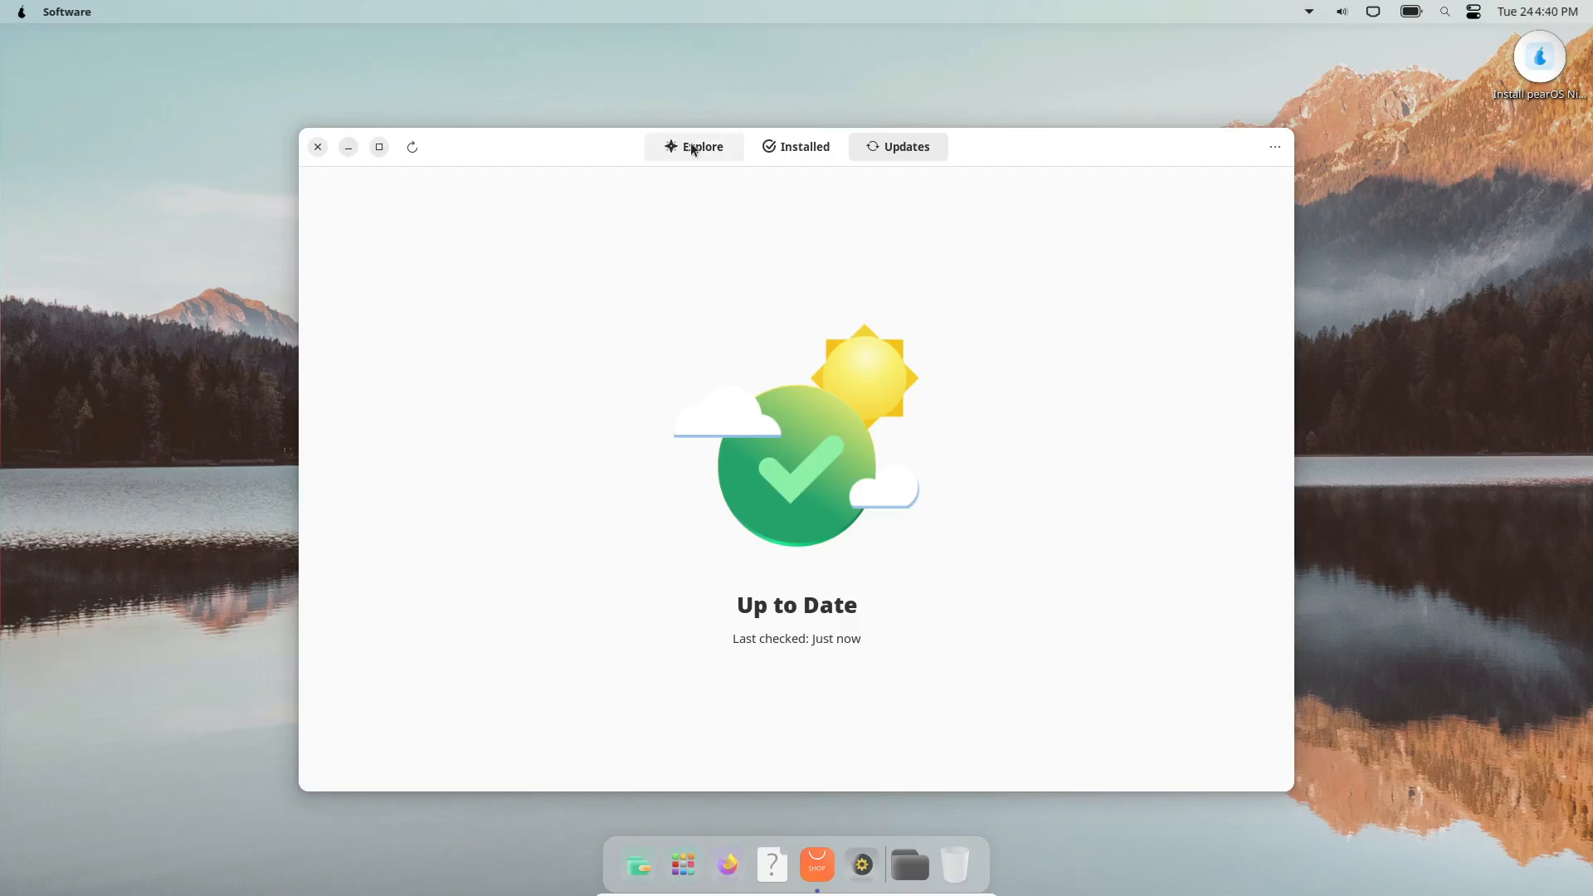
Show and dismiss the desktop options menu, then open Firefox without its welcome page
{"action": "right_click", "coordinate": [610, 350]}
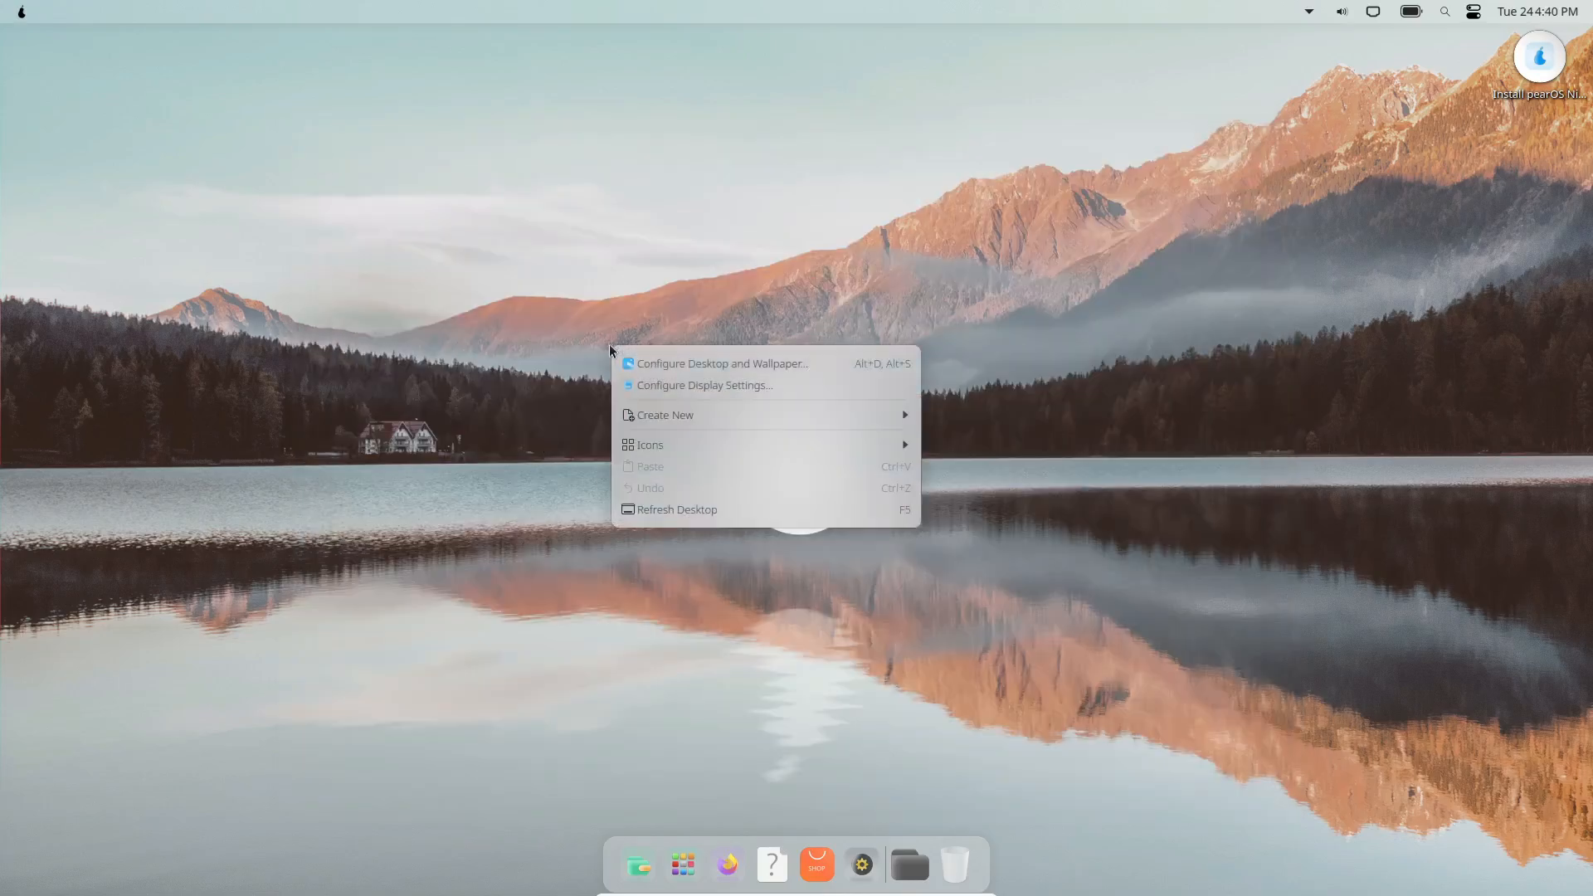
{"action": "left_click", "coordinate": [721, 362]}
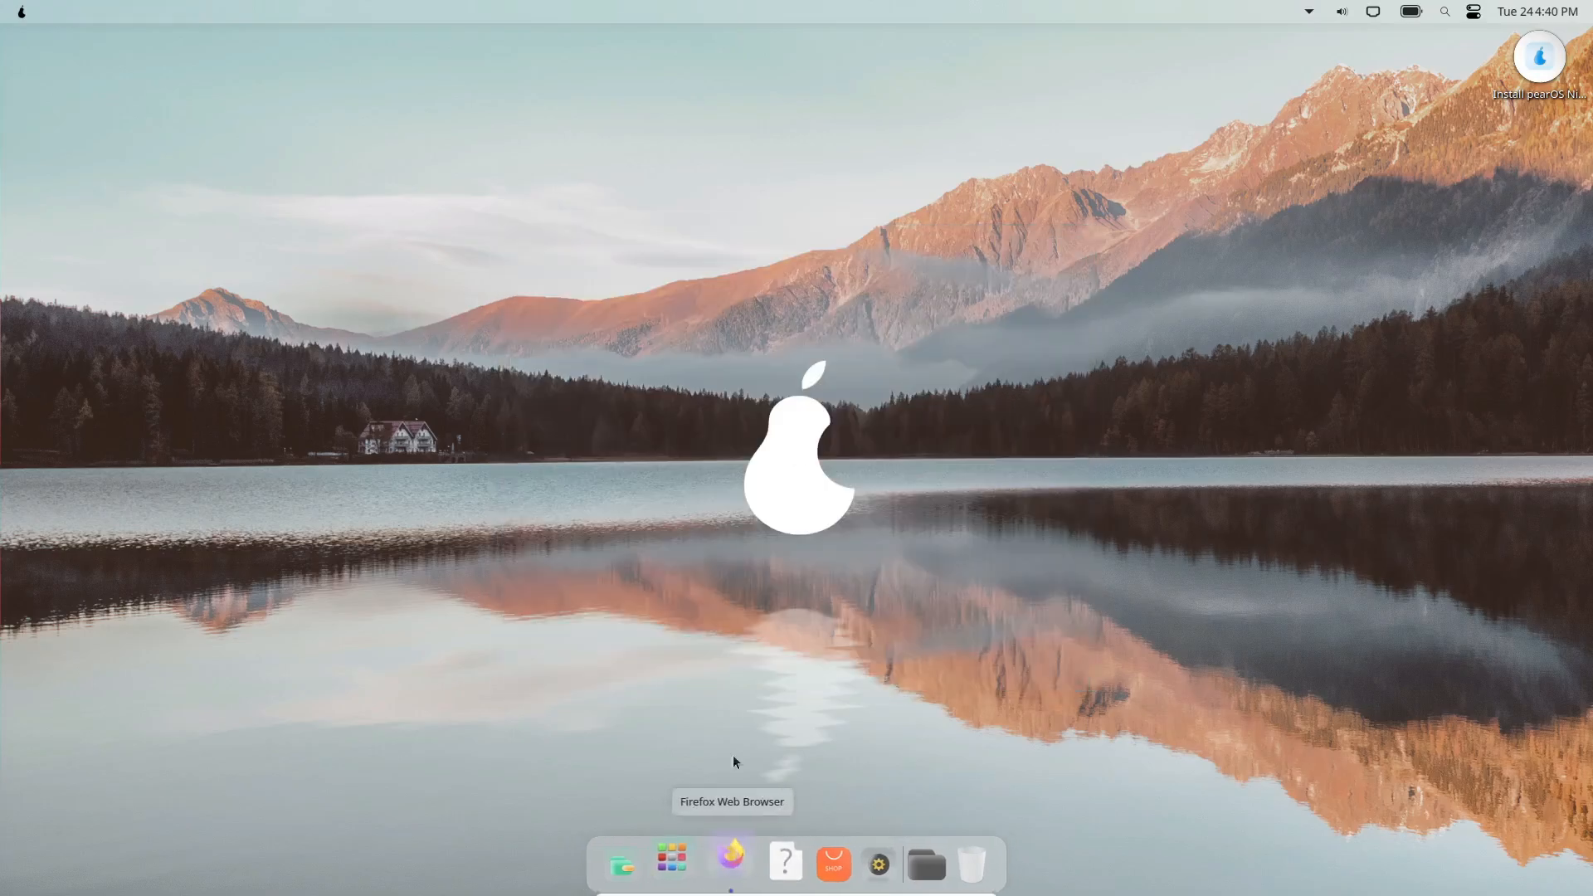
{"action": "left_click", "coordinate": [729, 863]}
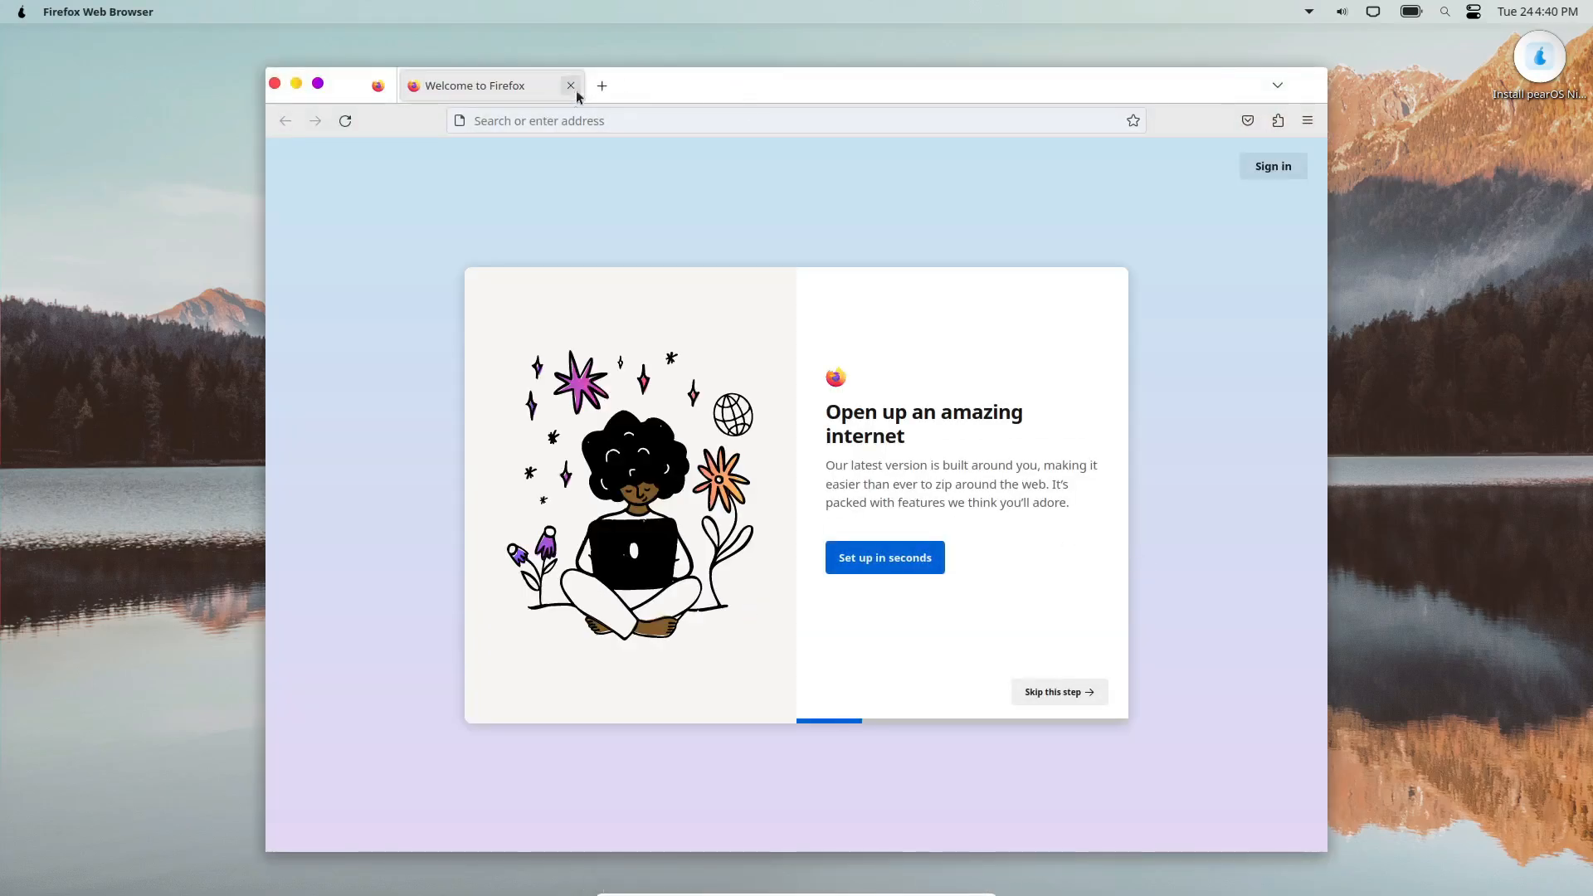
{"action": "left_click", "coordinate": [600, 86]}
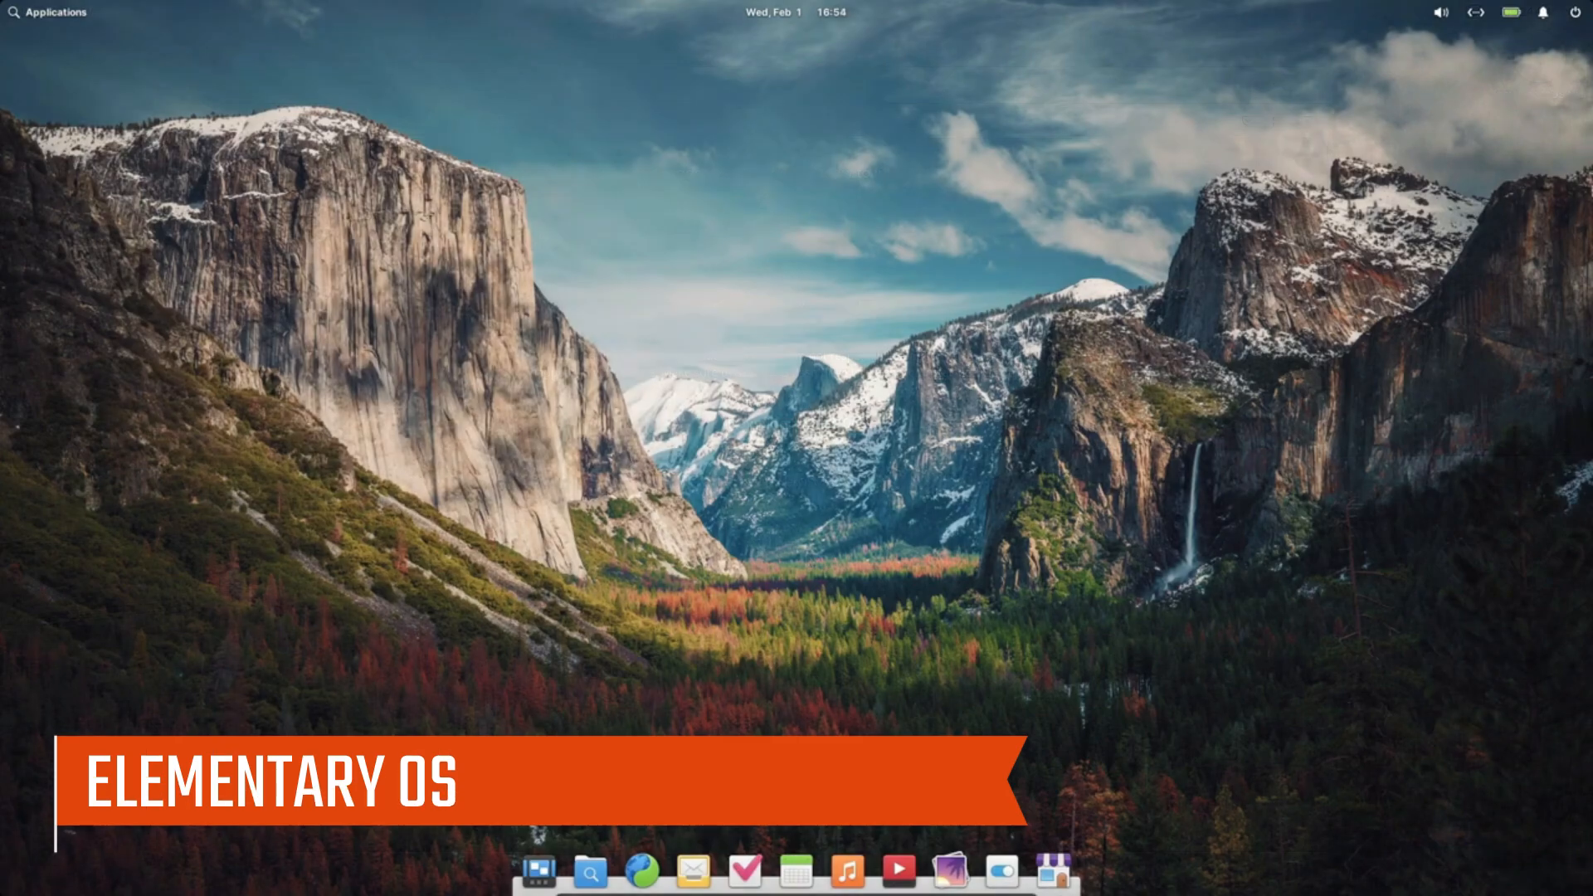
View the operating system and hardware details in system settings, then close it
{"action": "left_click", "coordinate": [1001, 871]}
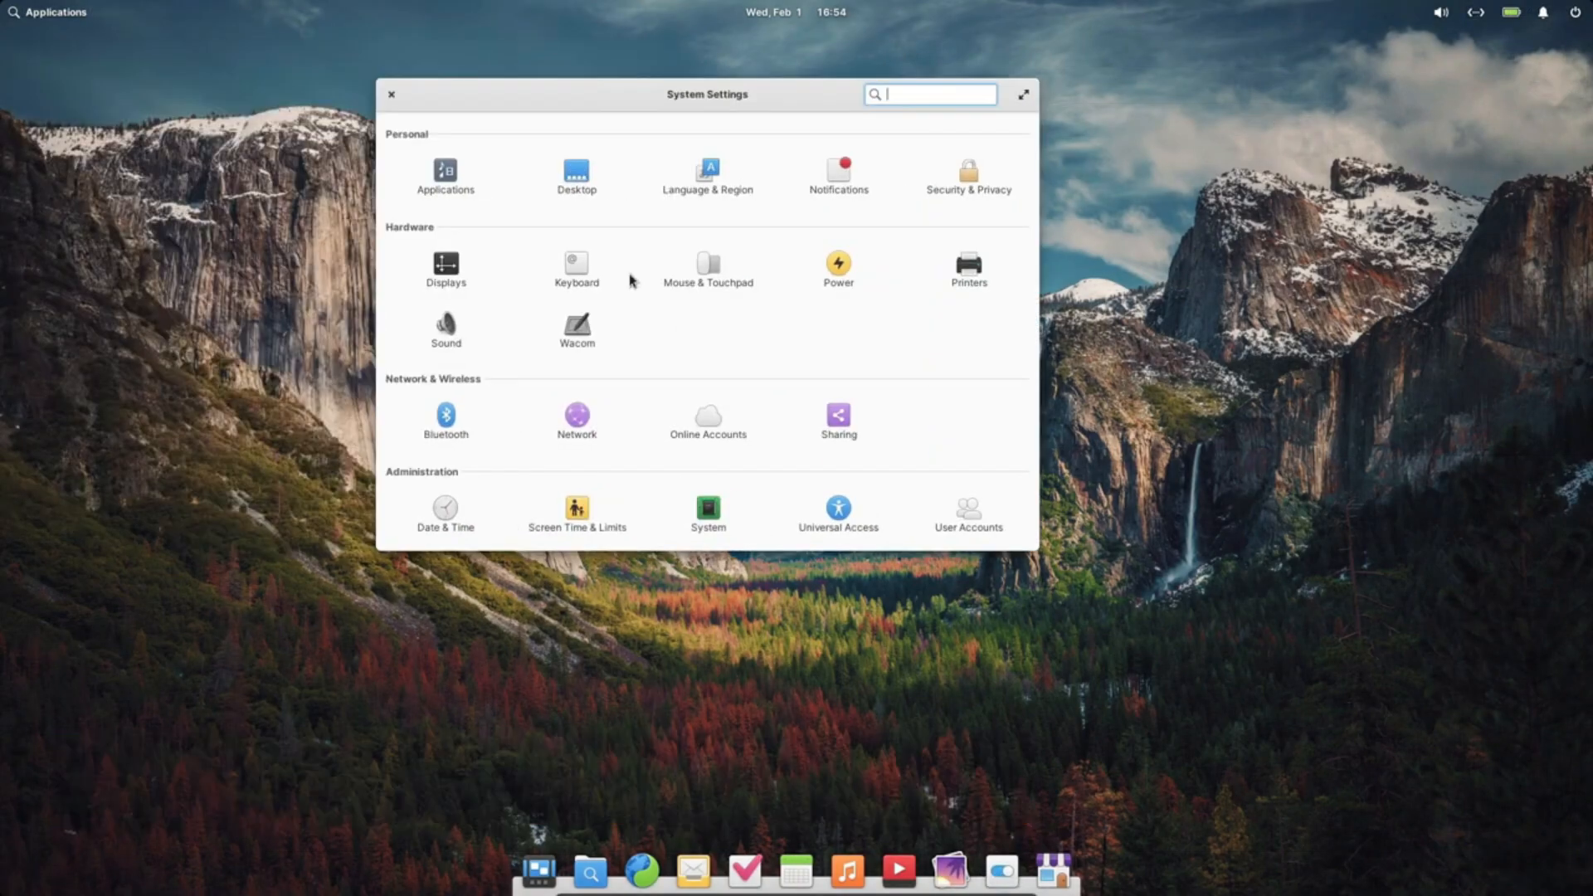
{"action": "left_click", "coordinate": [707, 513]}
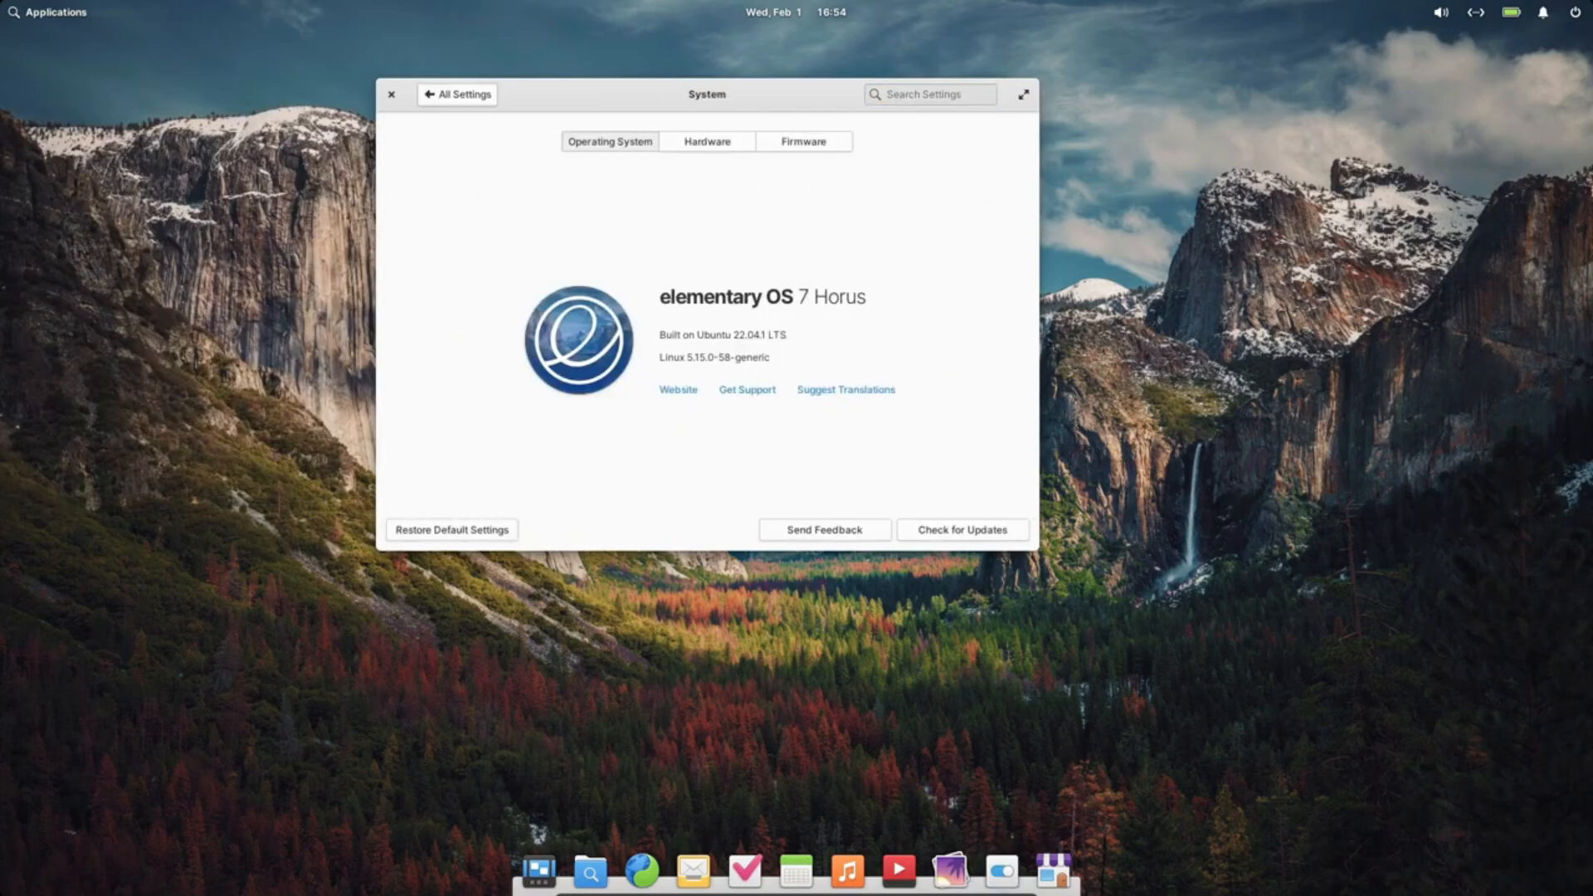
{"action": "left_click", "coordinate": [706, 141]}
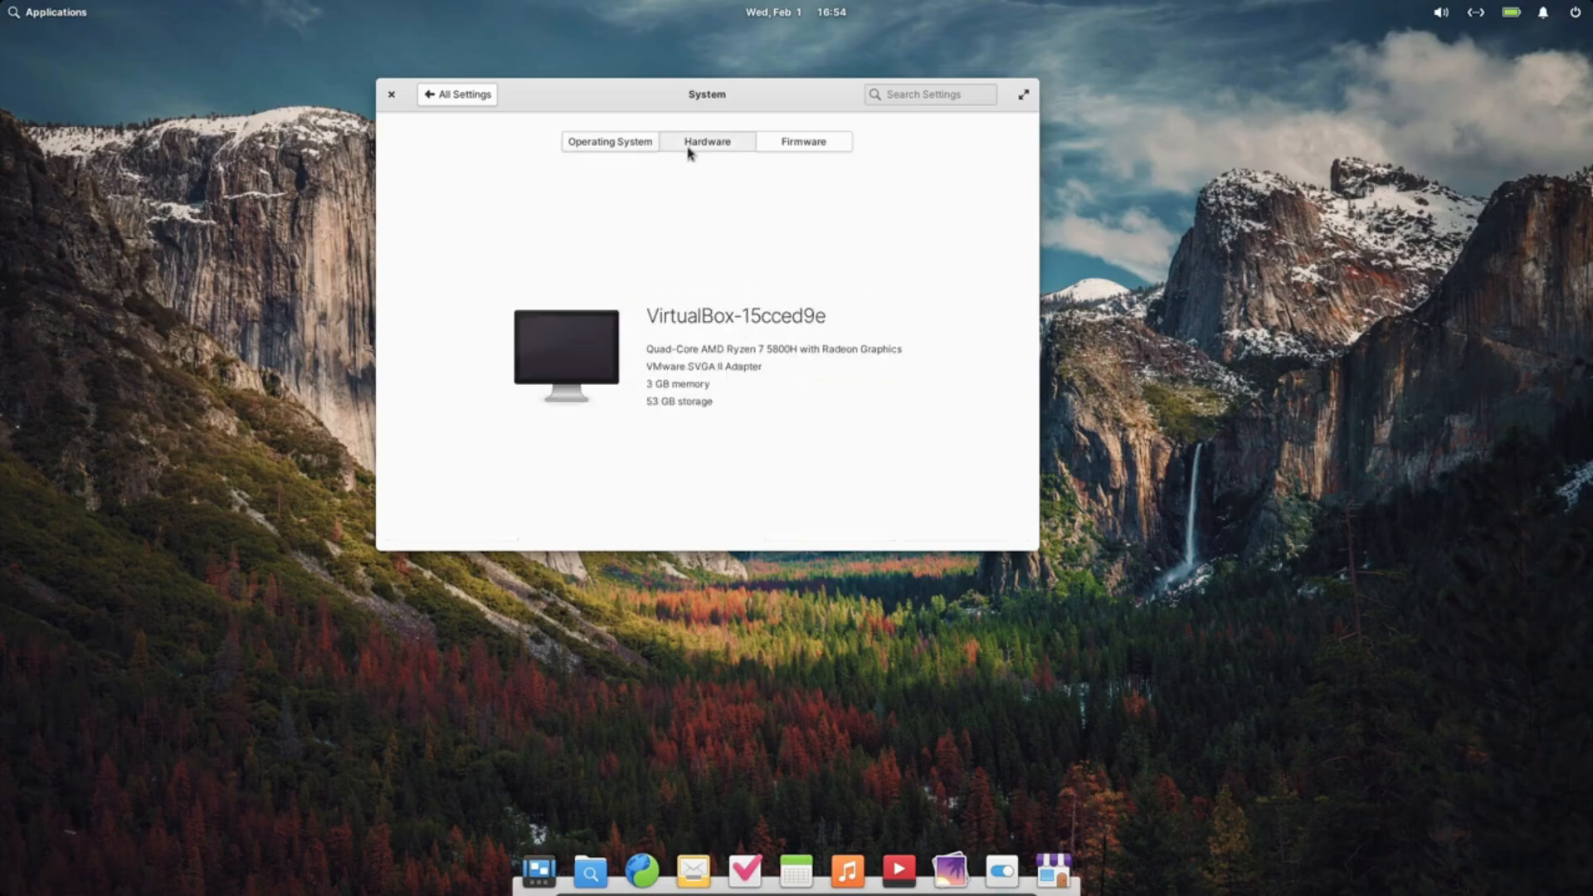
{"action": "left_click", "coordinate": [391, 94]}
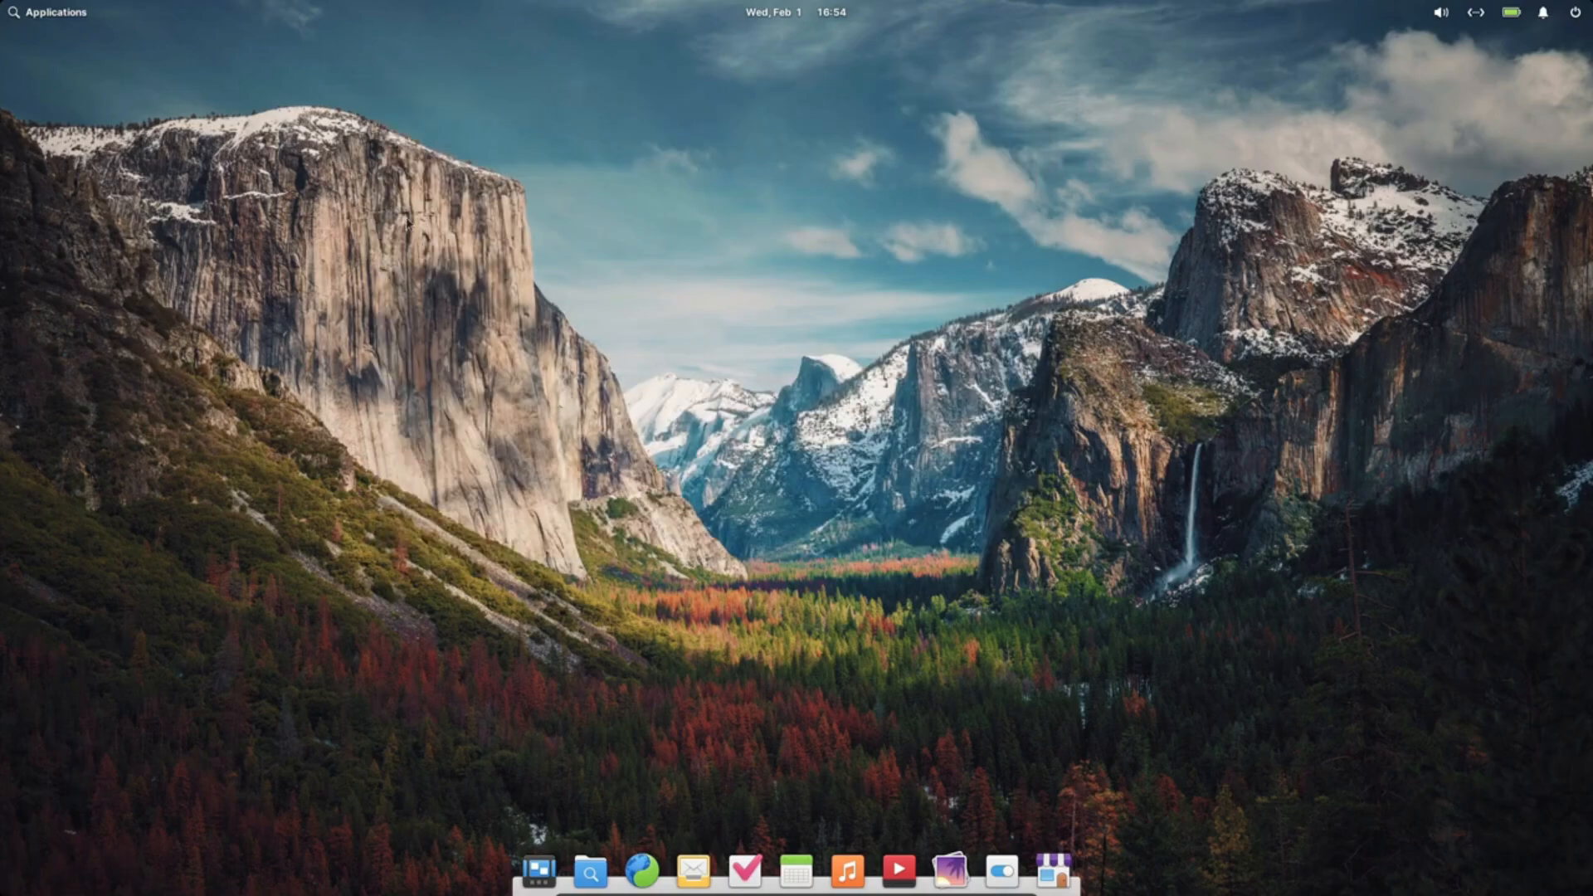
{"action": "mouse_move", "coordinate": [51, 23]}
{"action": "type", "text": "term"}
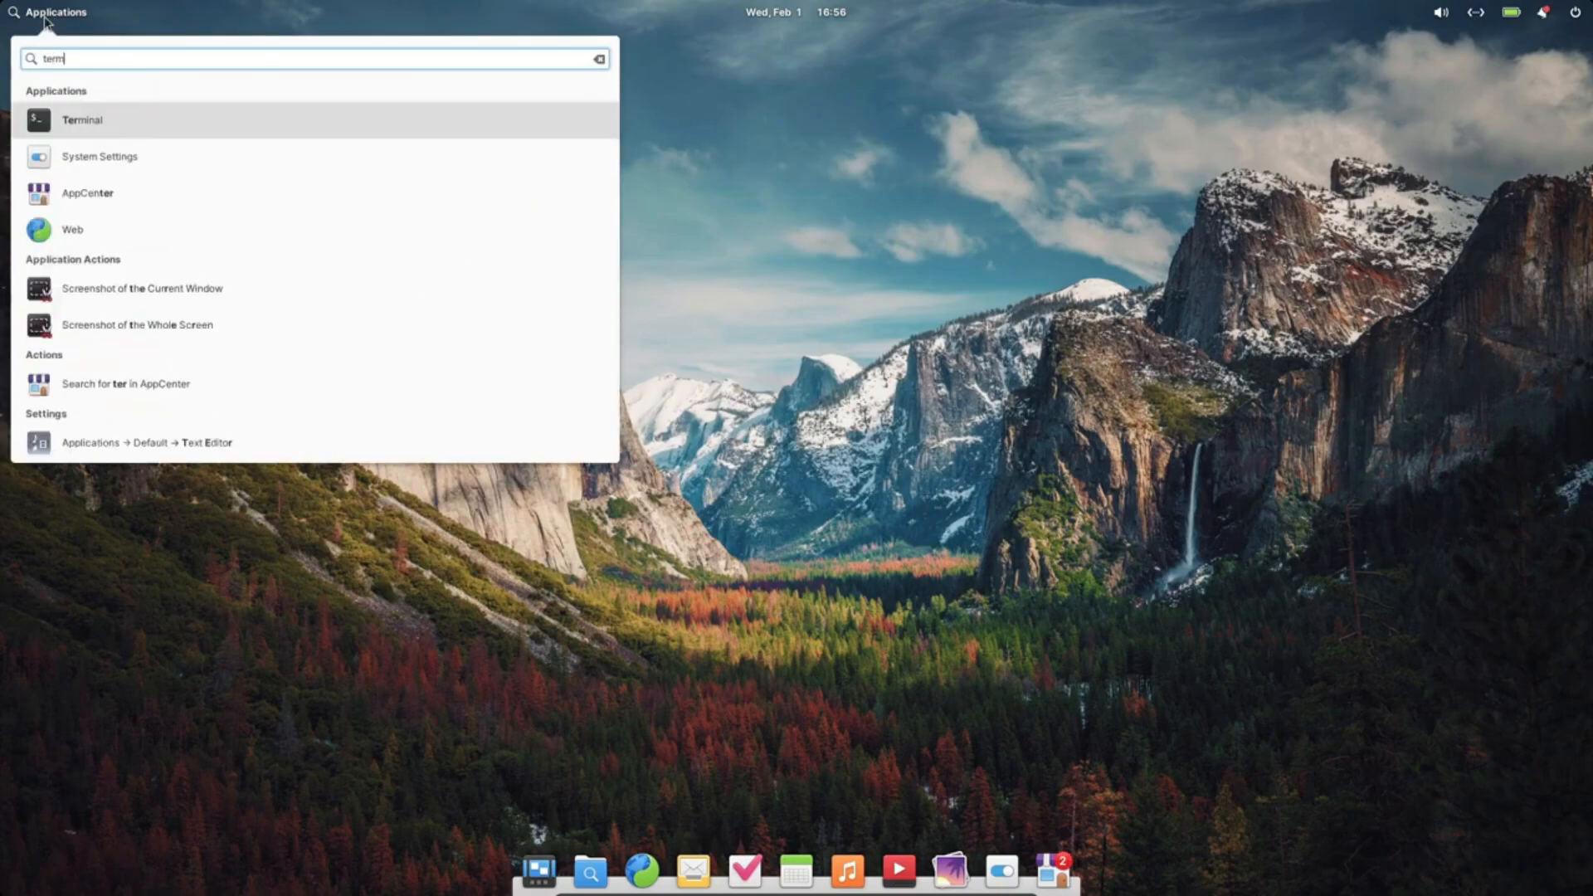
Launch Terminal, then show Icon Browser's store page in a maximized AppCenter
{"action": "left_click", "coordinate": [81, 119]}
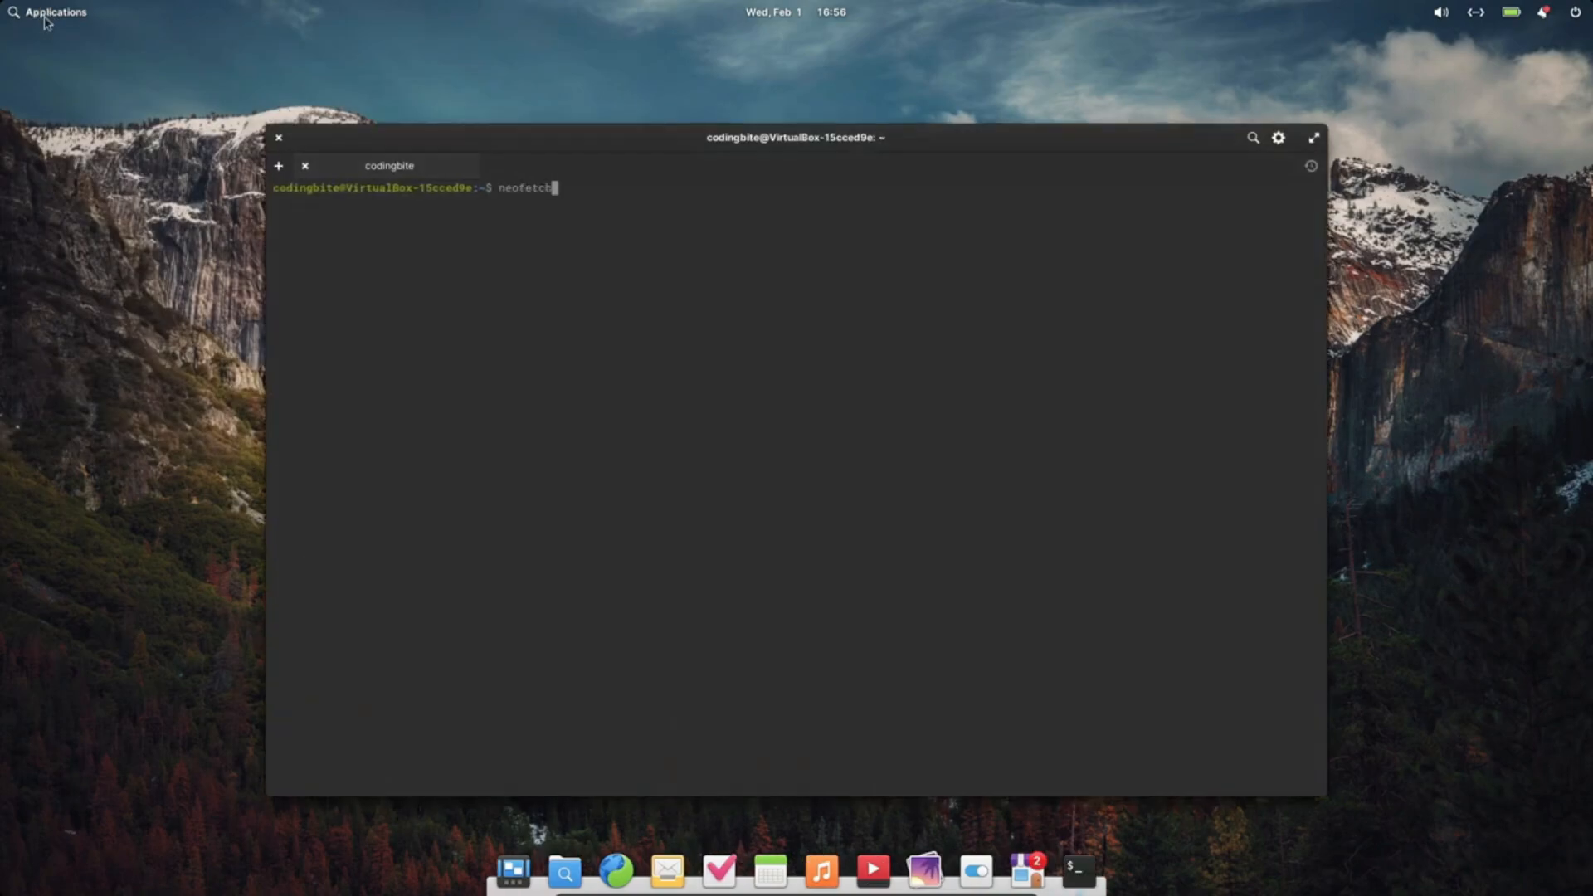
{"action": "left_click", "coordinate": [51, 11]}
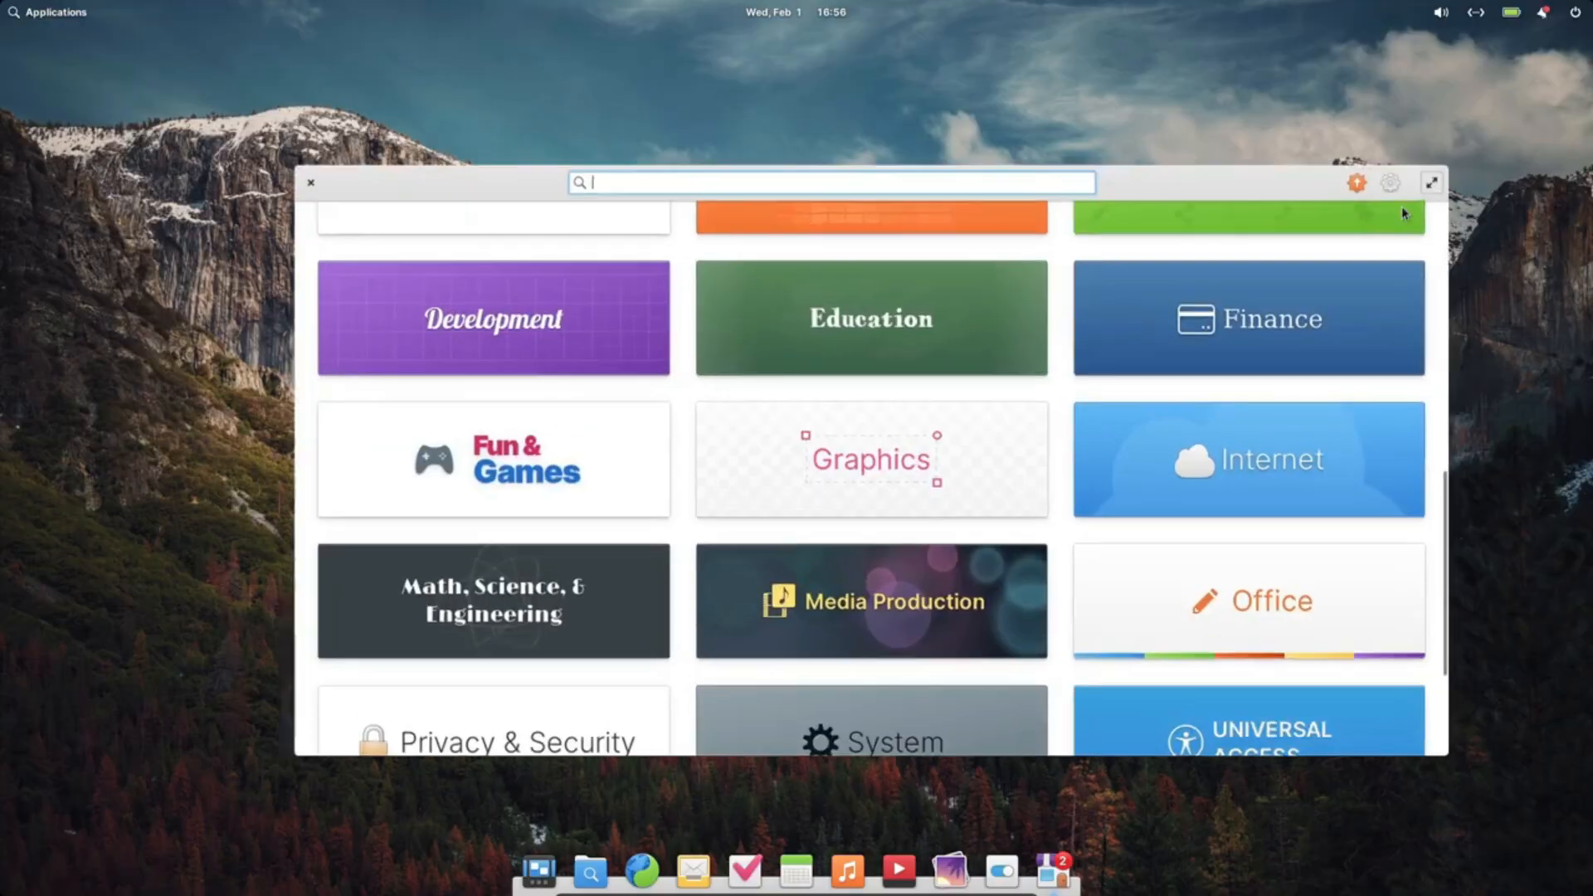
{"action": "left_click", "coordinate": [1430, 182]}
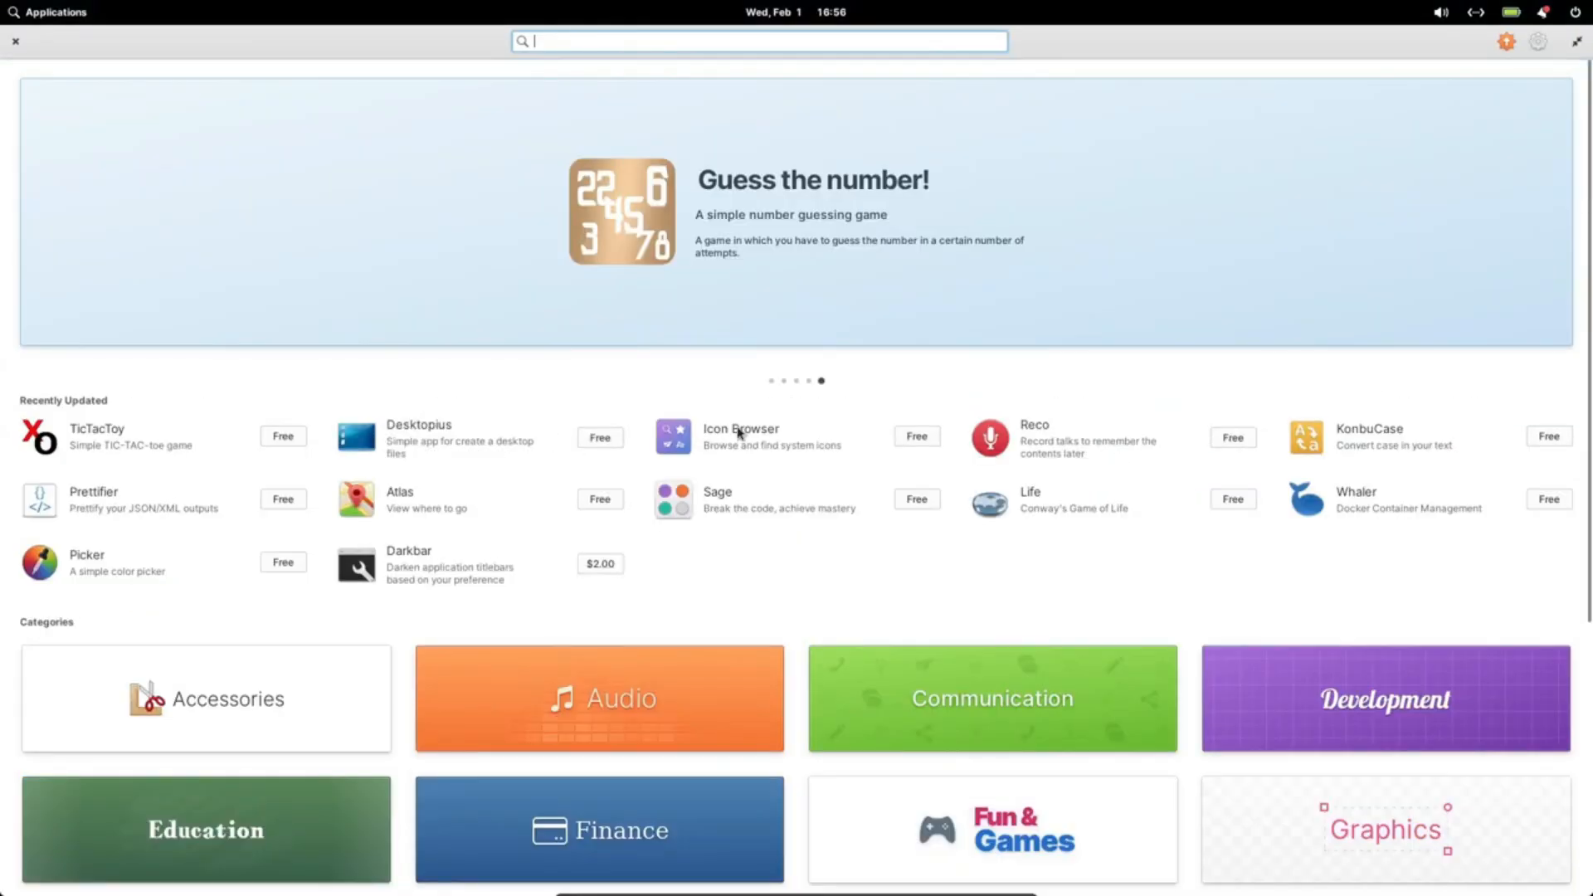
{"action": "left_click", "coordinate": [741, 429]}
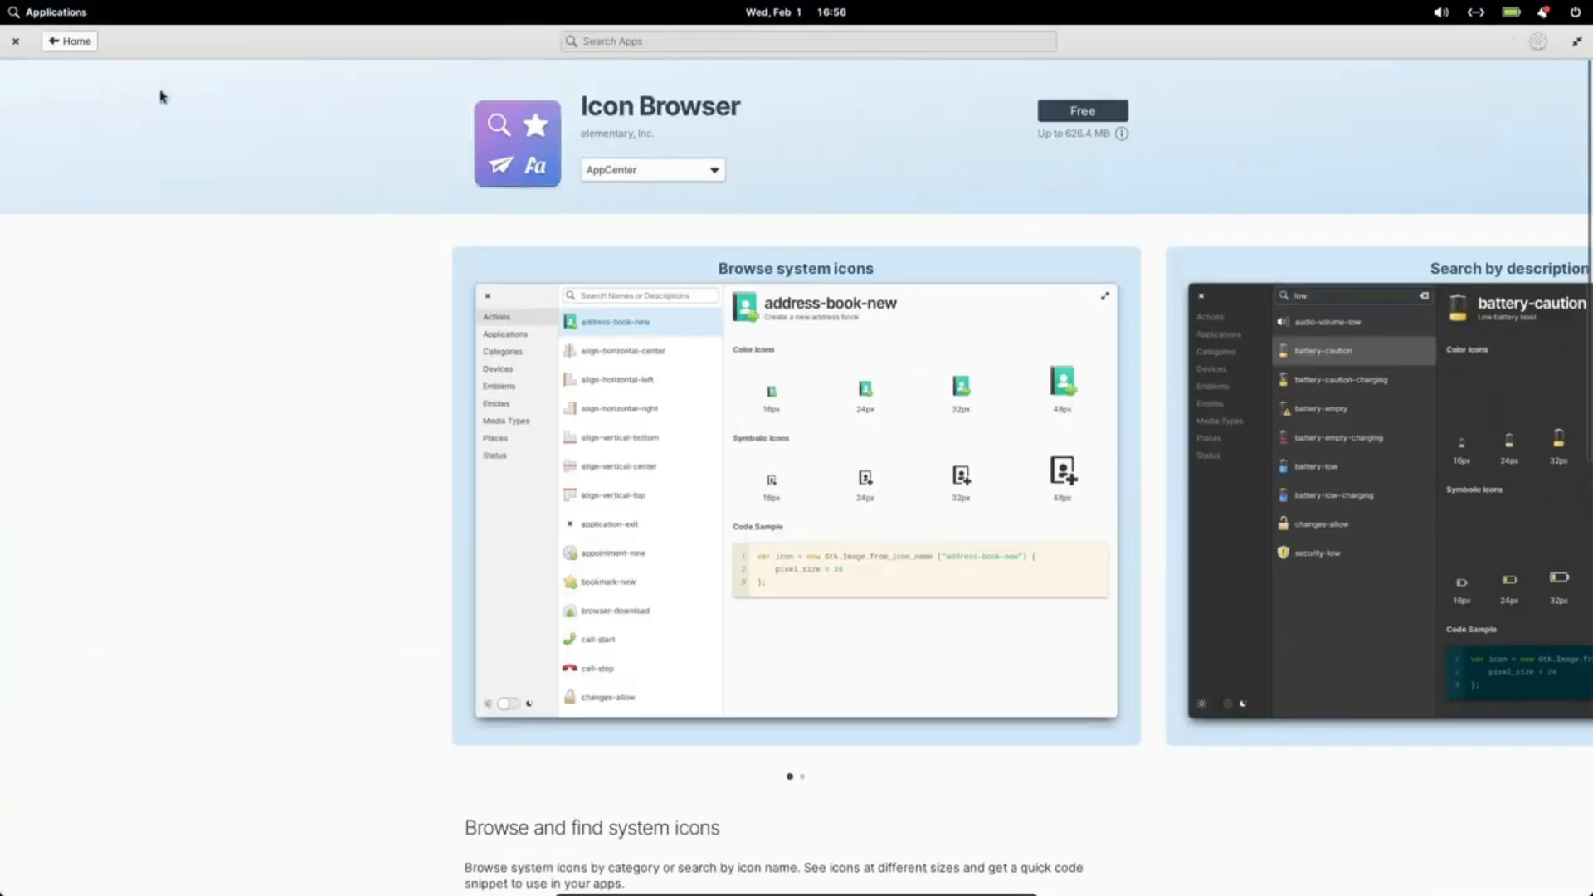
{"action": "left_click", "coordinate": [69, 41]}
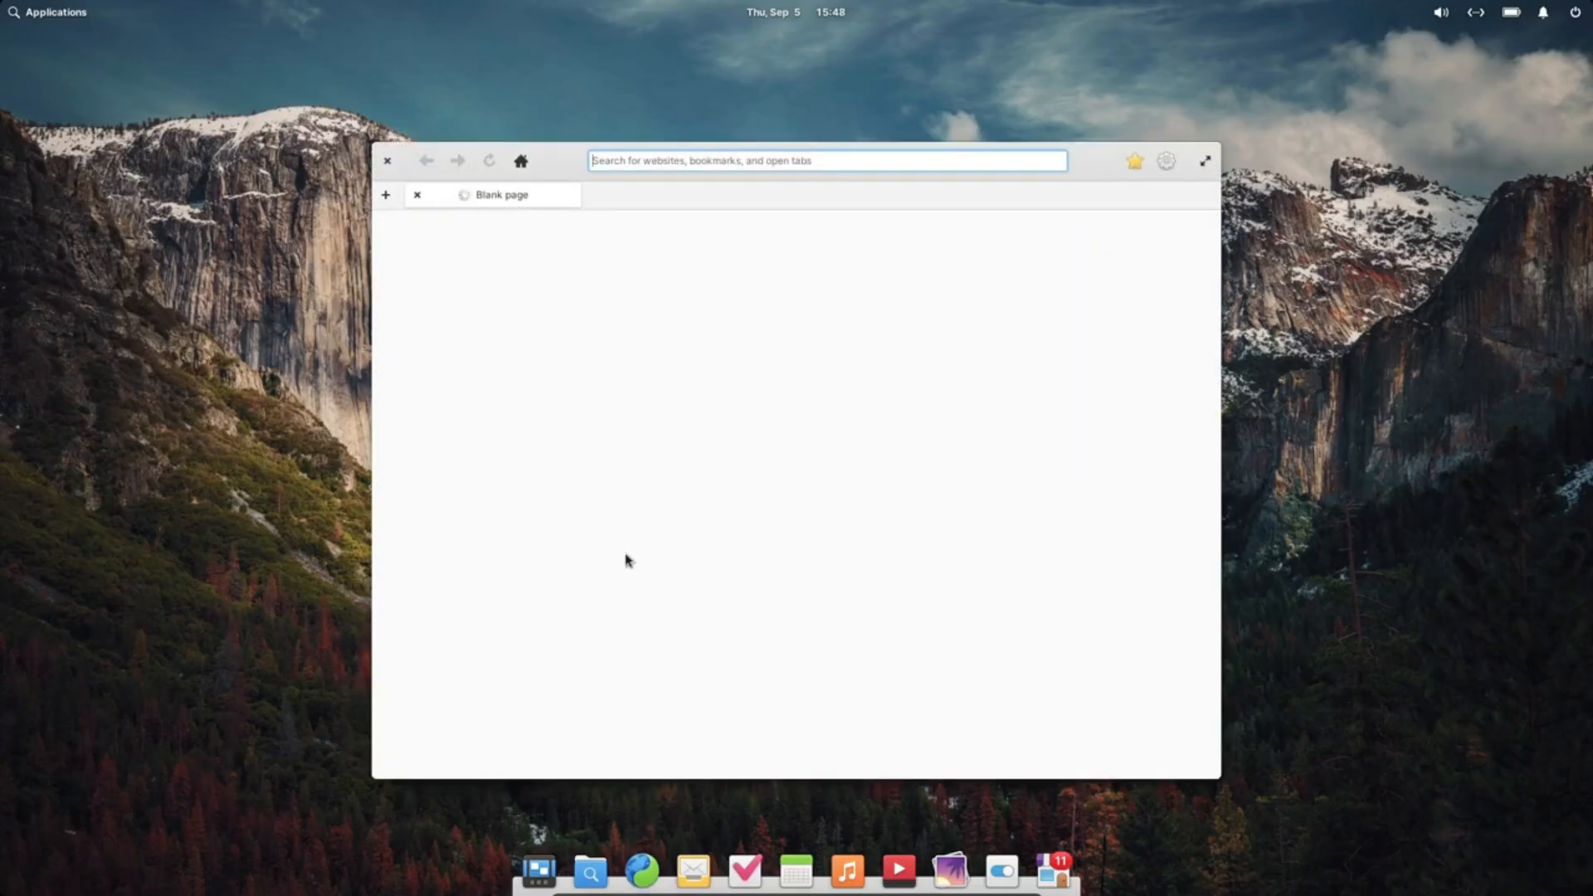
Close the GNOME Web tab once its New Tab page has loaded
{"action": "left_click", "coordinate": [519, 160]}
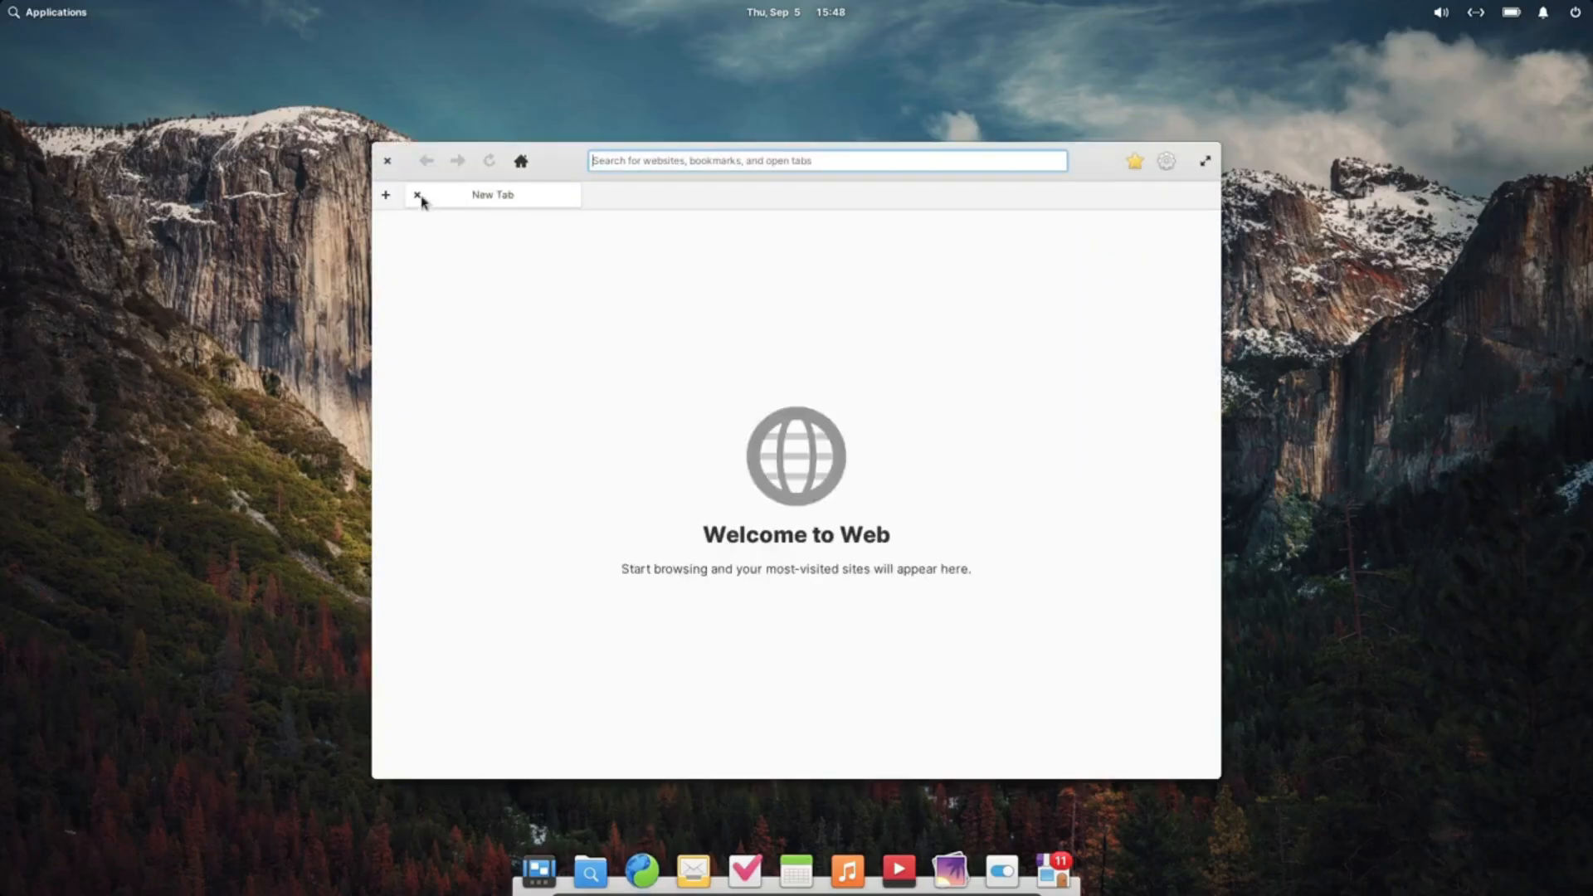
{"action": "left_click", "coordinate": [693, 870]}
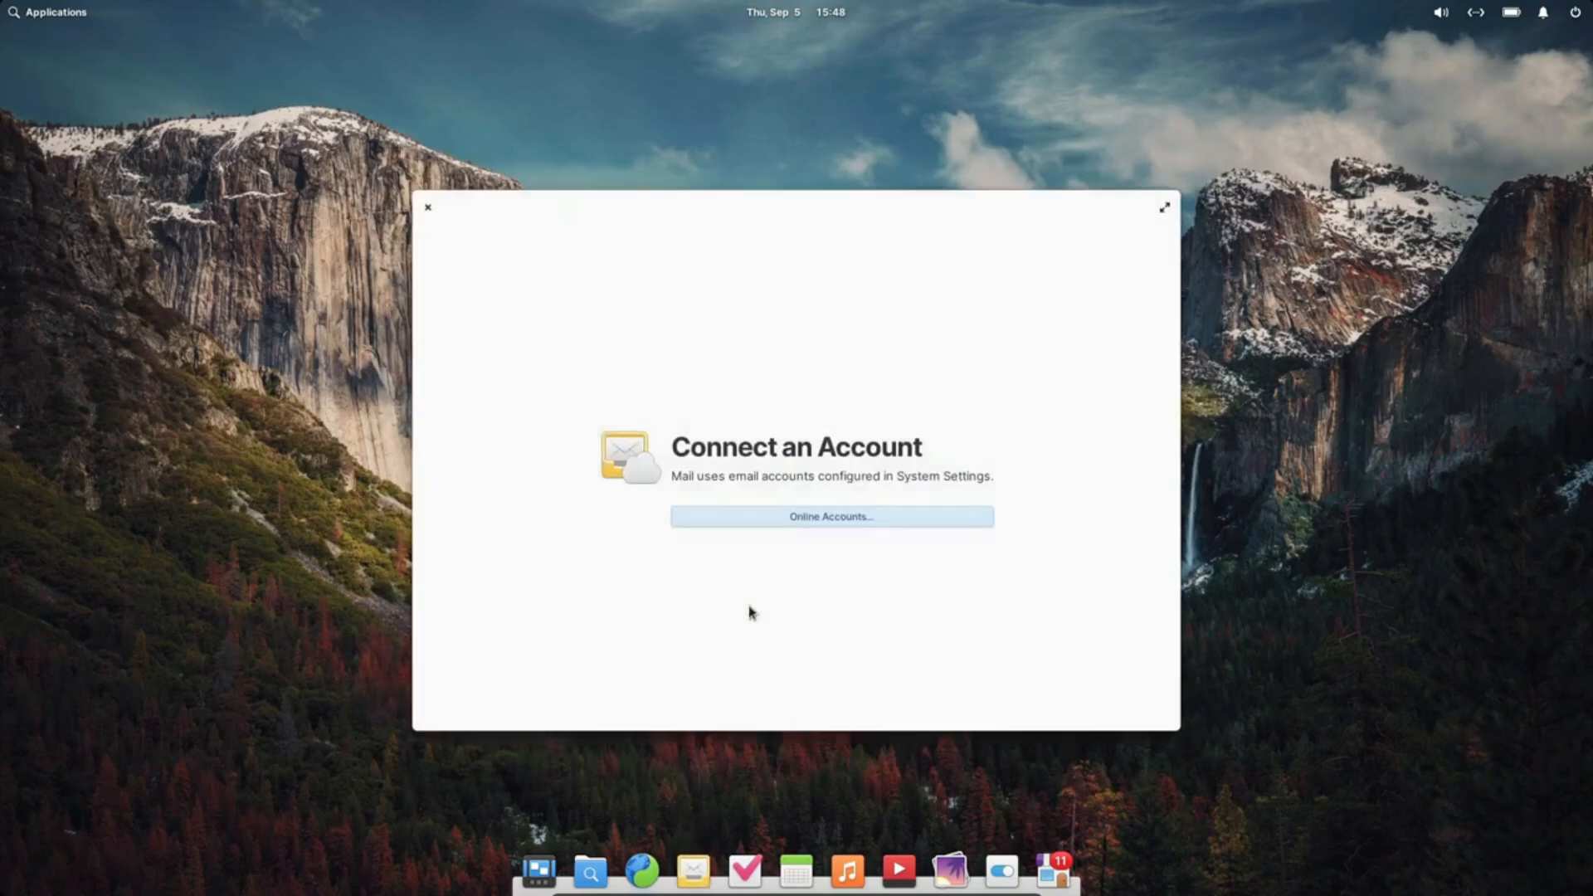
{"action": "left_click", "coordinate": [829, 516]}
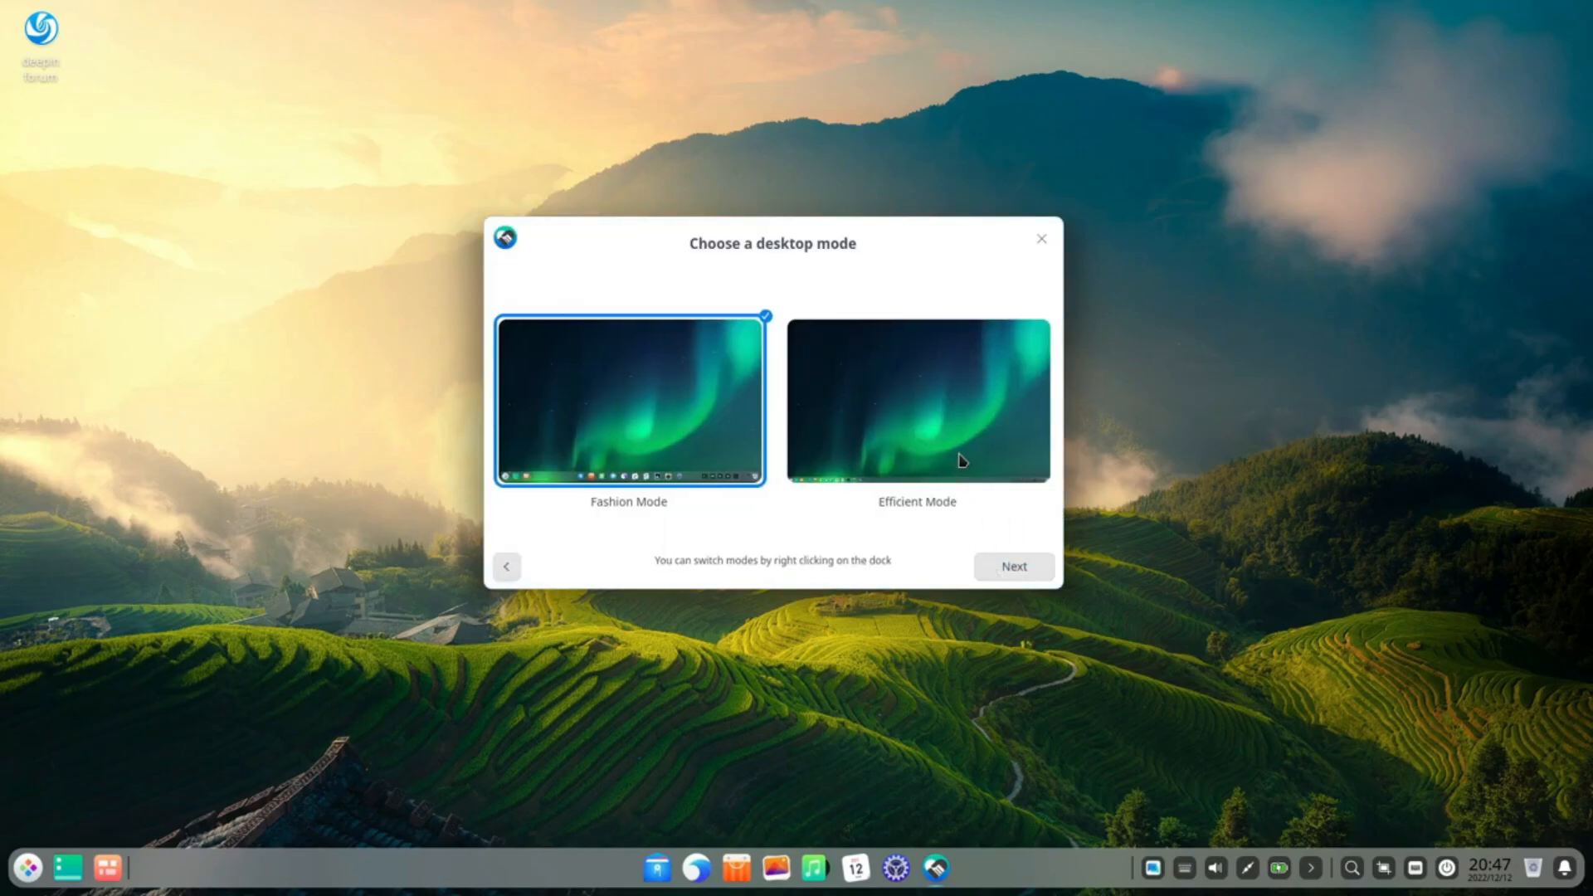
Finish Deepin's welcome setup with Effect Mode and bloom-classic icons
{"action": "left_click", "coordinate": [915, 400]}
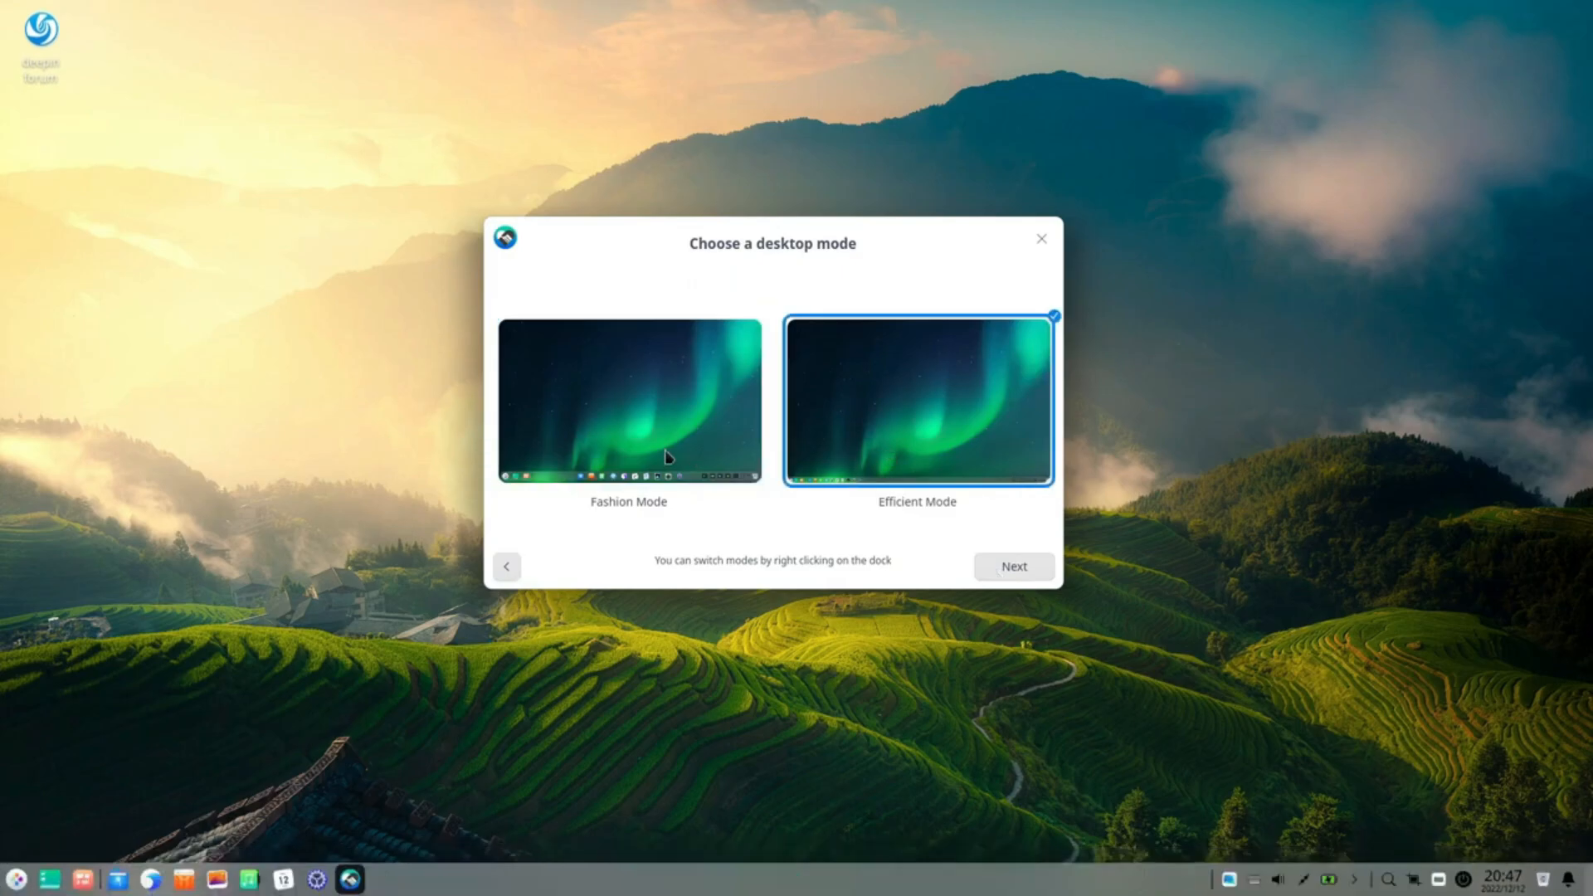
{"action": "left_click", "coordinate": [1012, 566]}
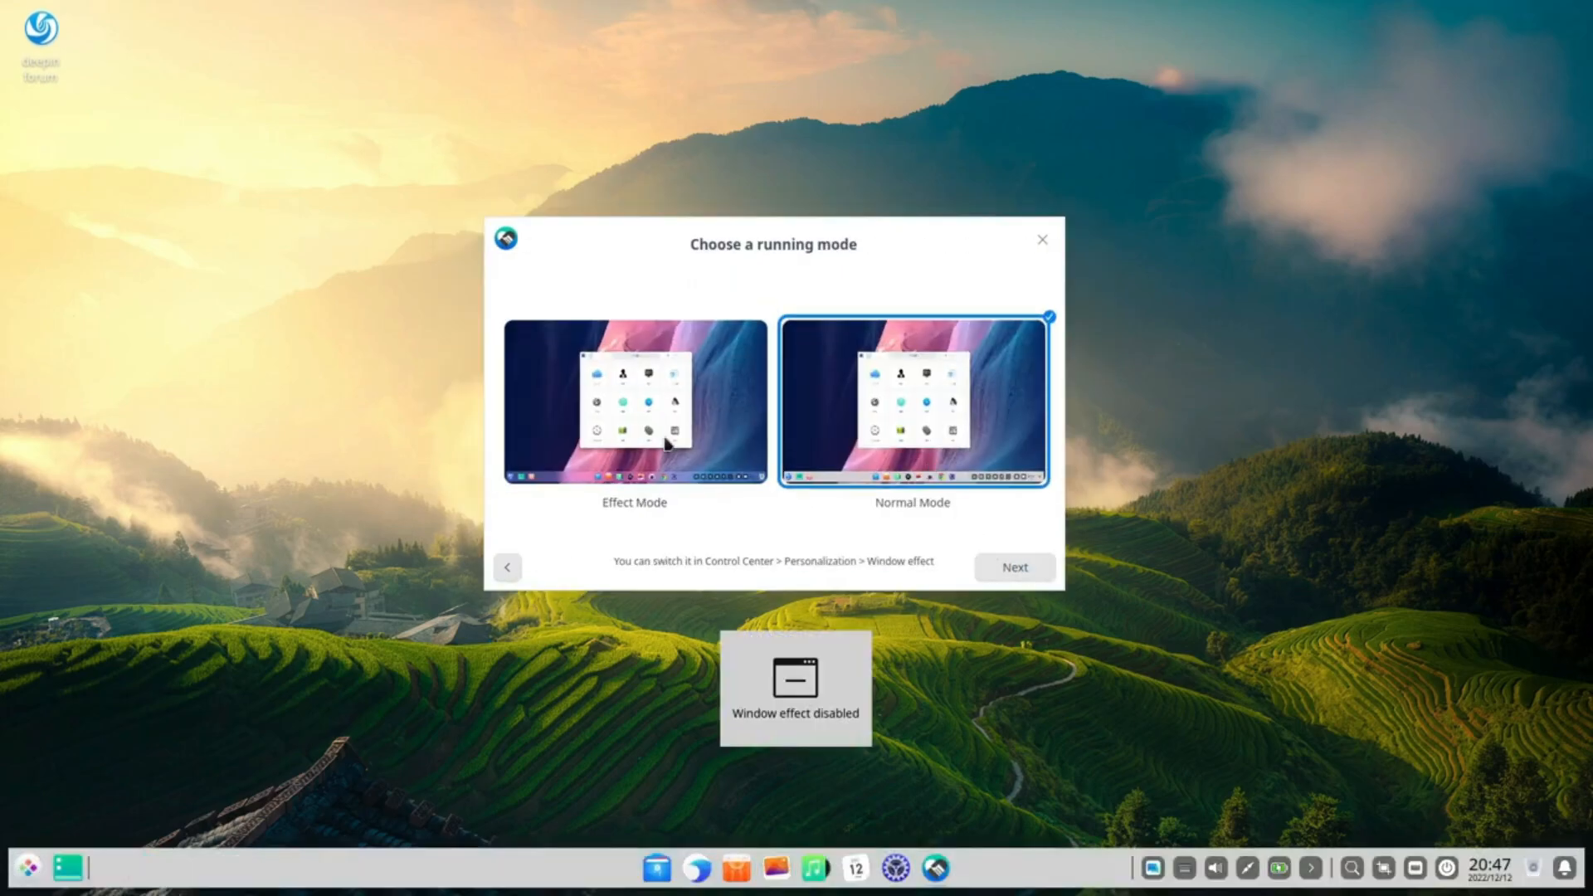
{"action": "left_click", "coordinate": [633, 400]}
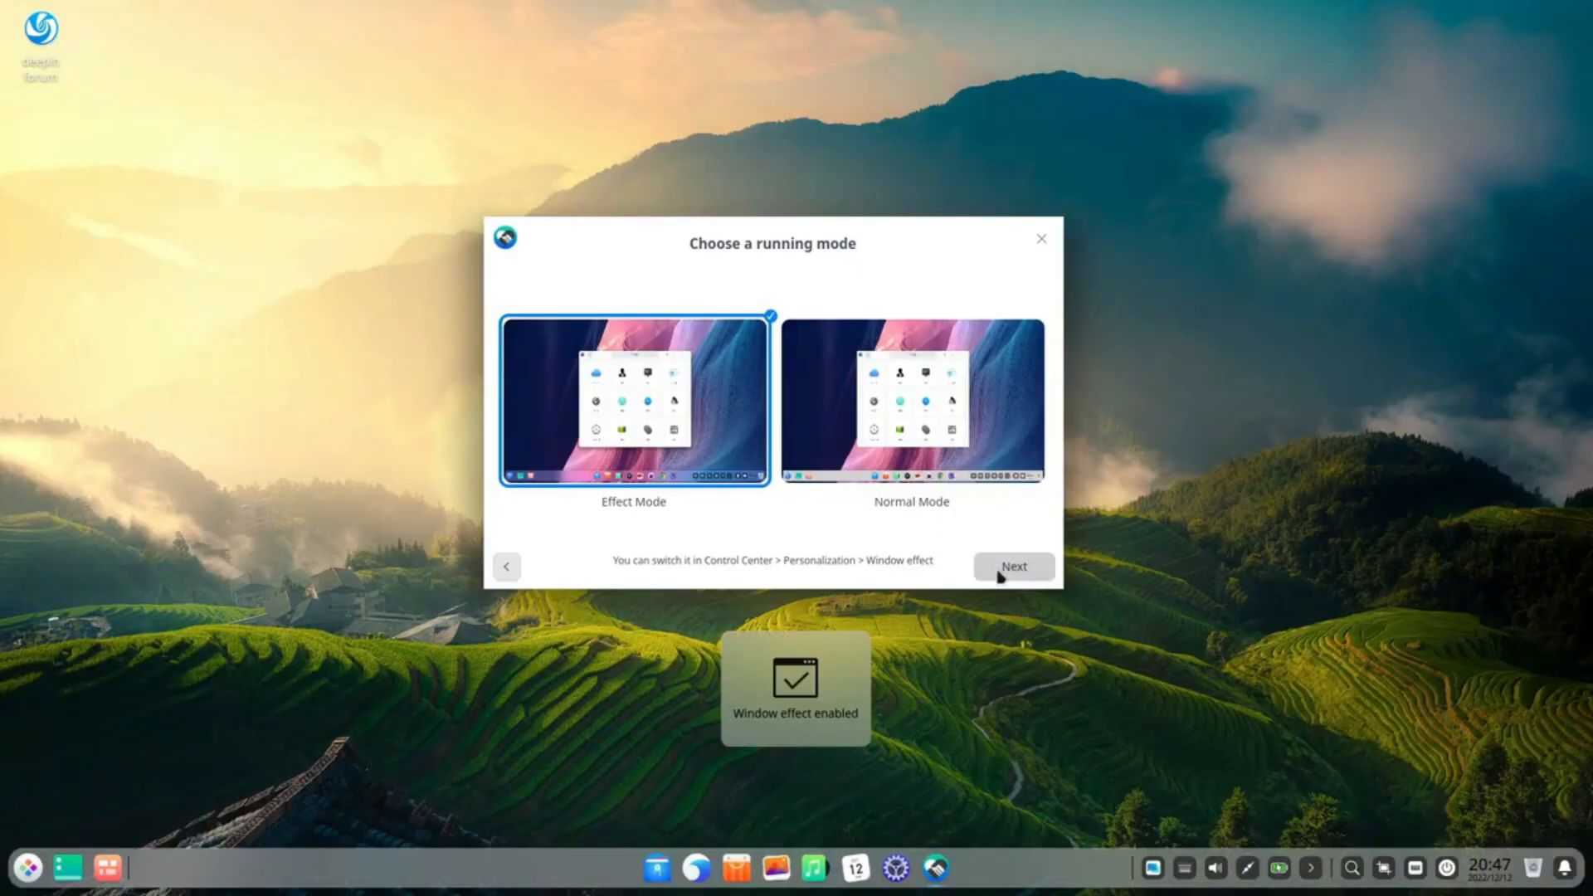
{"action": "left_click", "coordinate": [1012, 566]}
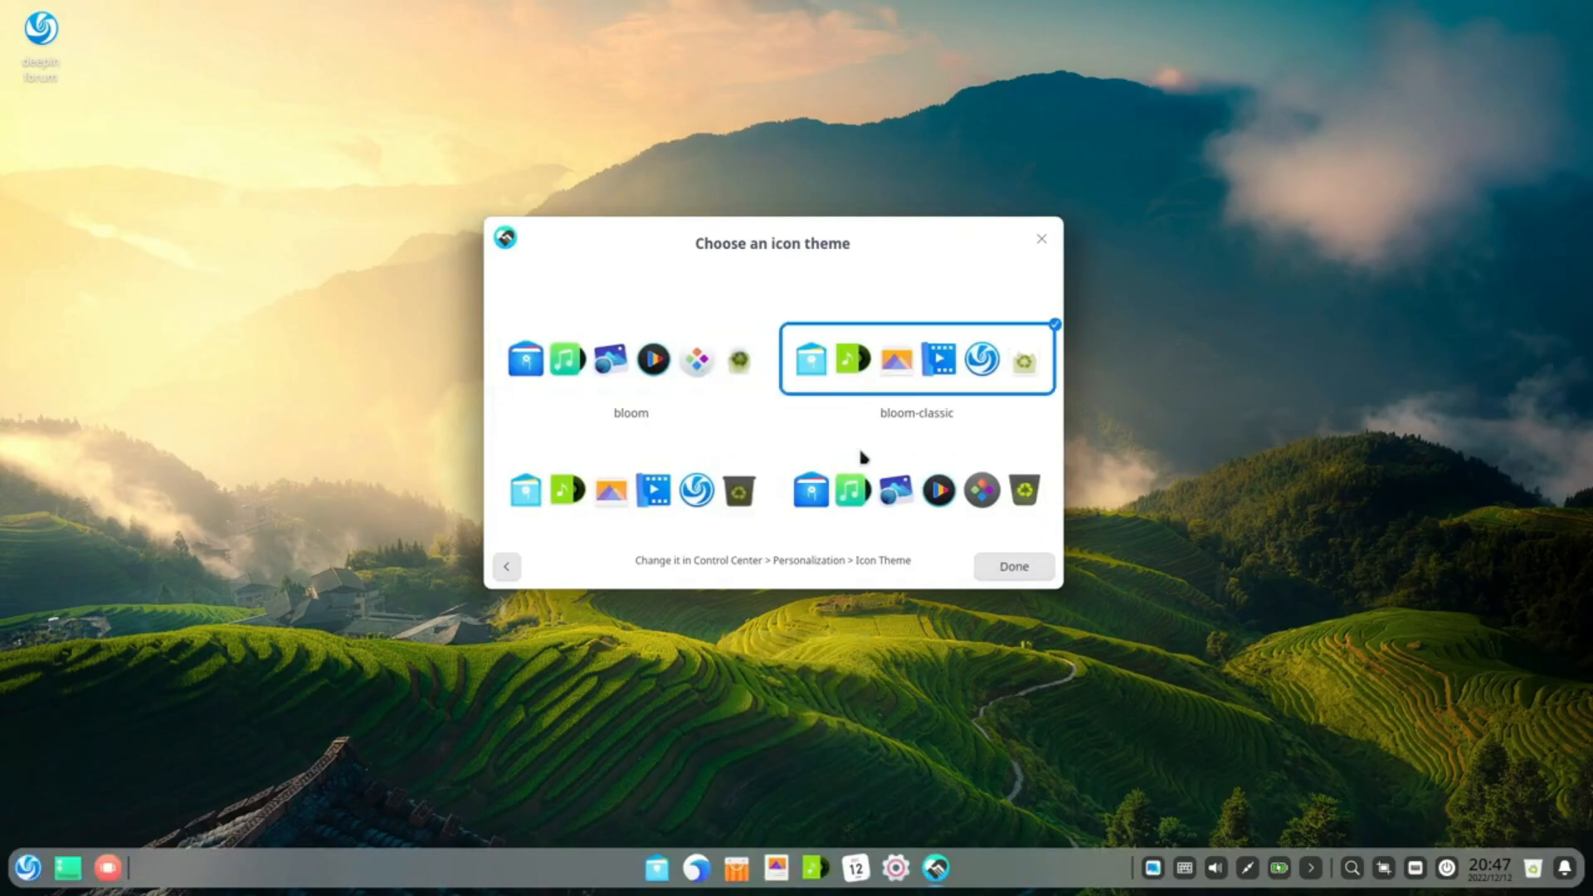
{"action": "scroll", "scroll_direction": "down", "scroll_amount": 3}
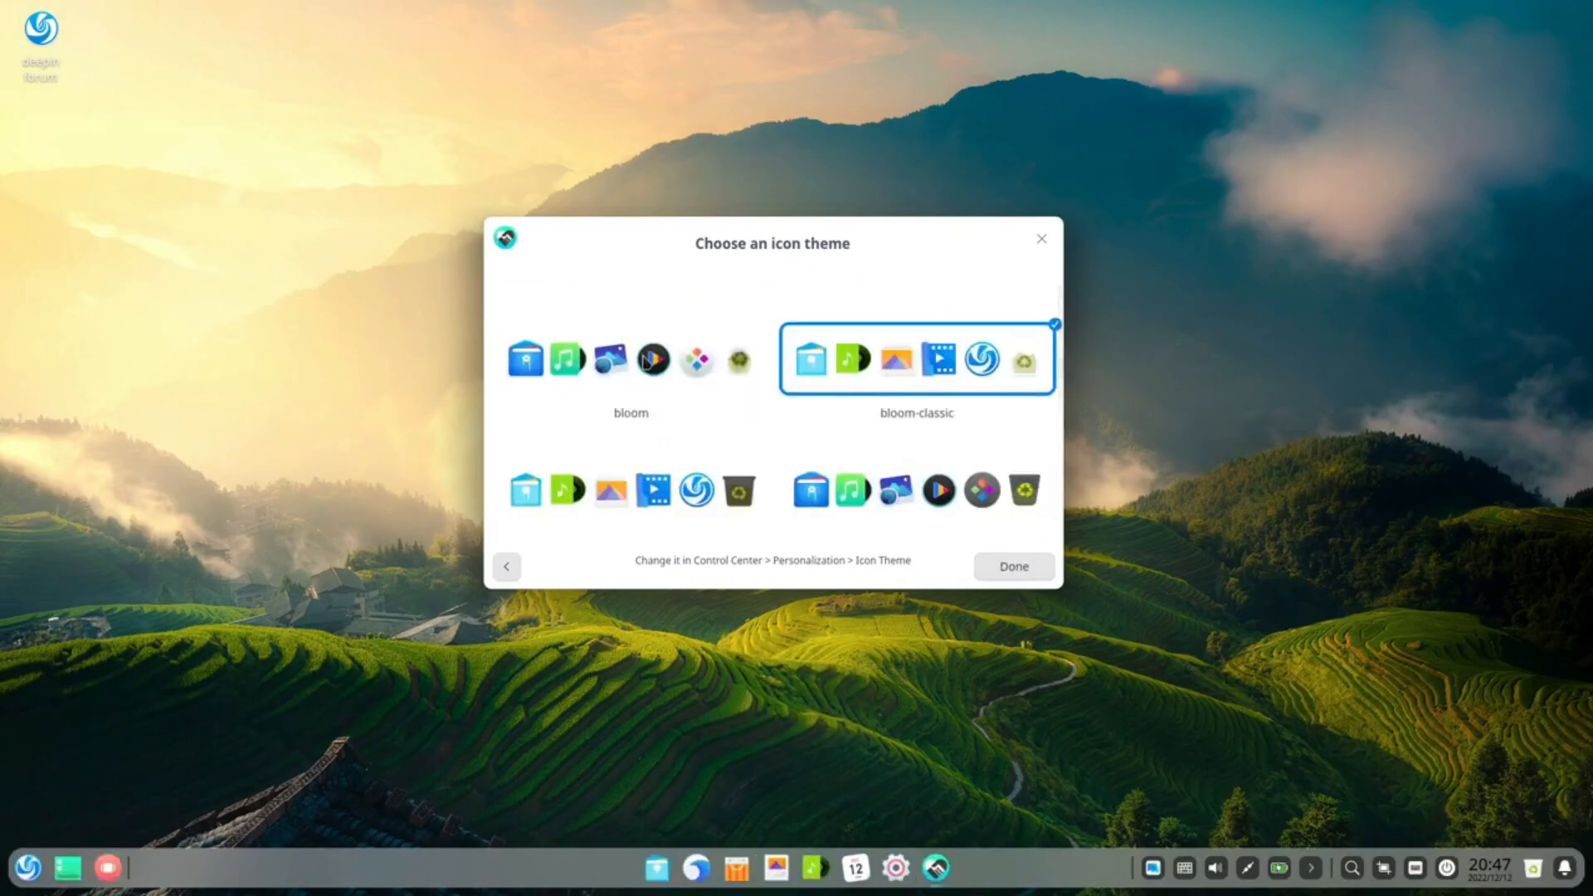
{"action": "left_click", "coordinate": [1012, 566]}
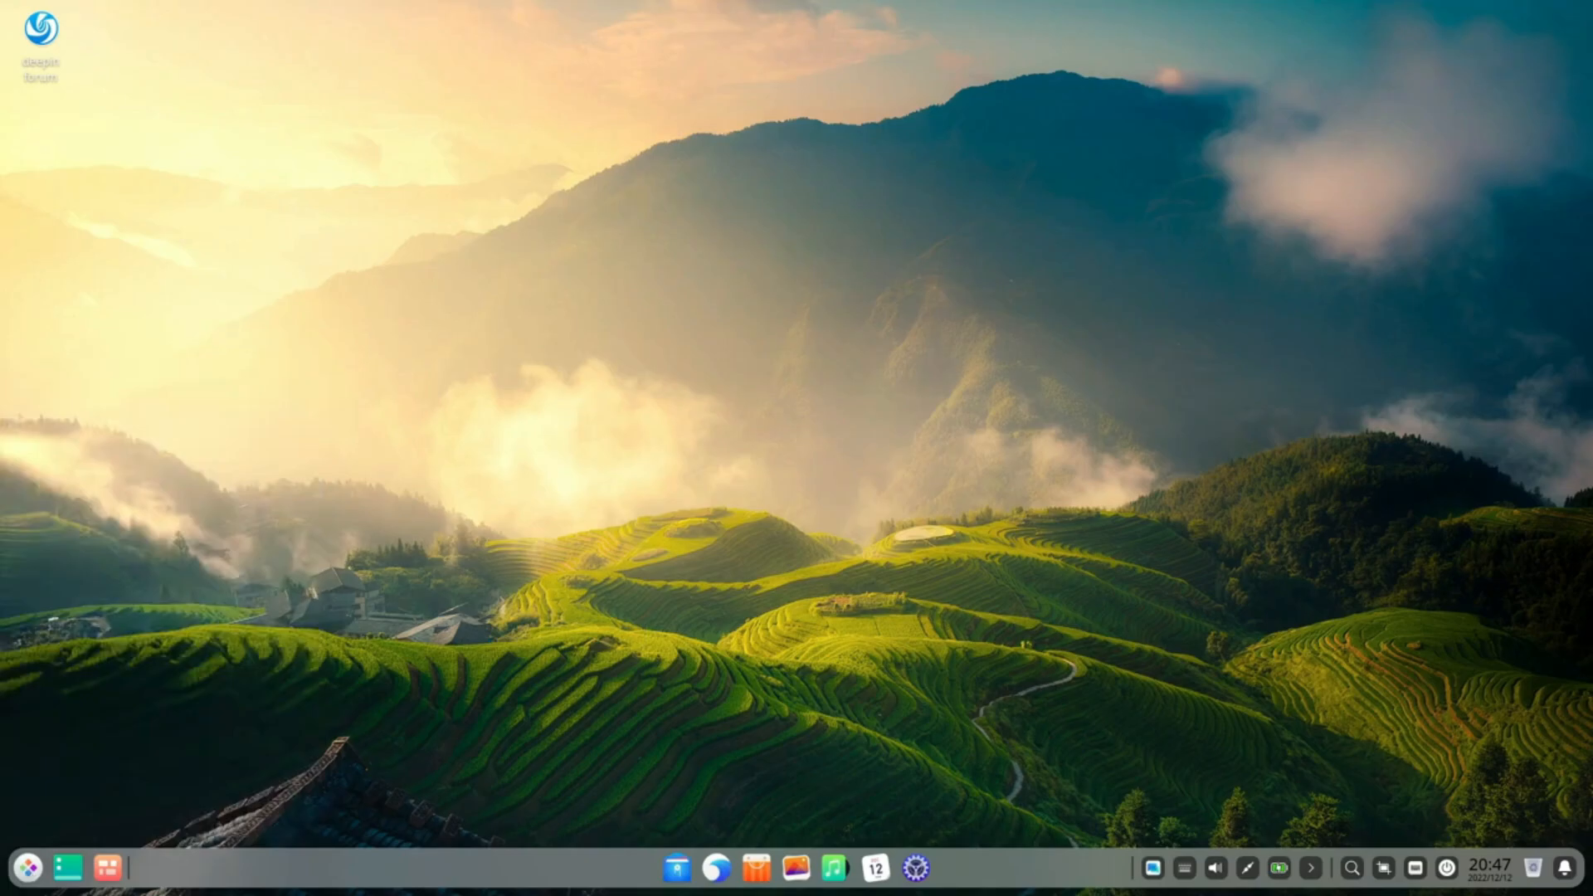
Start Control Center from the application launcher
{"action": "left_click", "coordinate": [28, 868]}
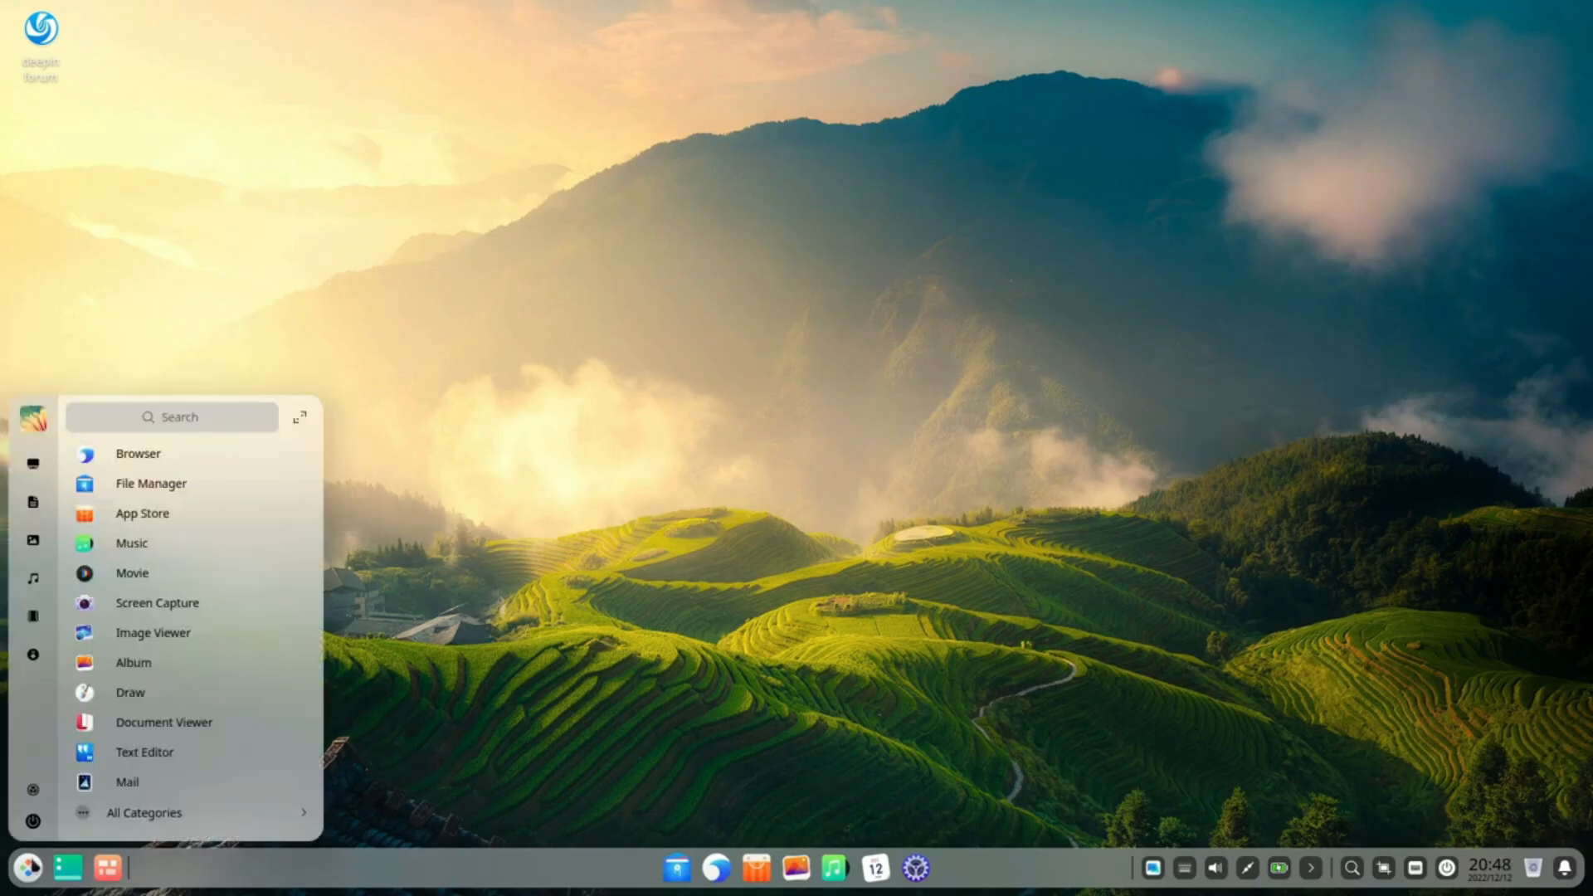
{"action": "left_click", "coordinate": [915, 867]}
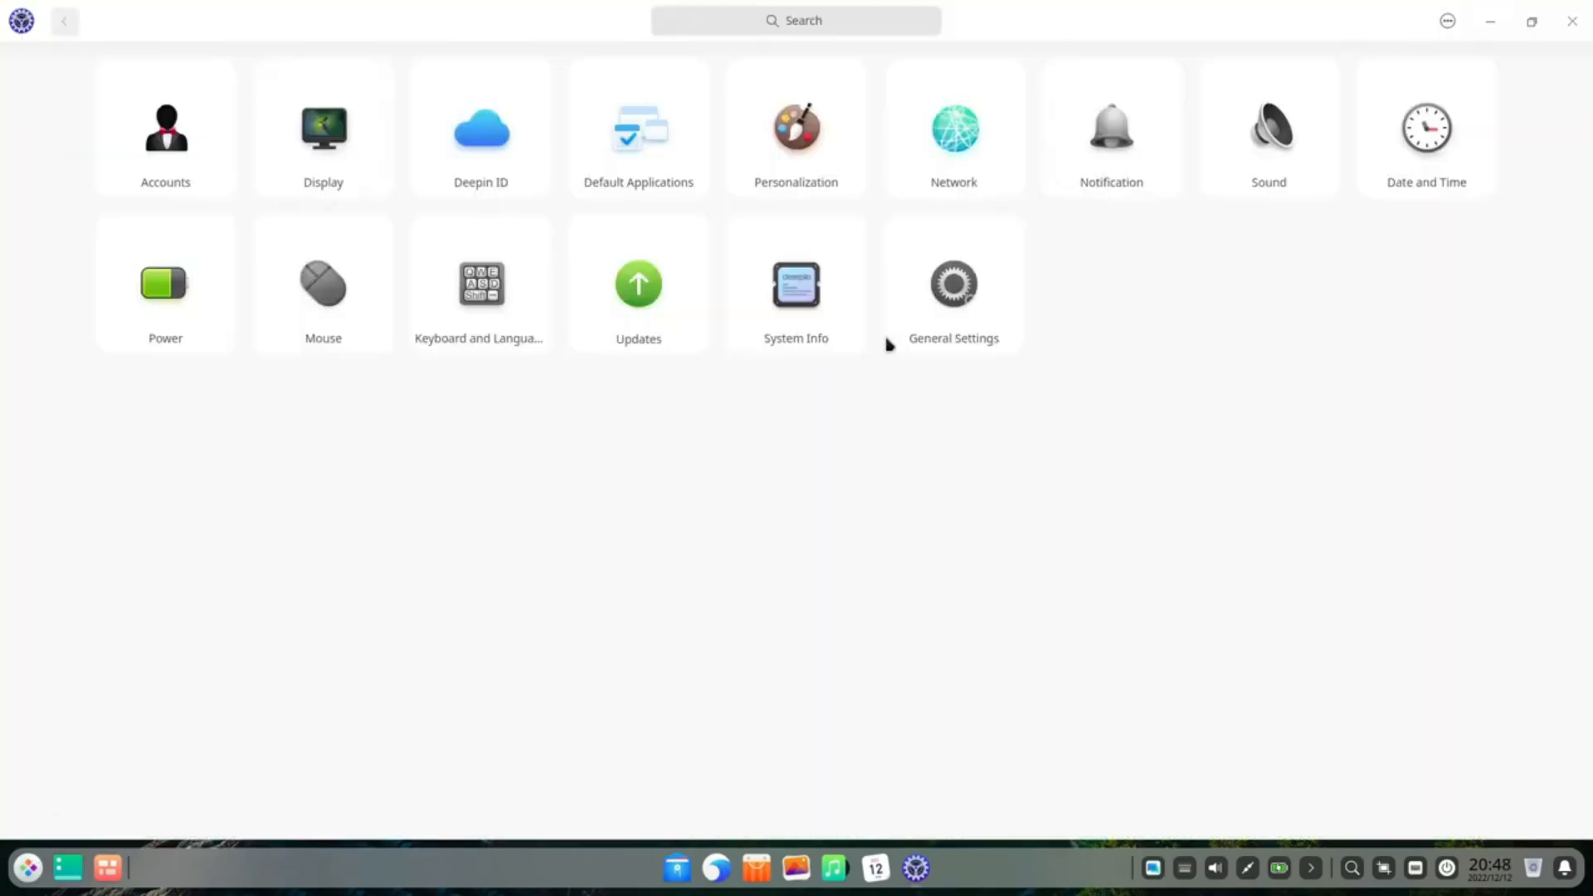
{"action": "left_click", "coordinate": [795, 284]}
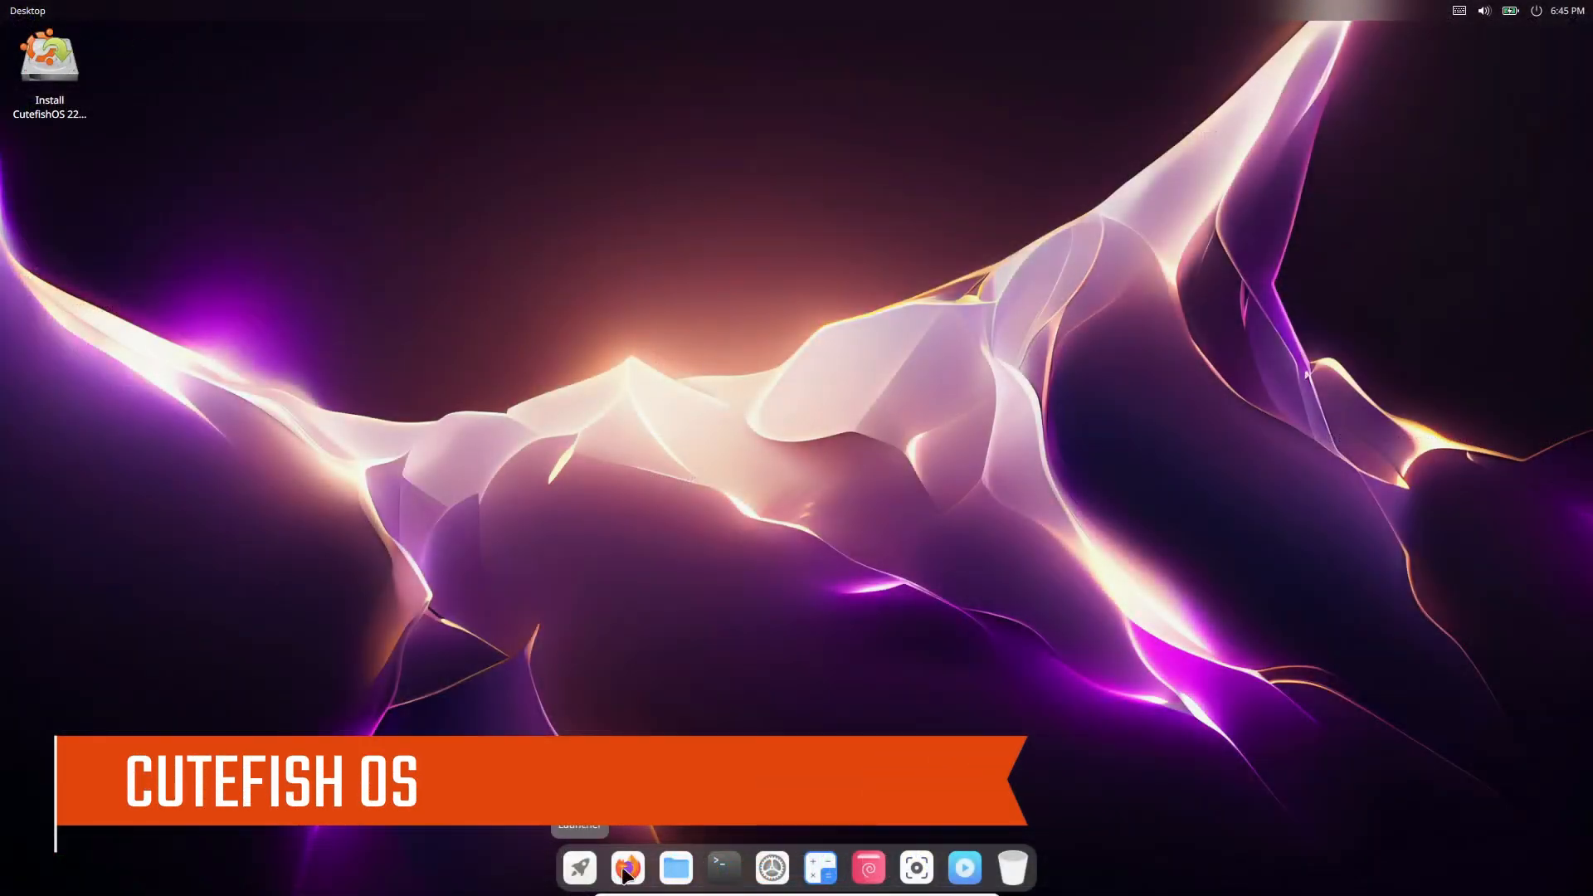
{"action": "left_click", "coordinate": [1510, 10]}
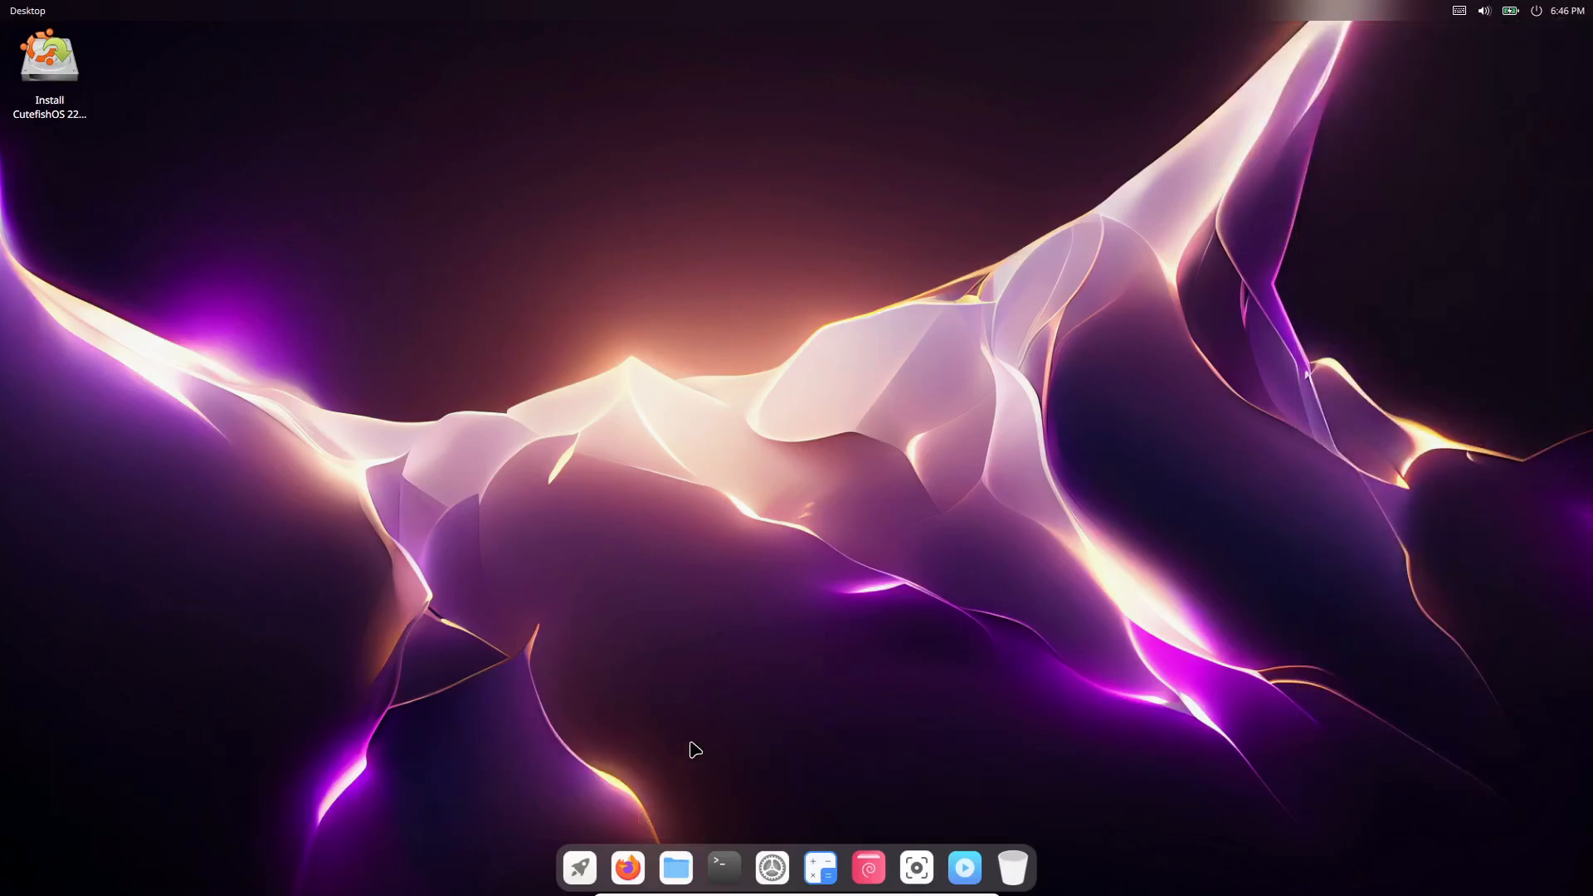
{"action": "mouse_move", "coordinate": [650, 847]}
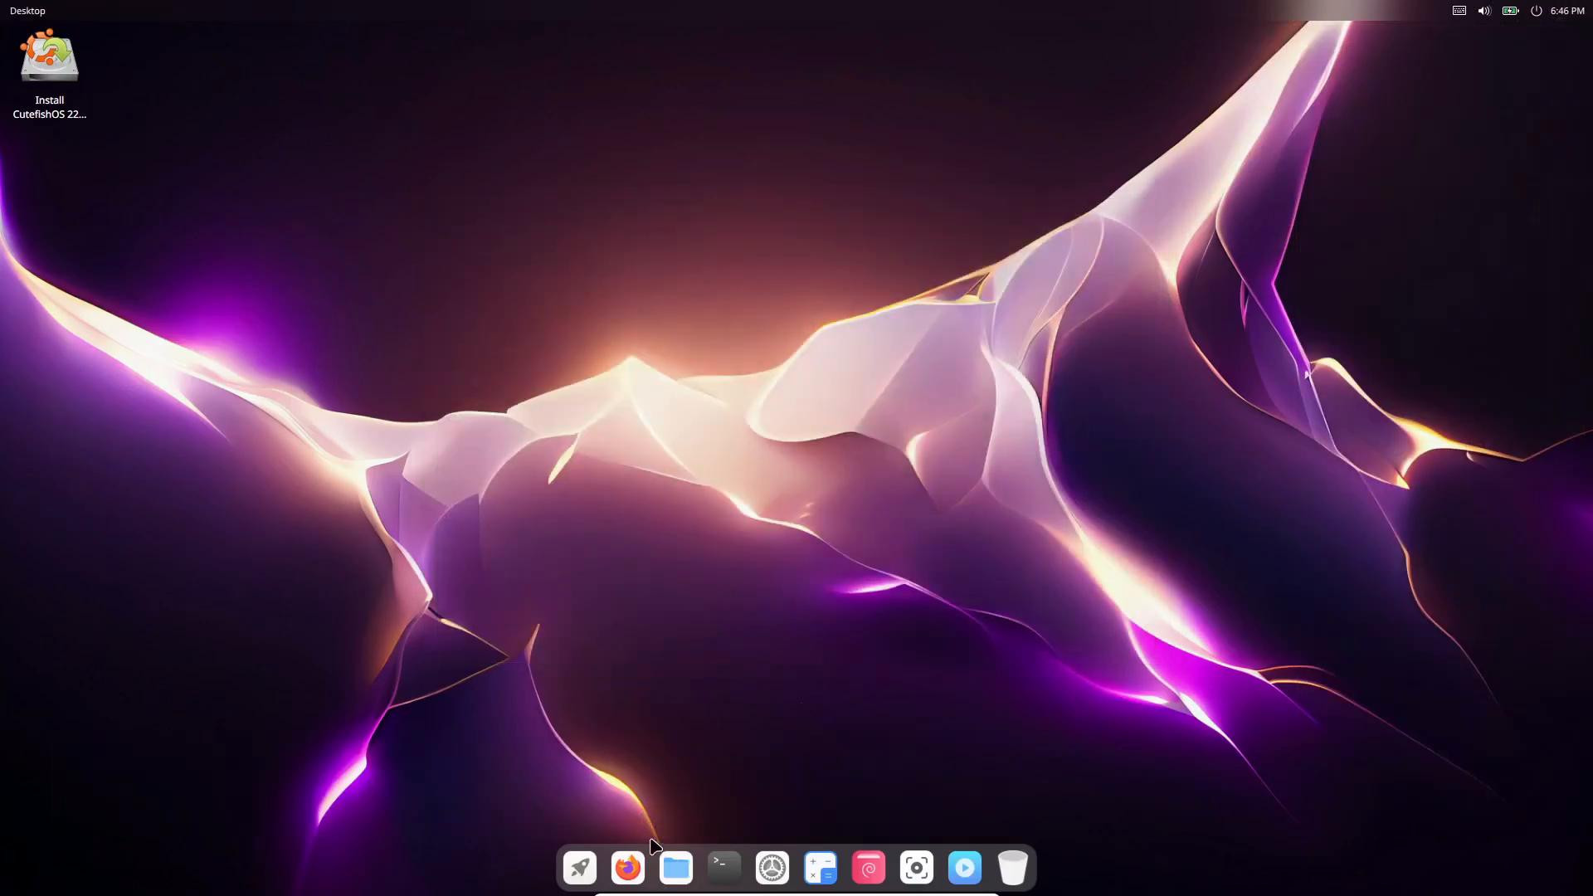
{"action": "mouse_move", "coordinate": [782, 739]}
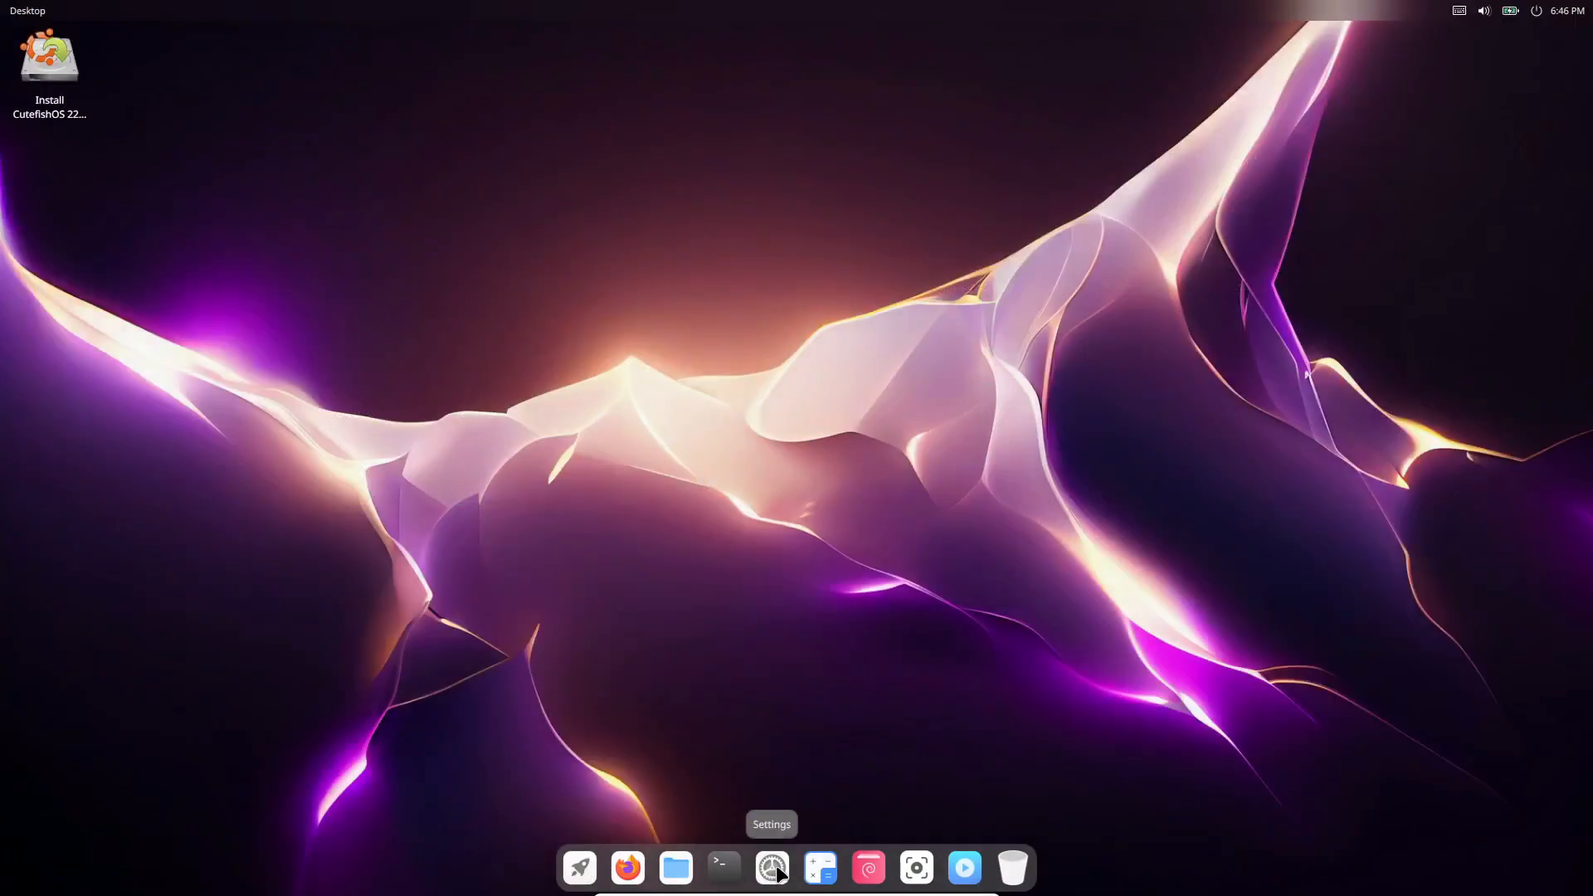
{"action": "left_click", "coordinate": [771, 868]}
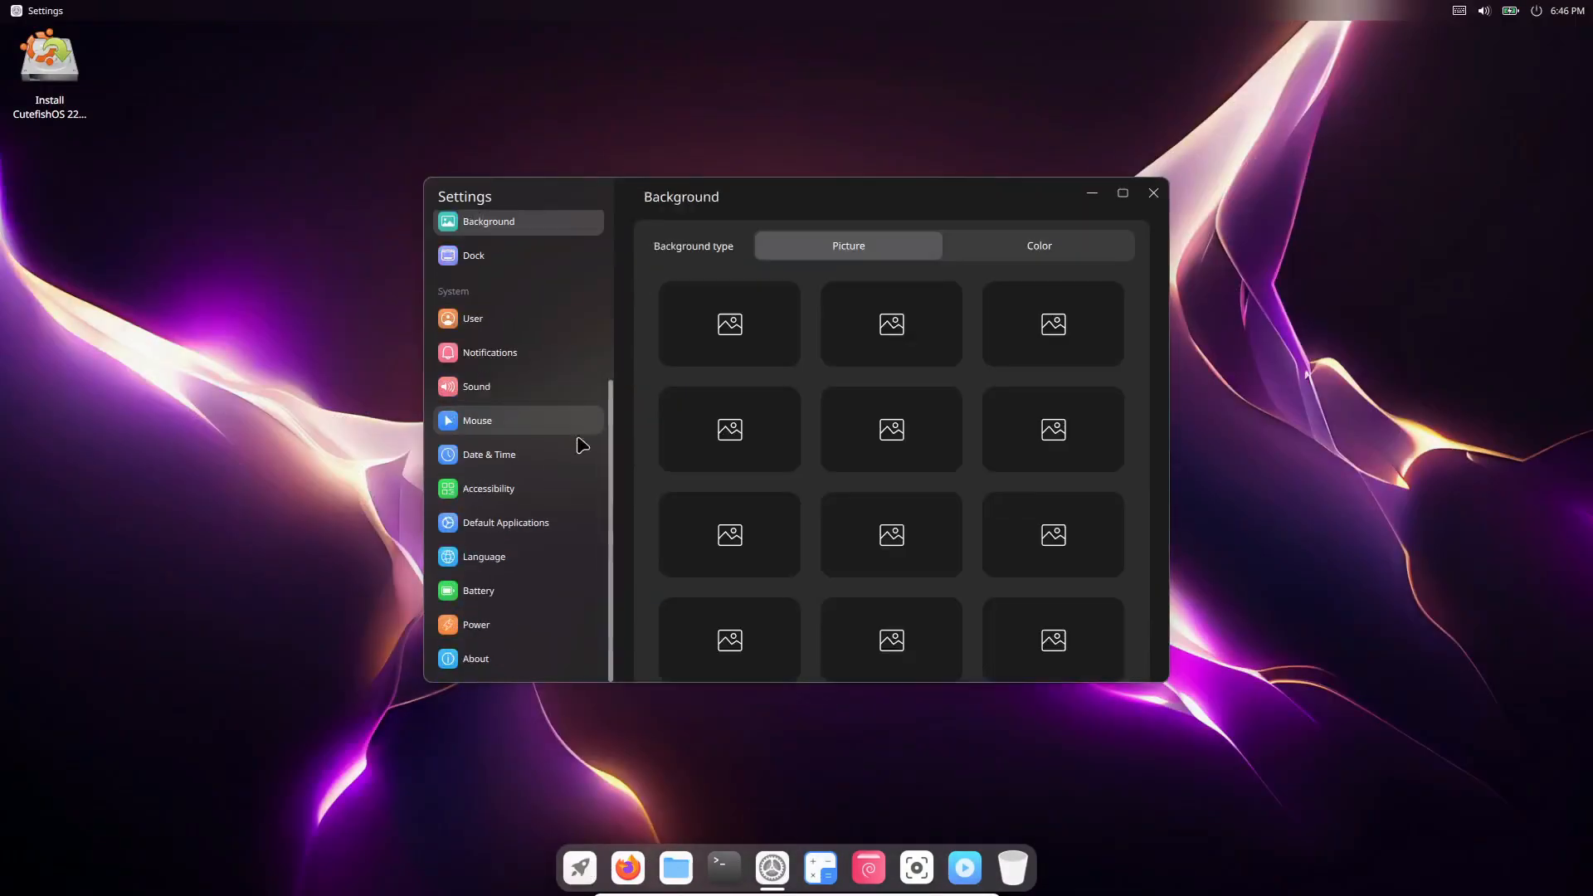
{"action": "left_click", "coordinate": [474, 657]}
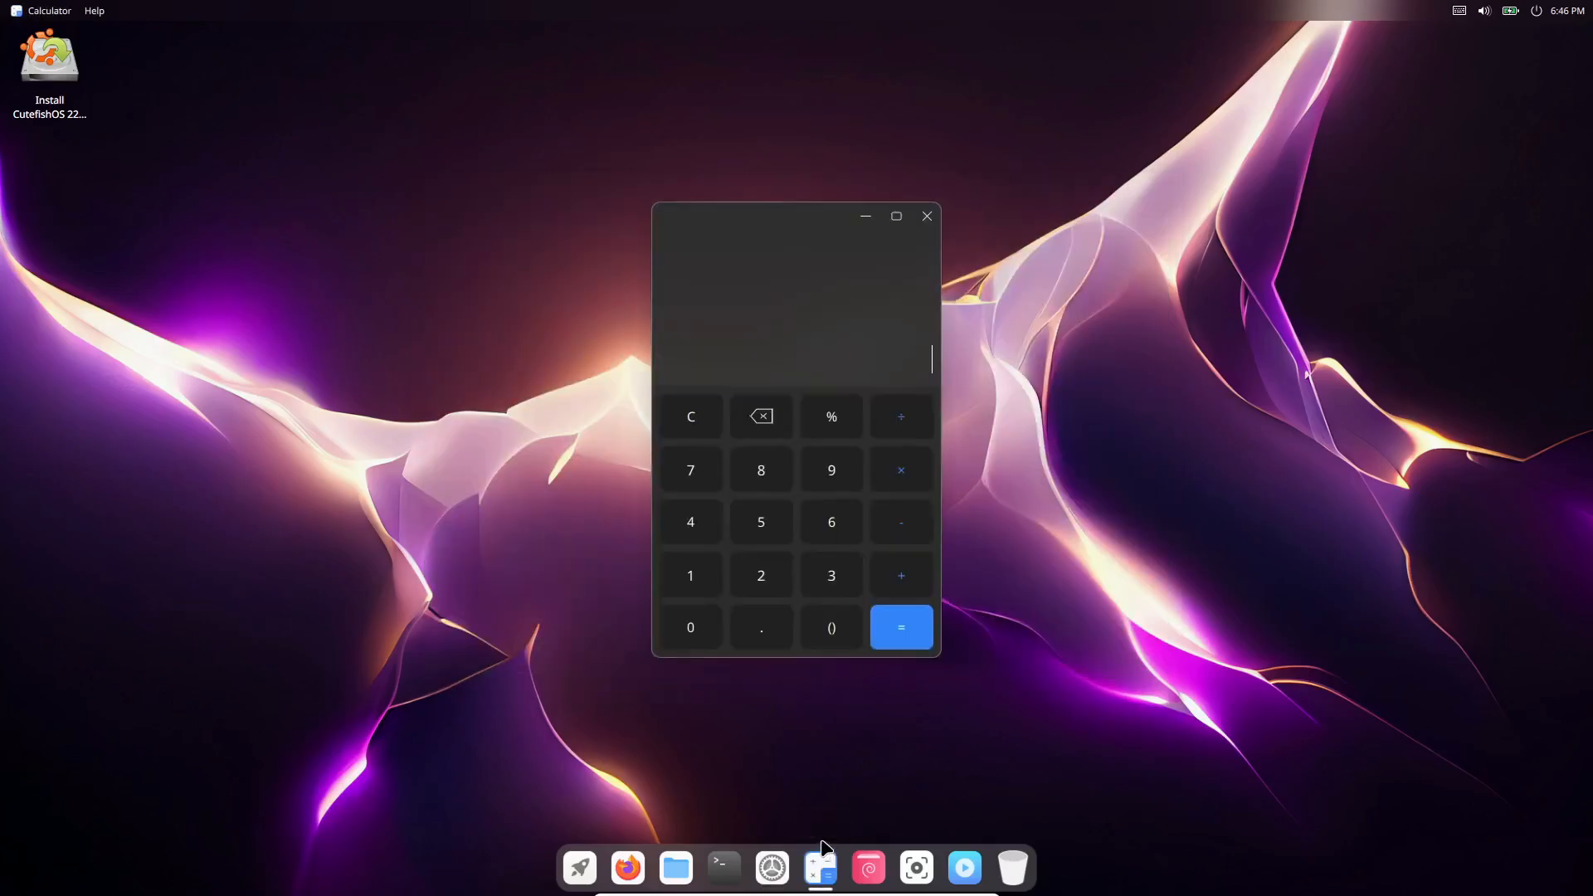
{"action": "left_click", "coordinate": [819, 866]}
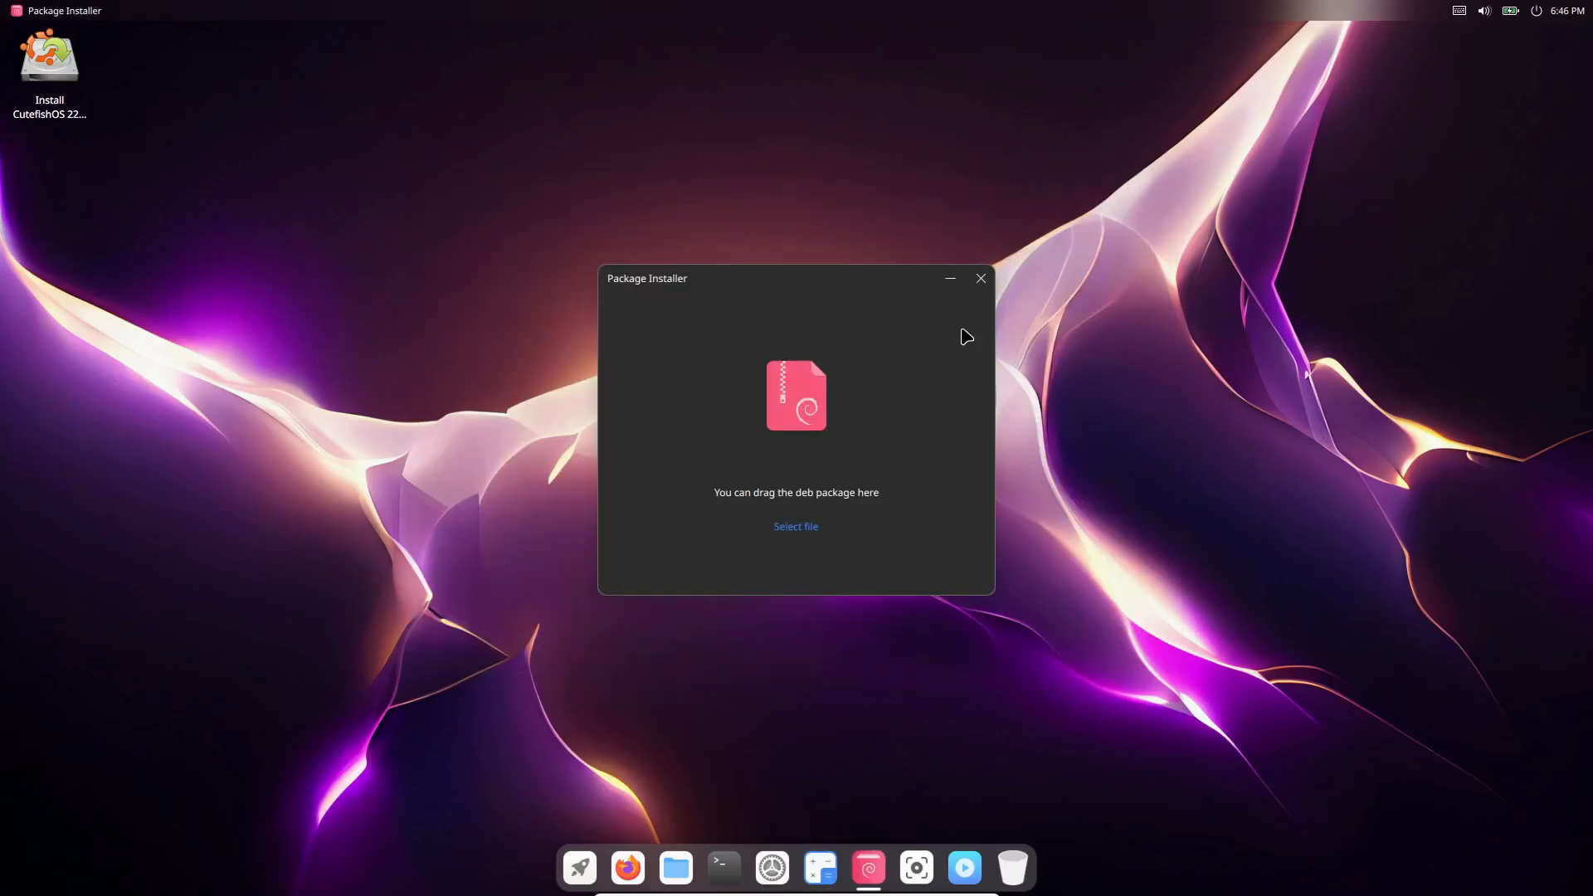
{"action": "left_click", "coordinate": [978, 279]}
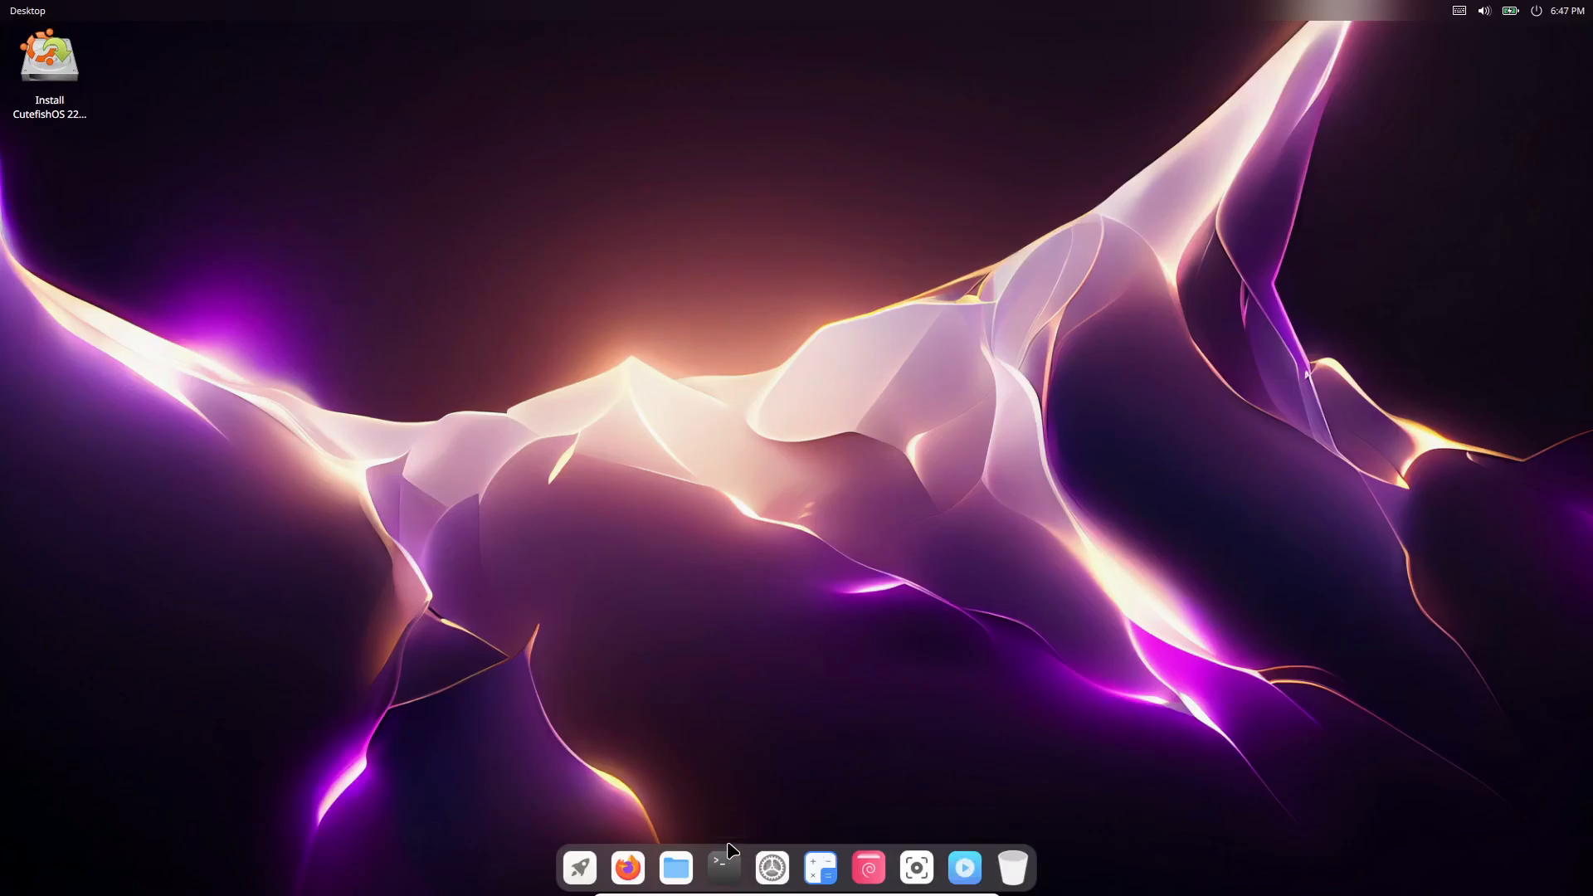
{"action": "mouse_move", "coordinate": [610, 664]}
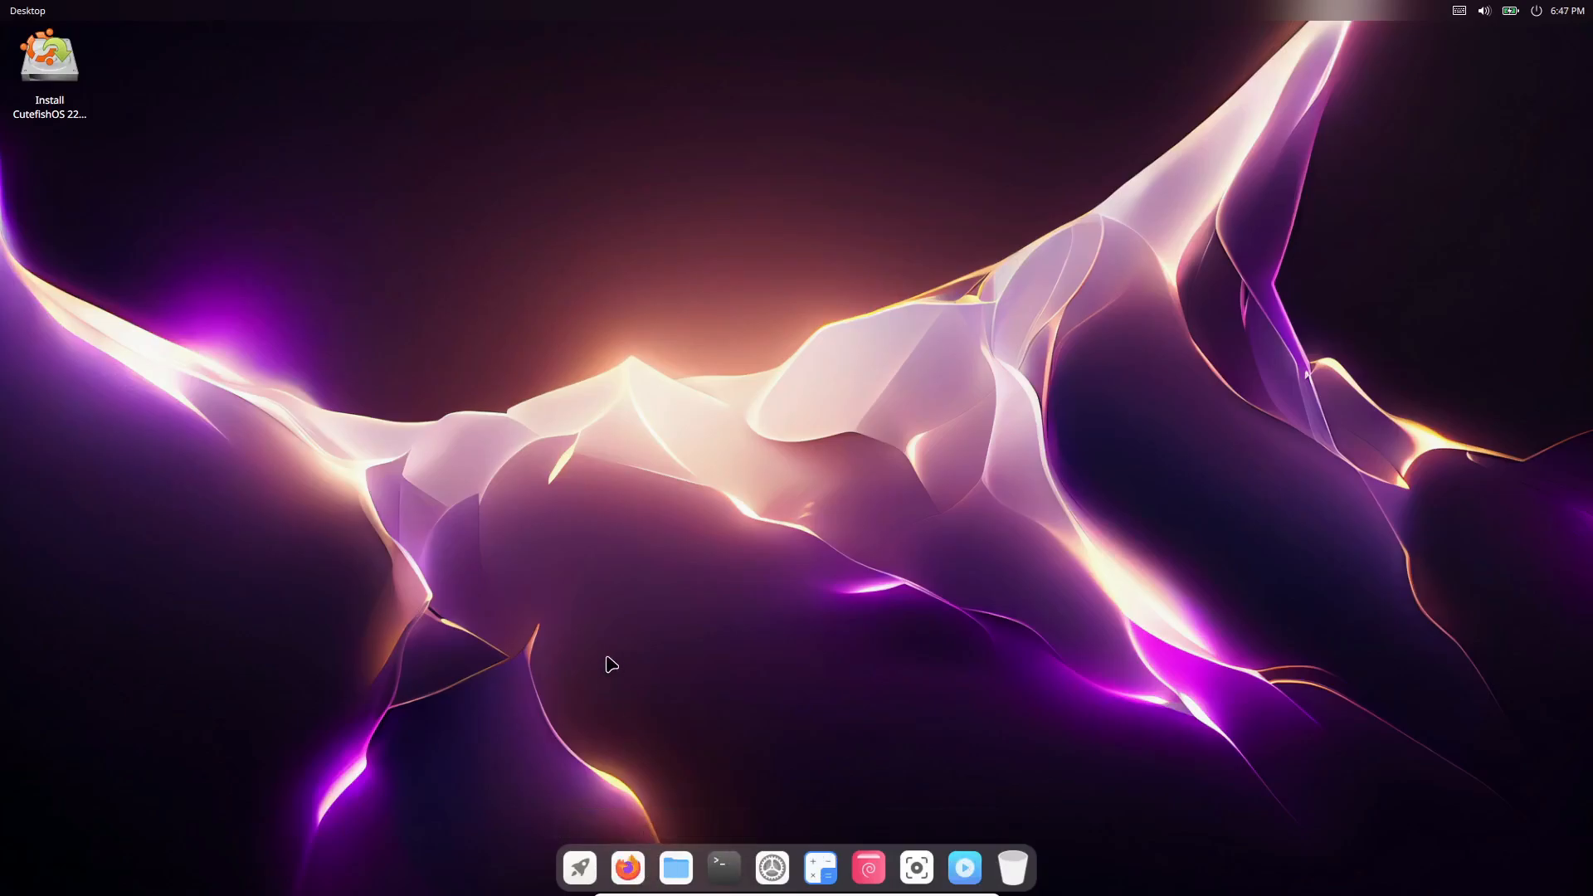
Launch Firefox from the dock and close the Welcome to Firefox tab
{"action": "left_click", "coordinate": [627, 866]}
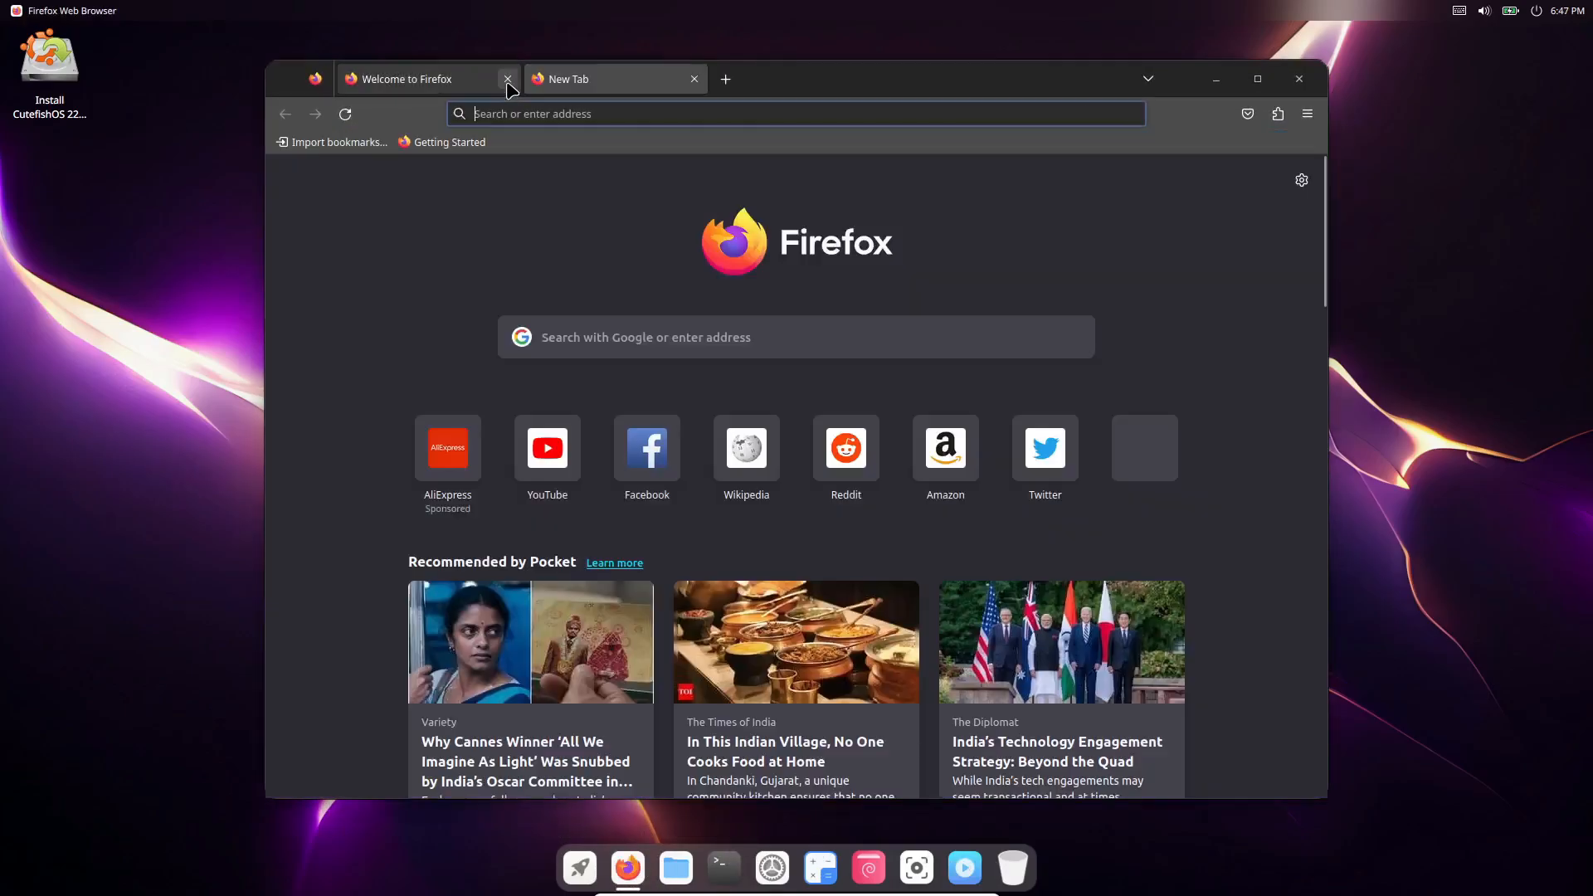
{"action": "left_click", "coordinate": [508, 78]}
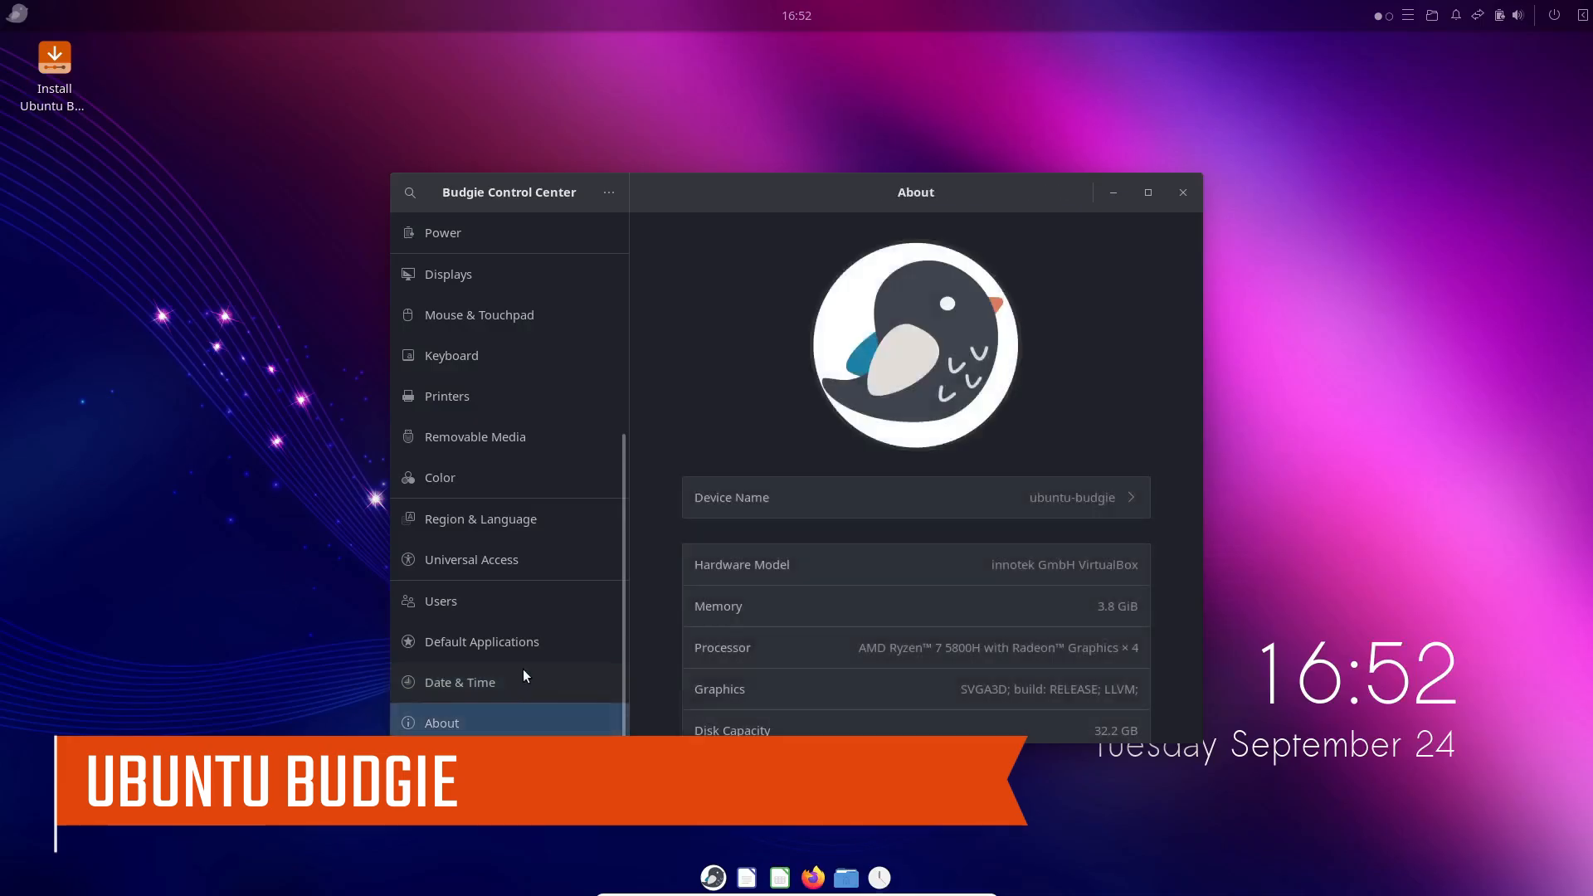
Scroll through the Ubuntu 24.04.1 LTS and Budgie 10.9.1 details, then close Control Center
{"action": "scroll", "scroll_direction": "down", "scroll_amount": 3}
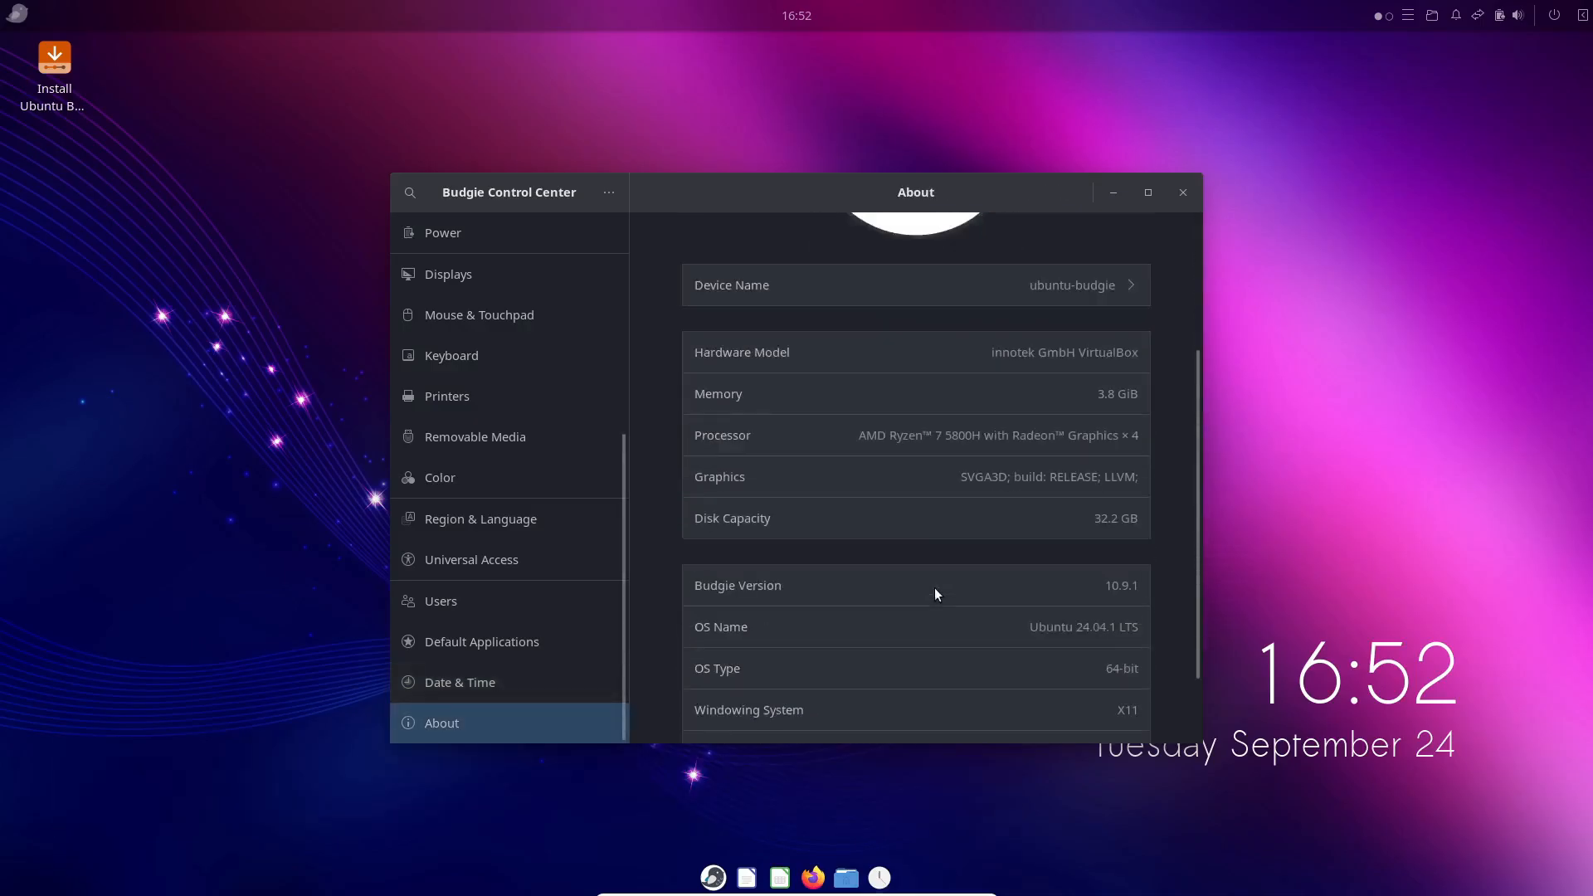
{"action": "scroll", "scroll_direction": "down", "scroll_amount": 3}
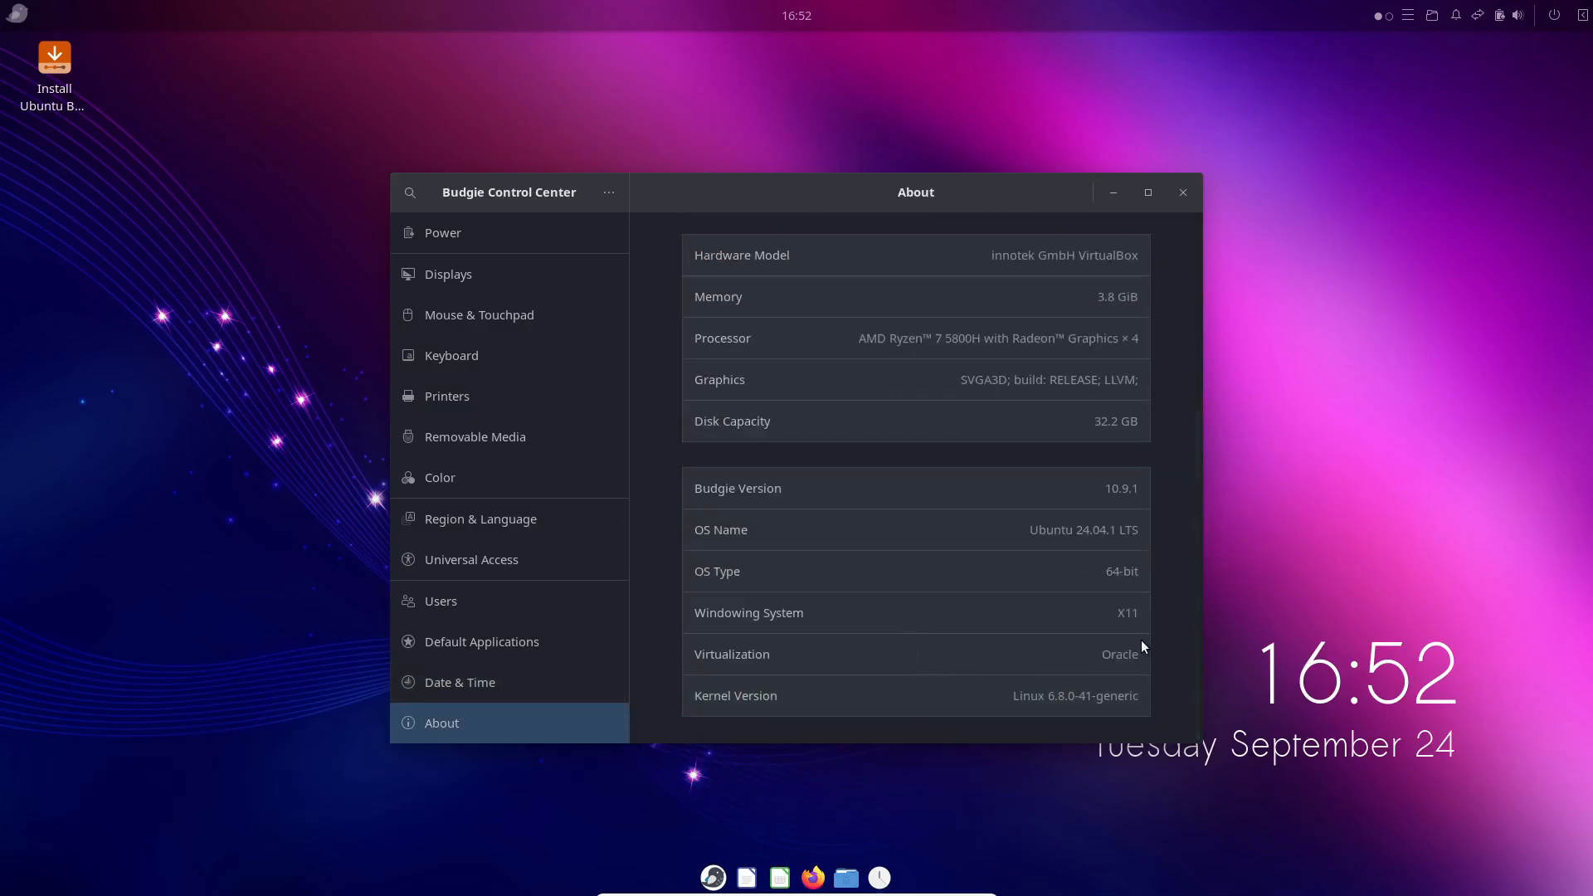
{"action": "left_click", "coordinate": [1182, 192]}
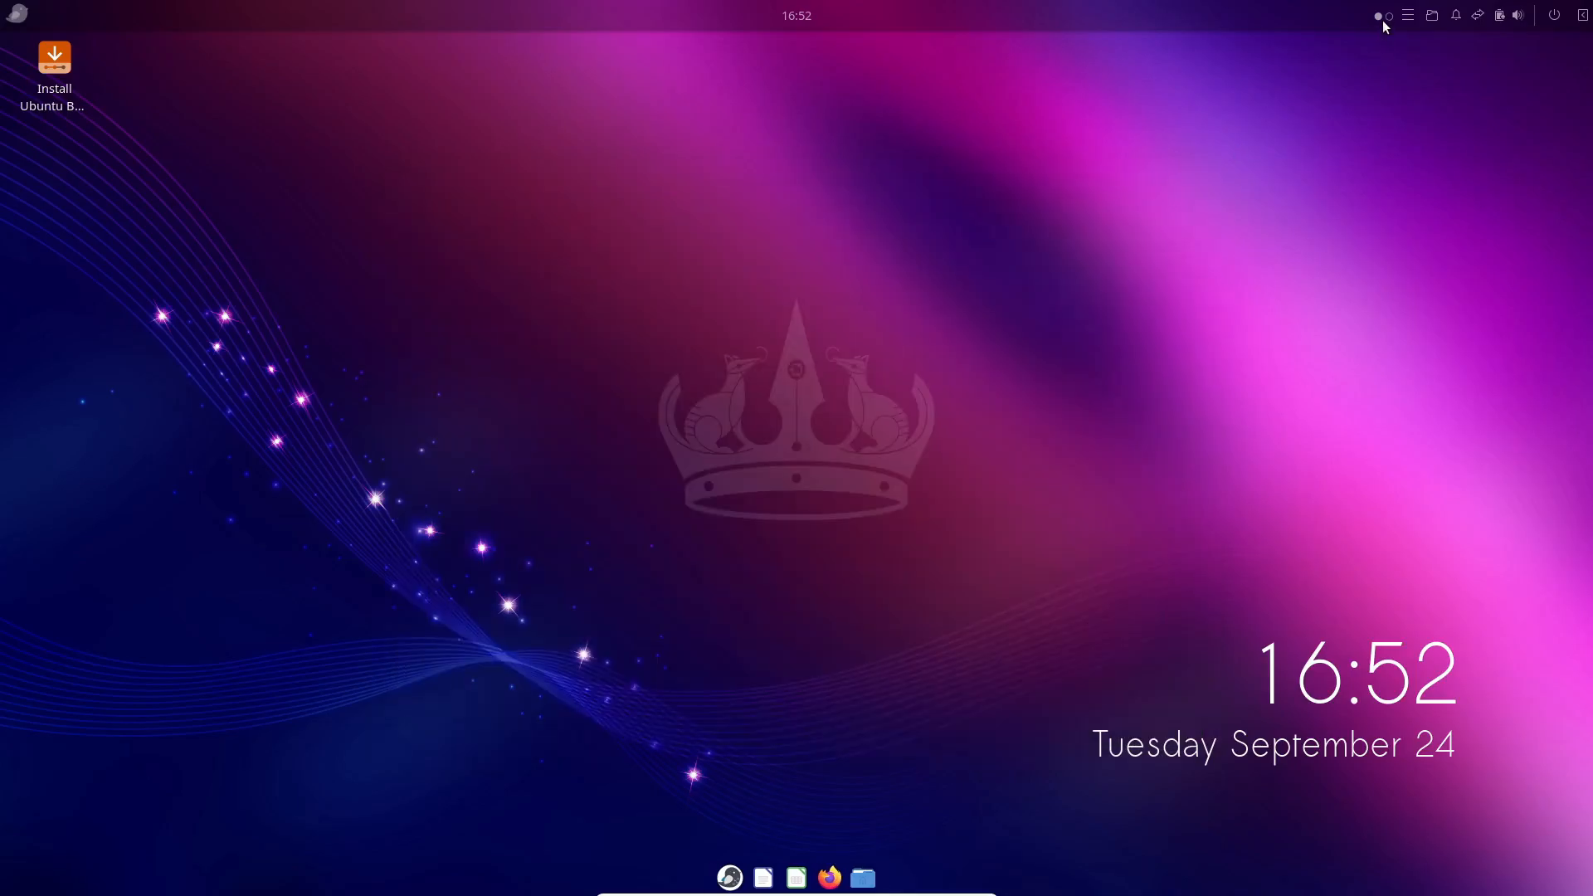
{"action": "mouse_move", "coordinate": [1478, 18]}
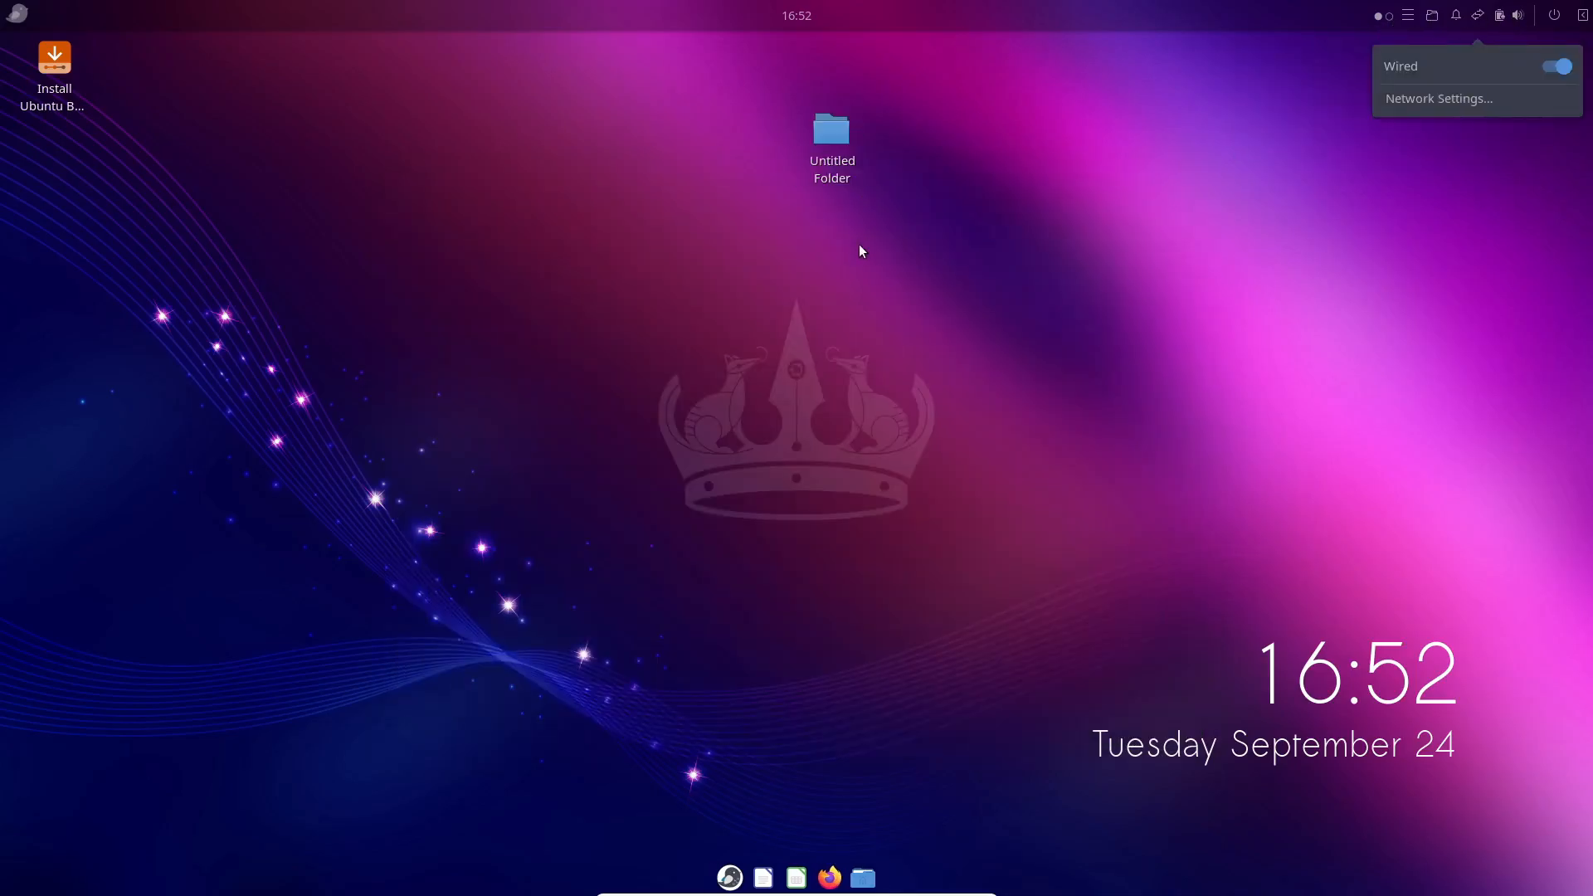
Add an Untitled Folder to the desktop and show the Wired network menu
{"action": "left_click", "coordinate": [861, 876]}
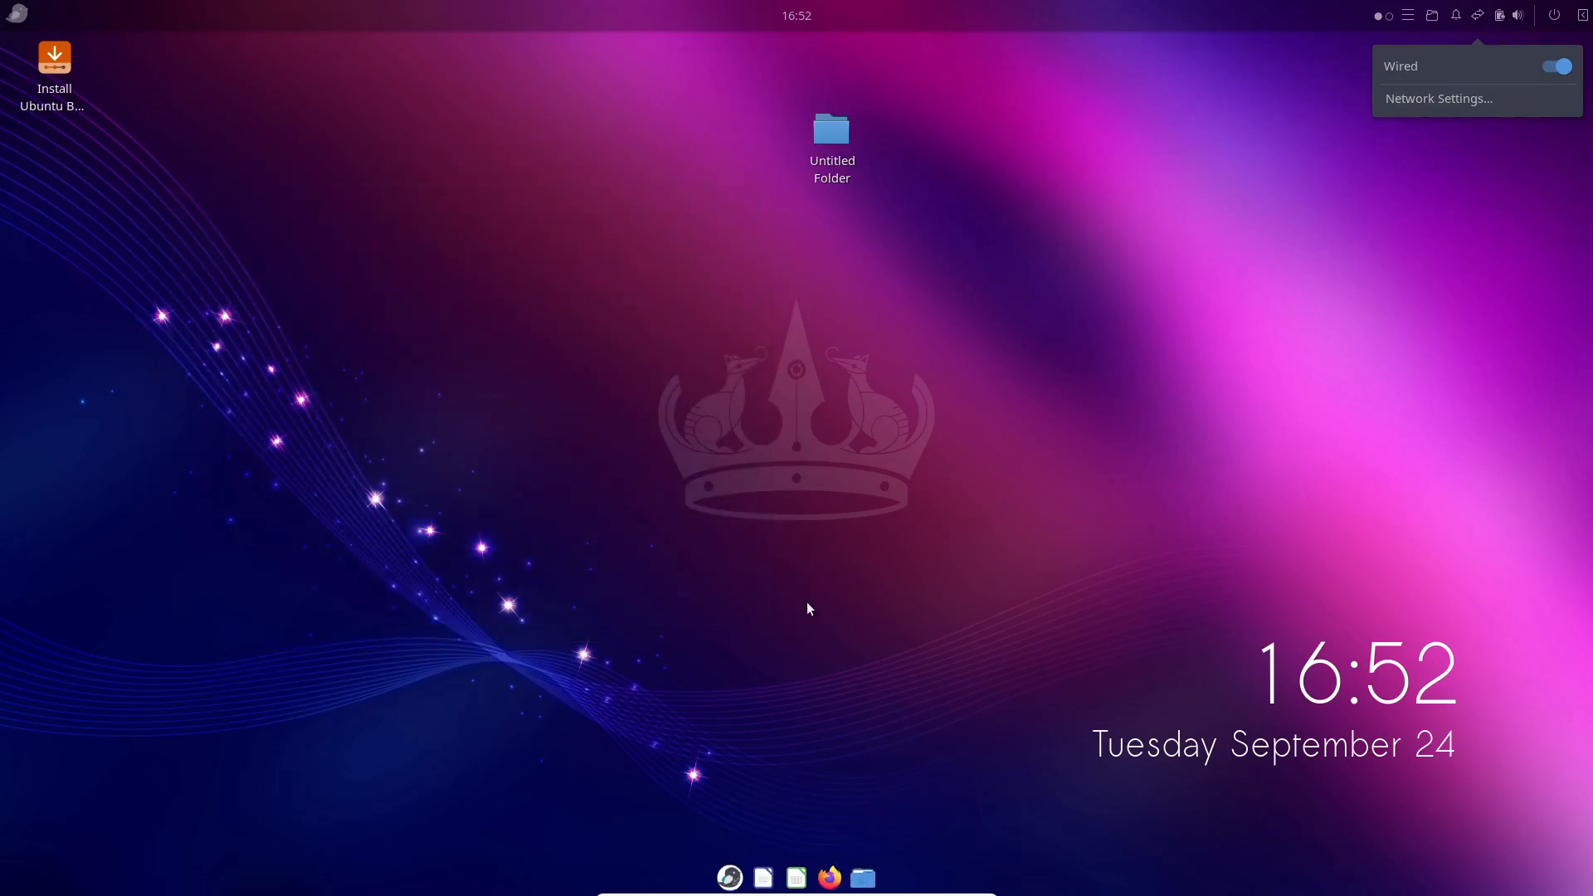
{"action": "mouse_move", "coordinate": [887, 446]}
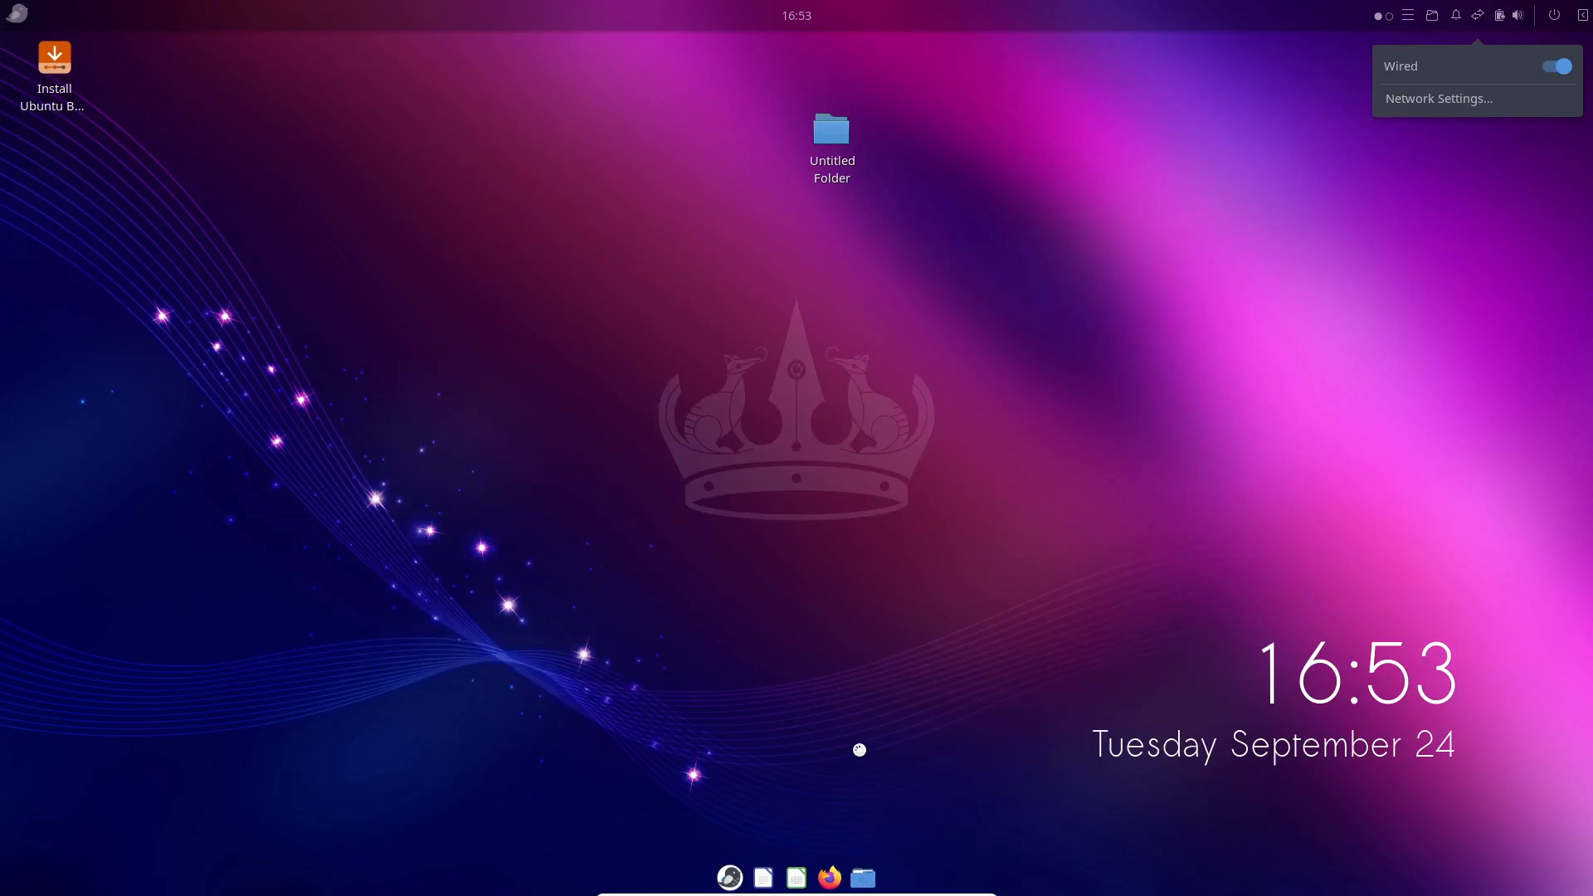
{"action": "left_click", "coordinate": [829, 876]}
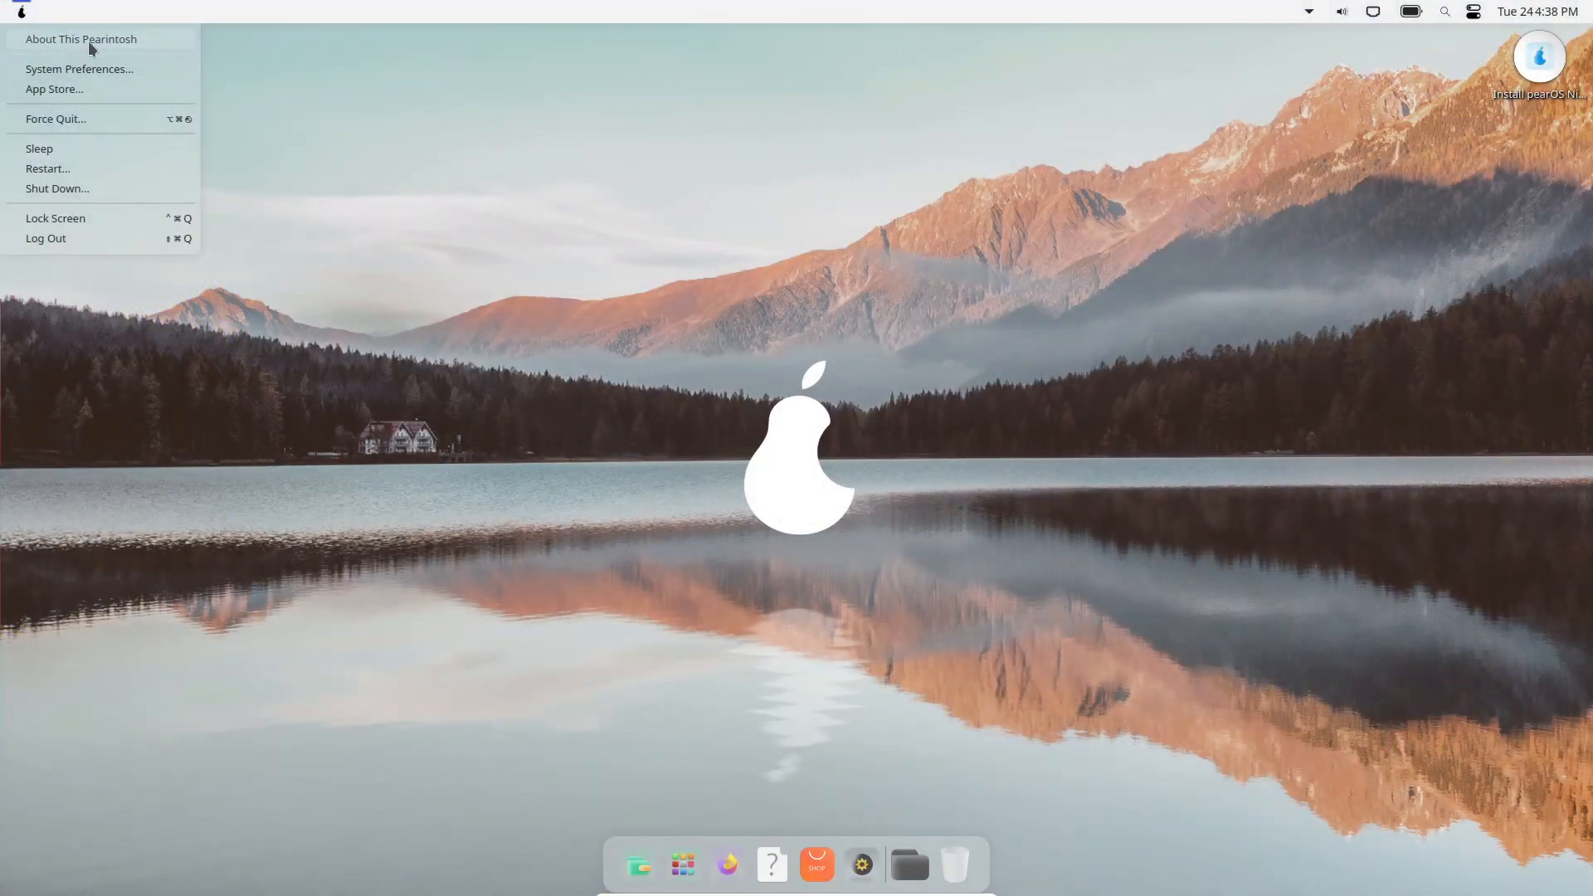
View the About This Pearintosh overview, then open the top-bar search field
{"action": "left_click", "coordinate": [80, 39]}
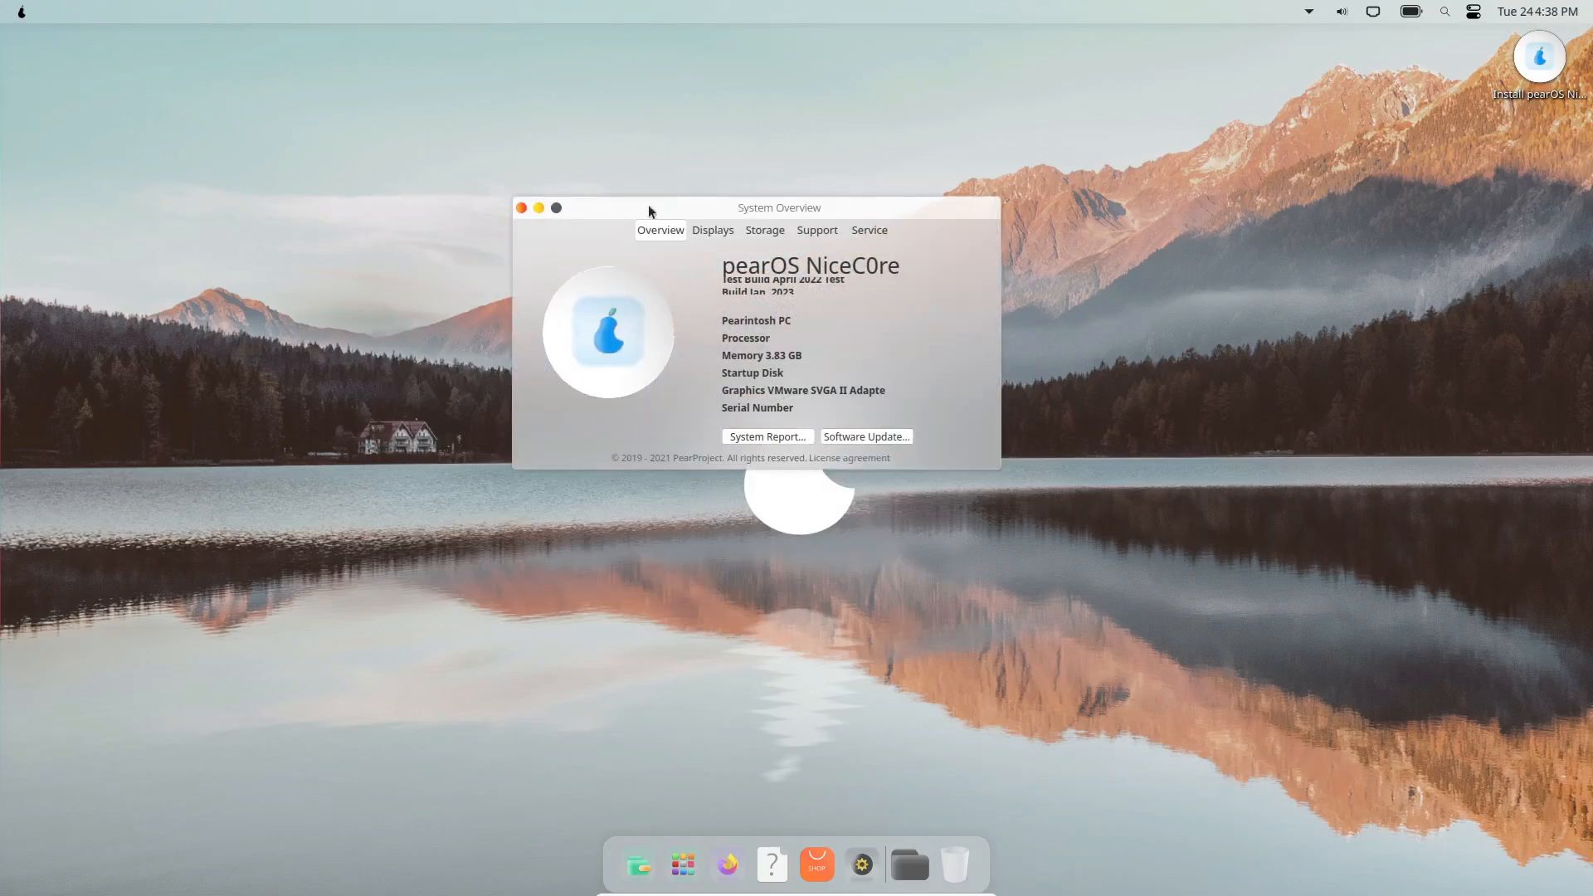
{"action": "left_click", "coordinate": [1443, 11]}
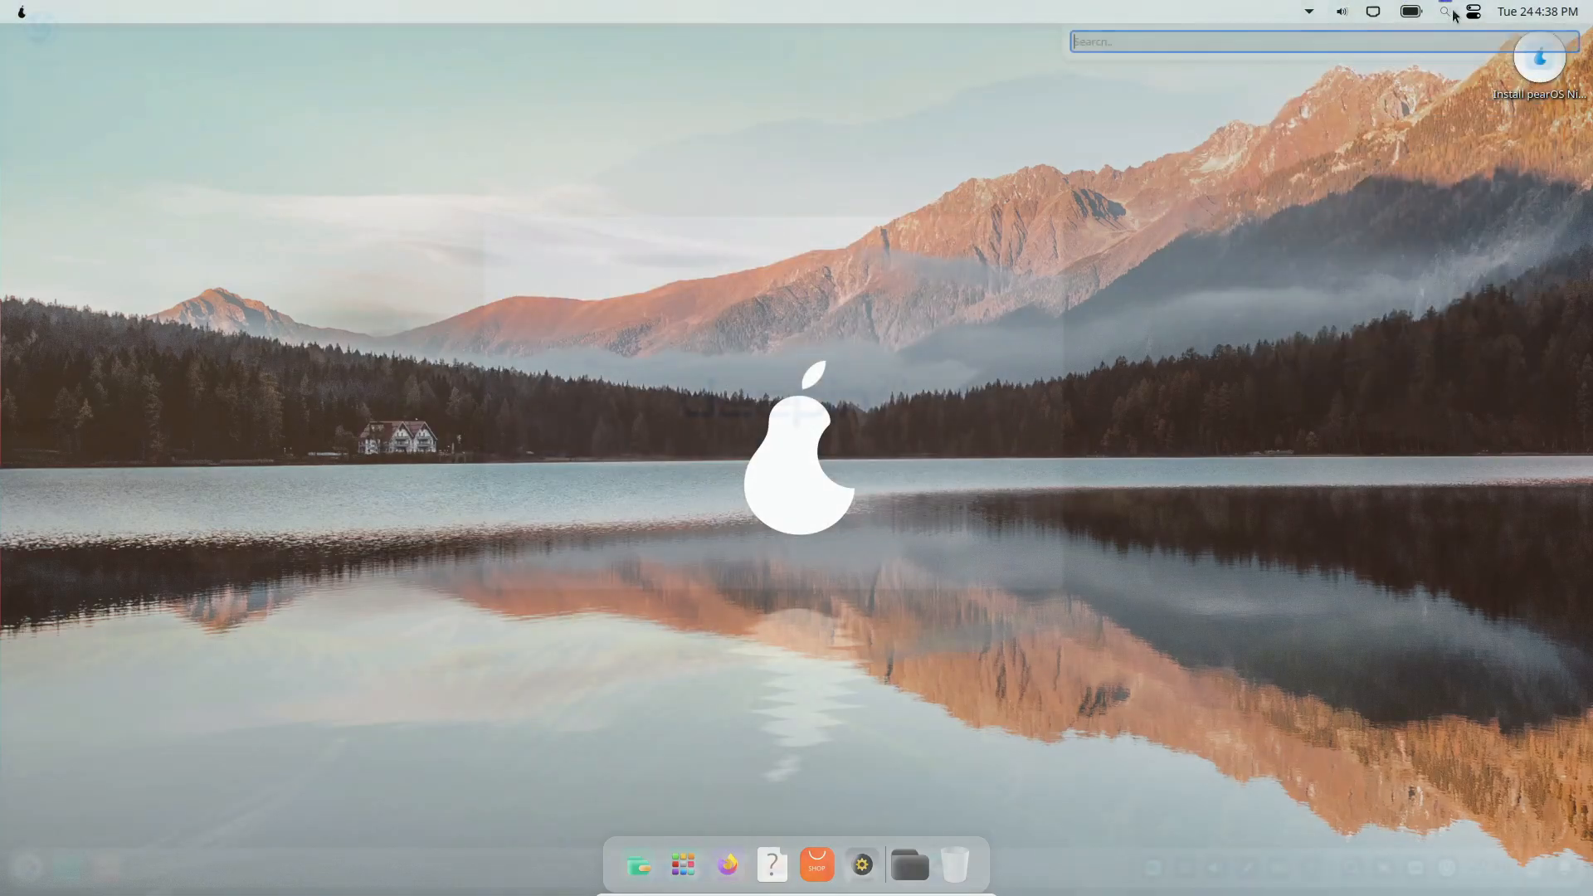